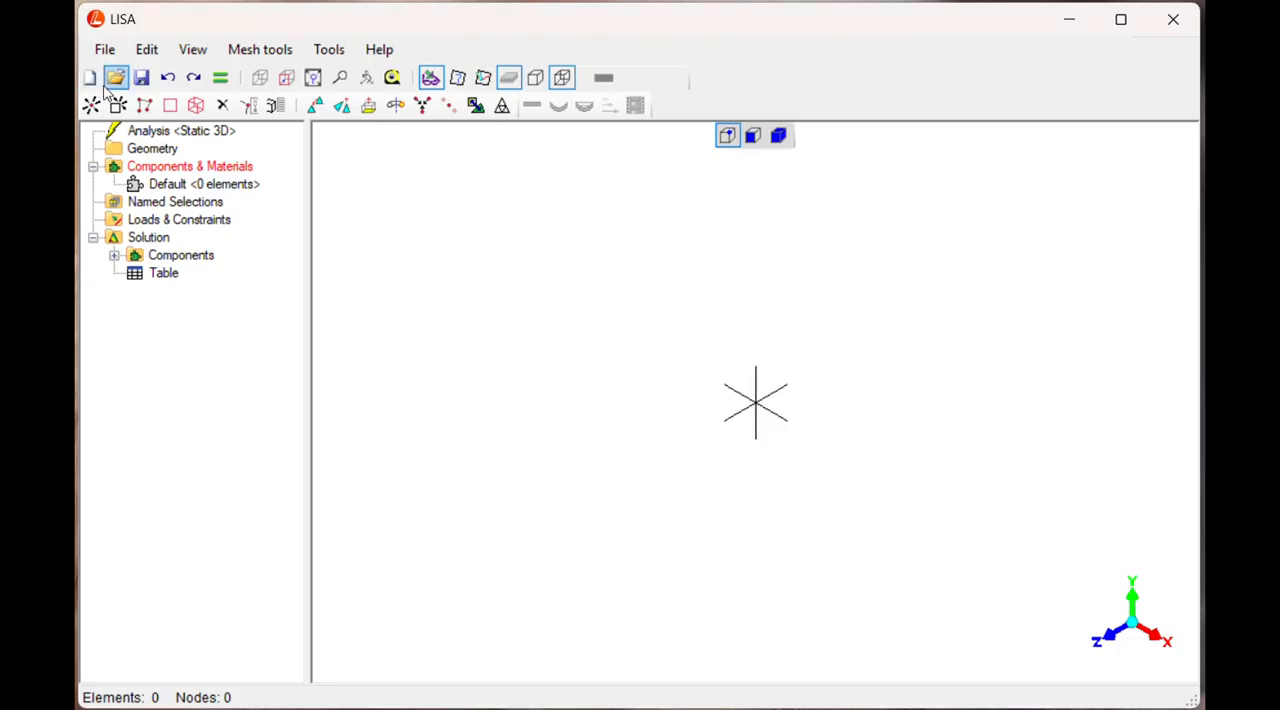
mouse_move(170, 105)
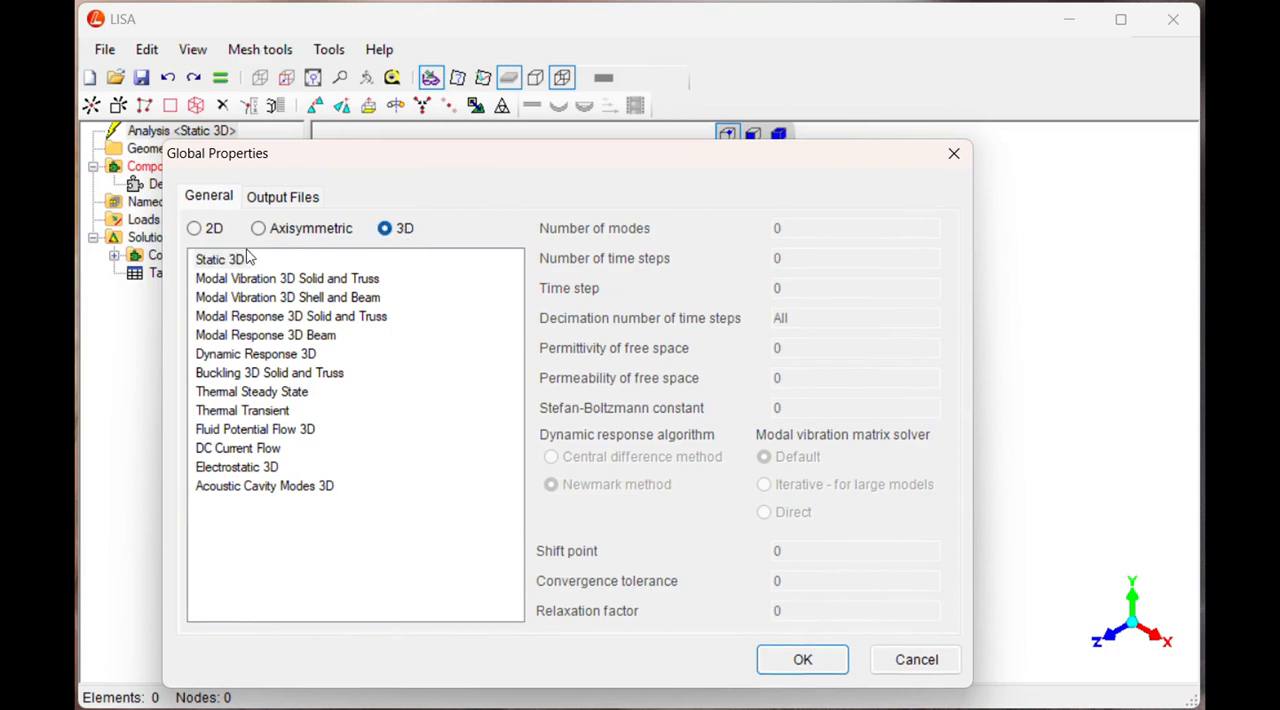
Step: Confirm the Static 3D analysis and add nodes at (0,0,0) and (400,0,0)
left_click(802, 659)
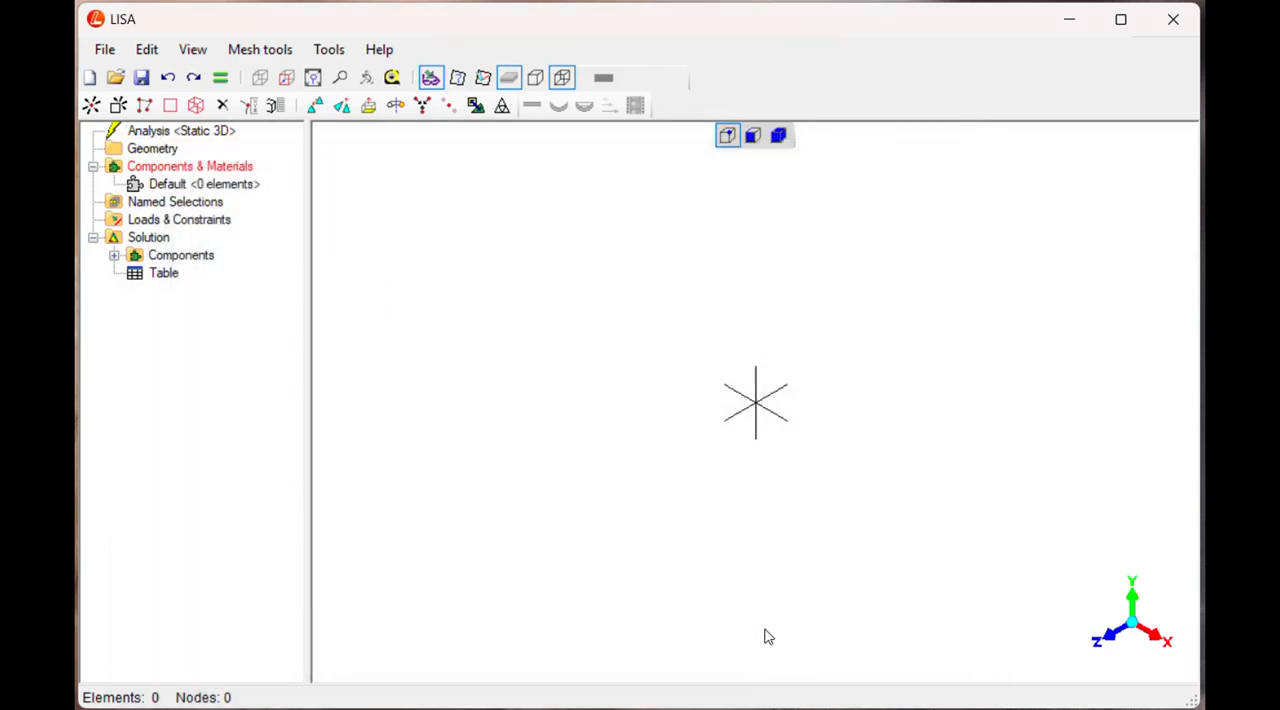
mouse_move(164, 142)
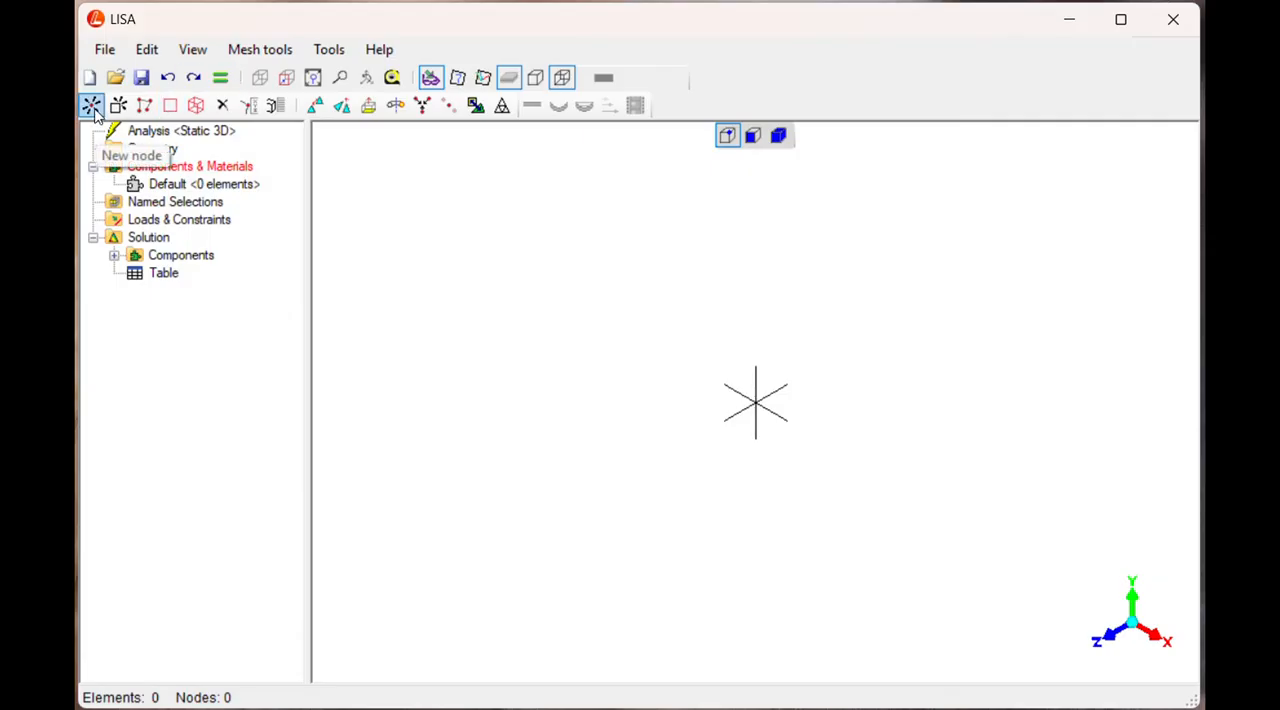
left_click(91, 105)
type("0")
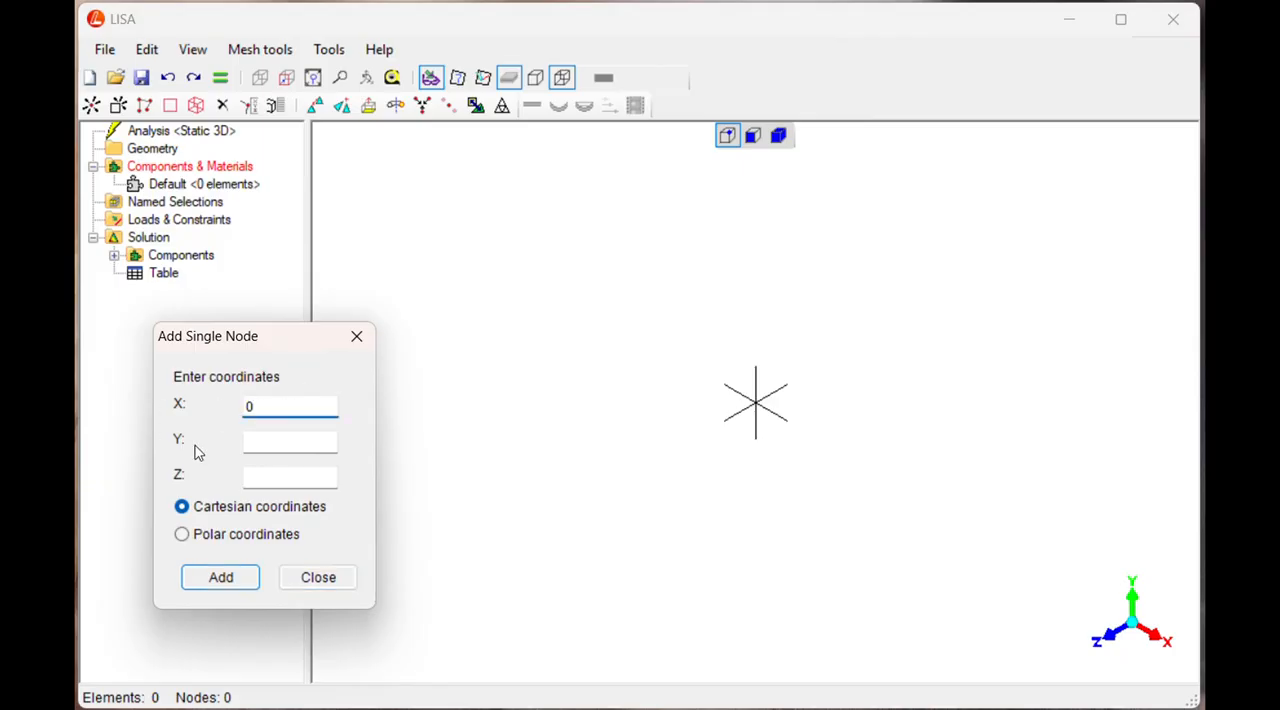
left_click(290, 441)
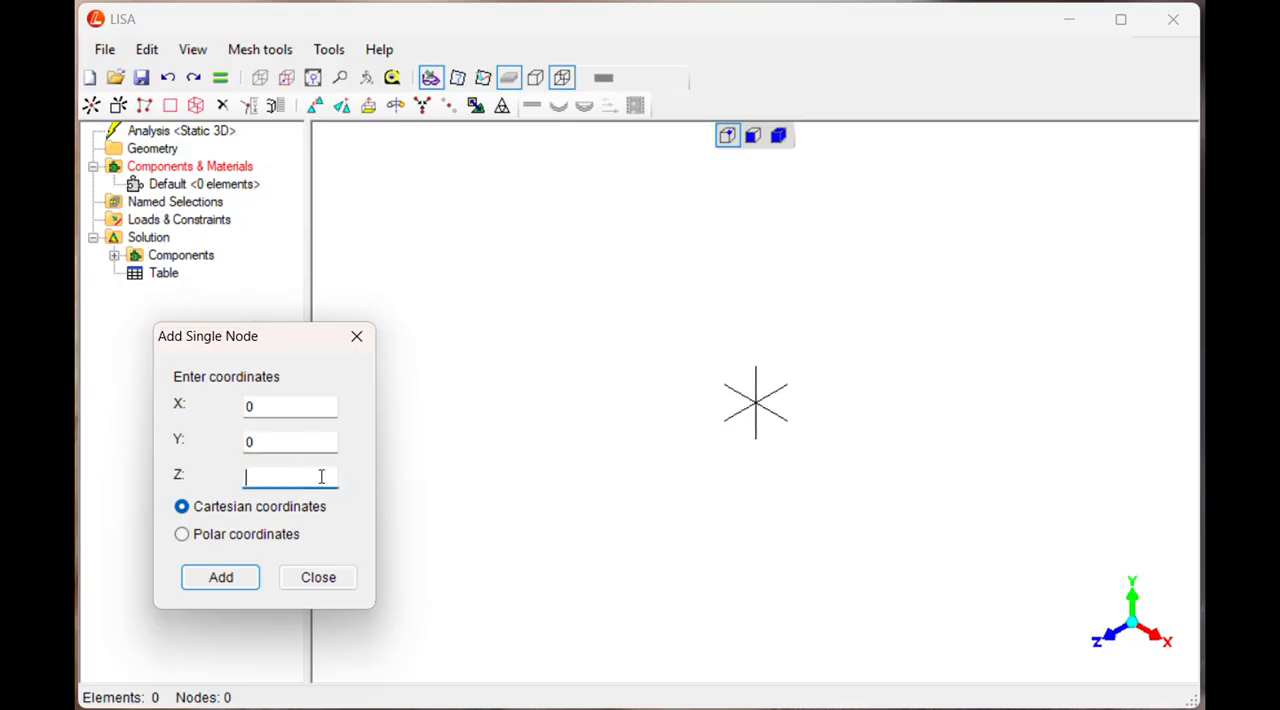
type("0")
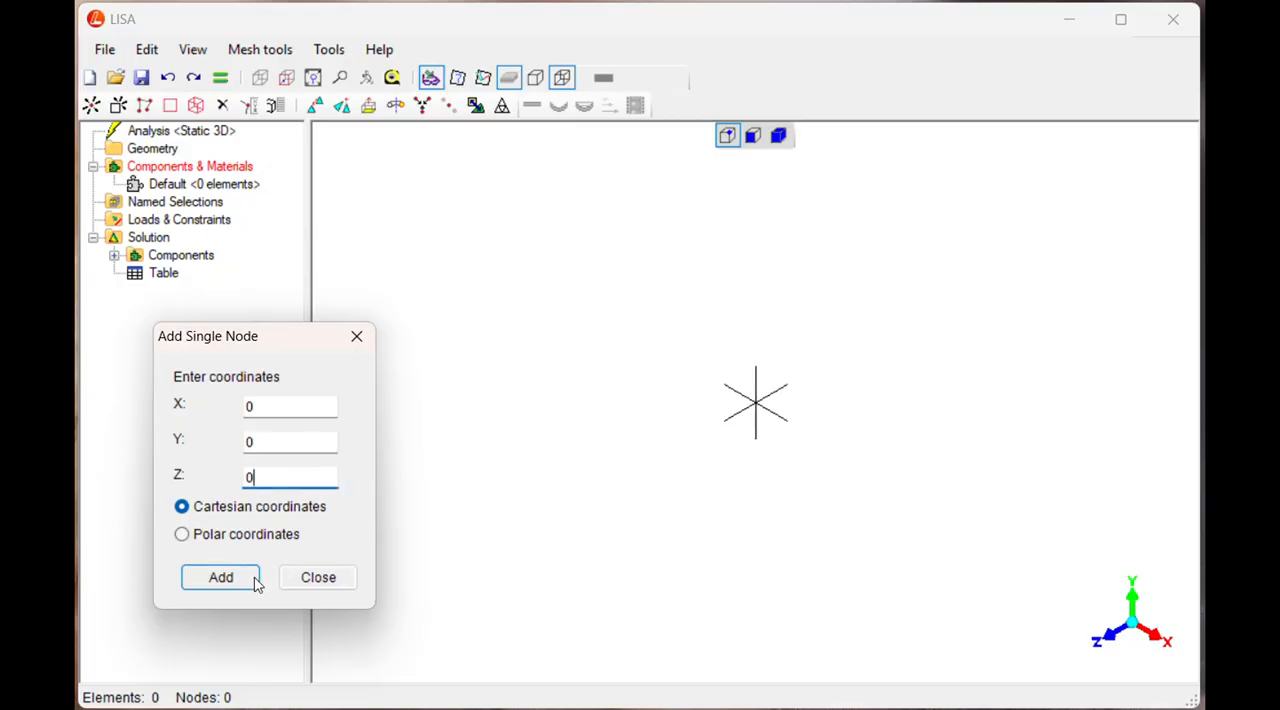
left_click(220, 577)
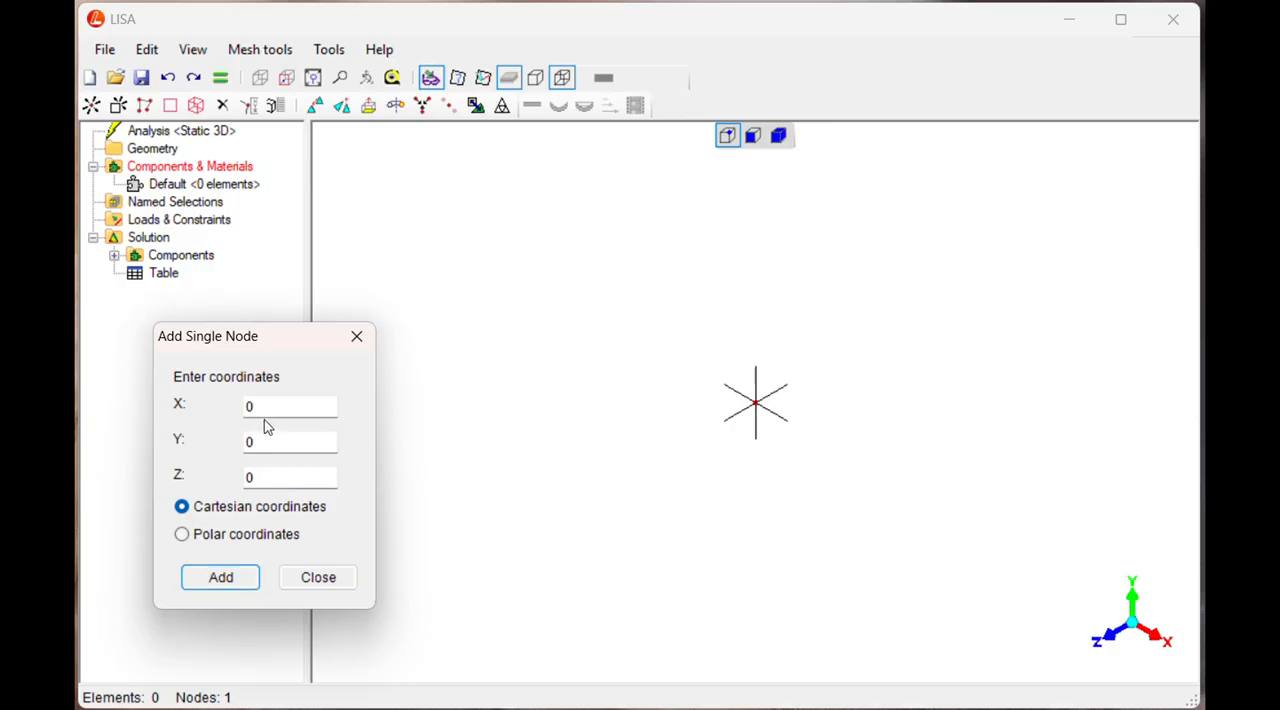
left_click(290, 405)
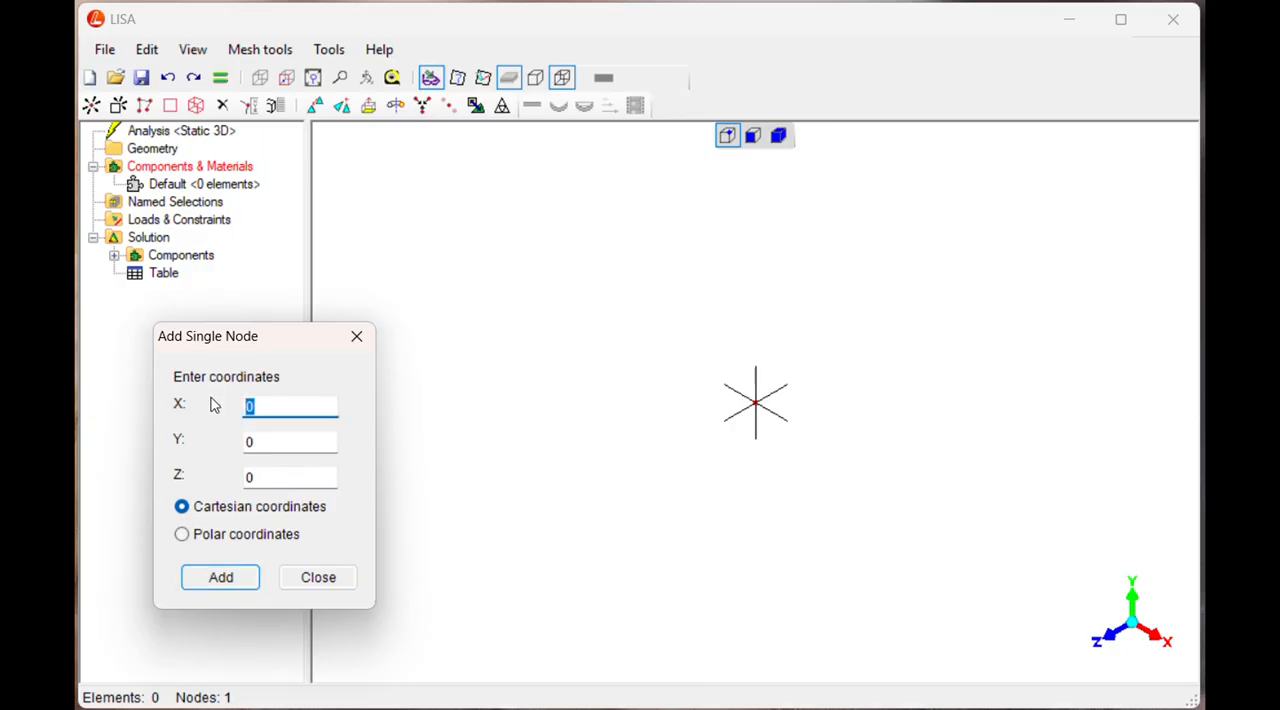
type("400")
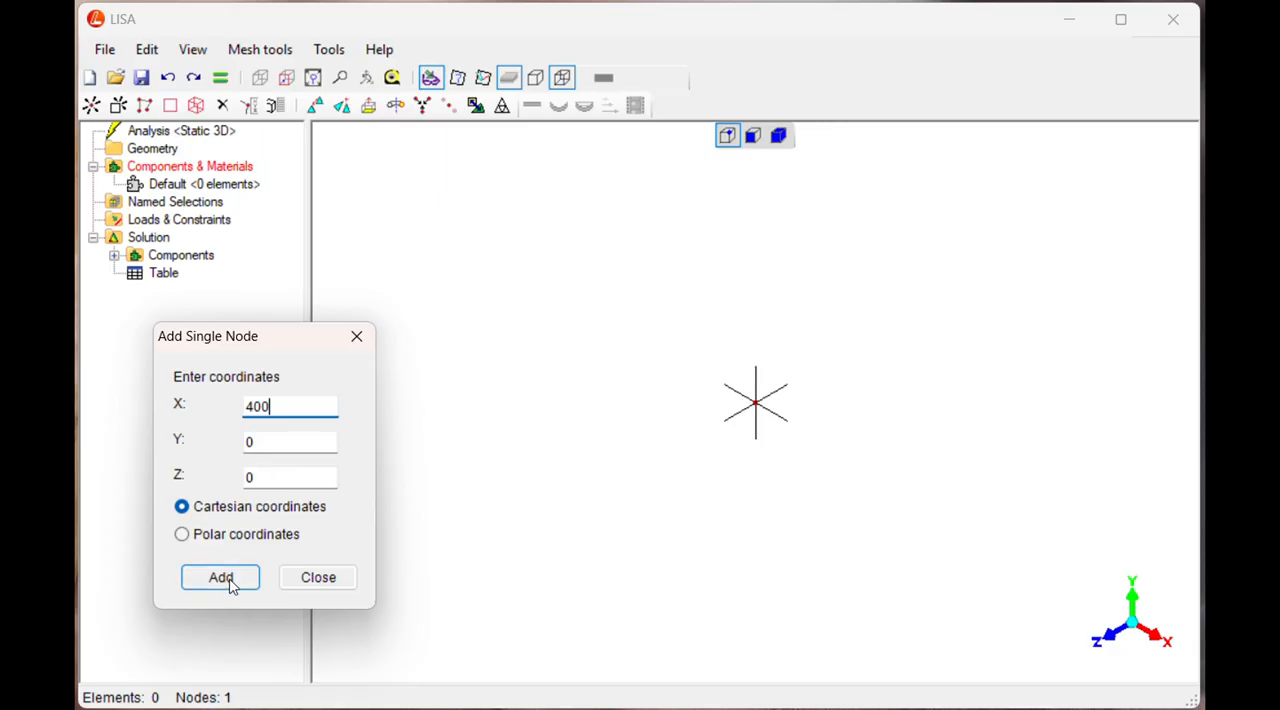
left_click(220, 577)
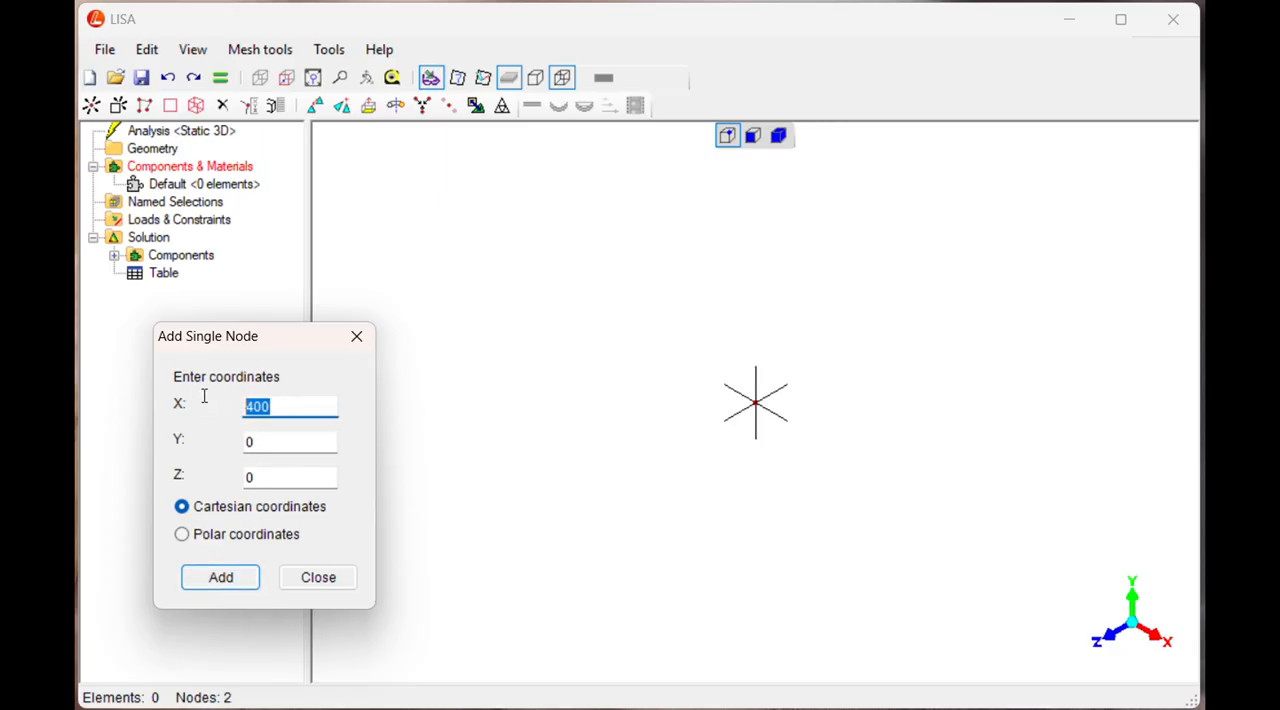
mouse_move(204, 413)
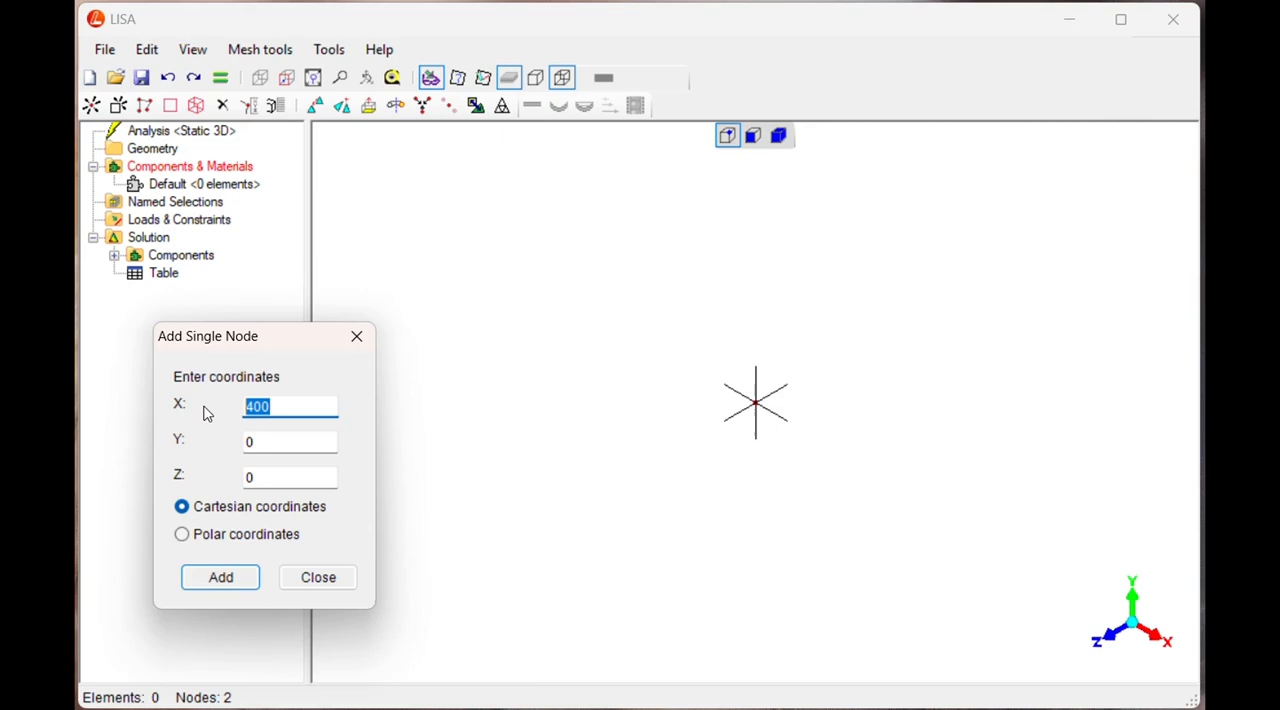
Step: Add the remaining nodes at (700,0,0) and (900,0,0)
type("700")
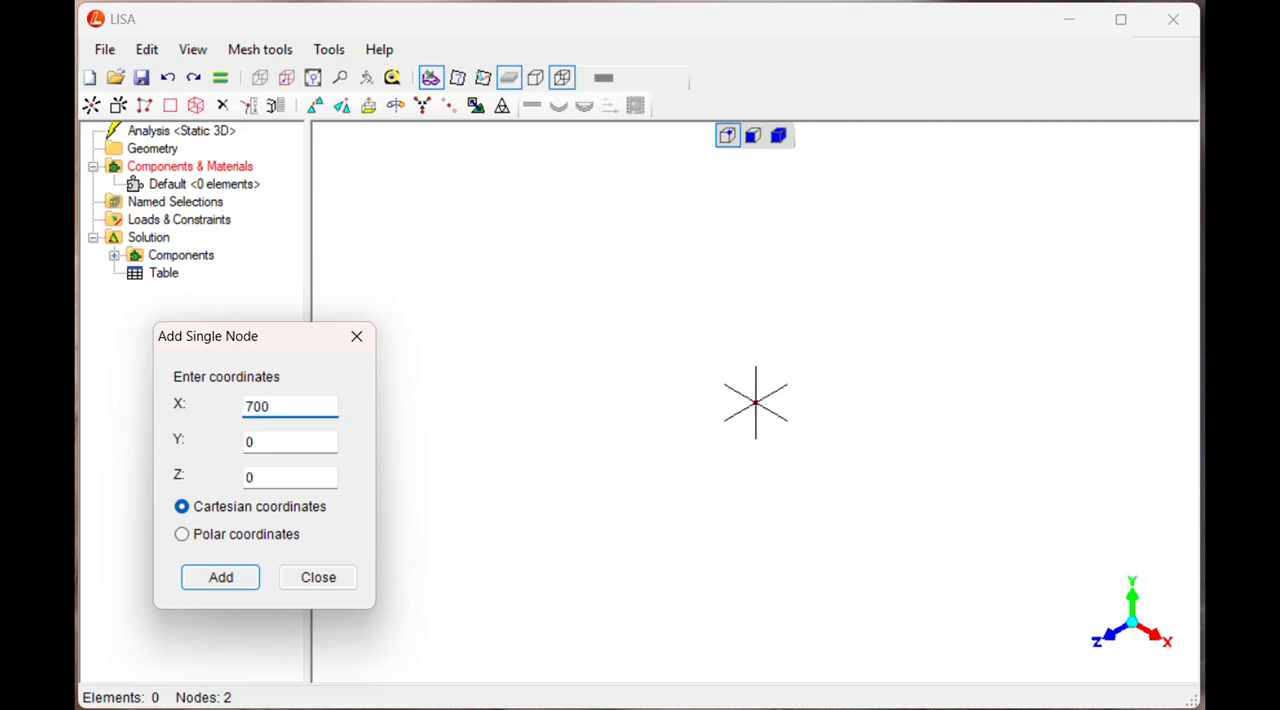
left_click(220, 577)
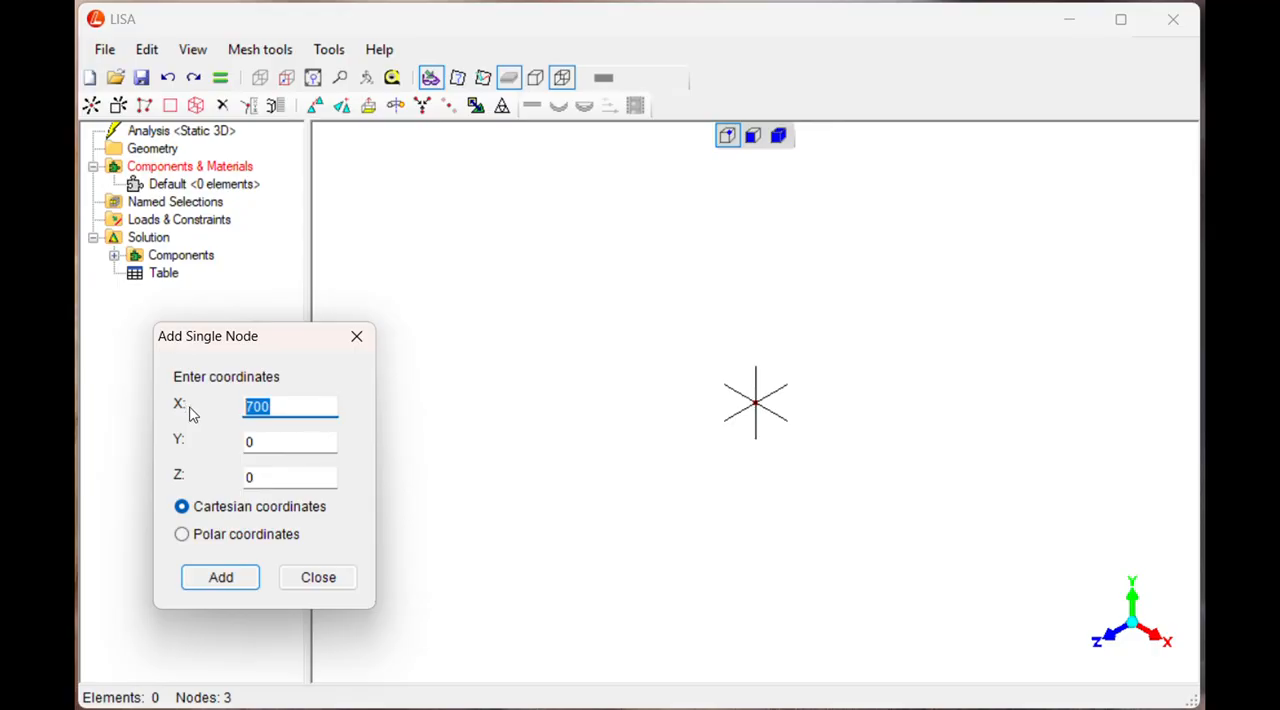
type("9")
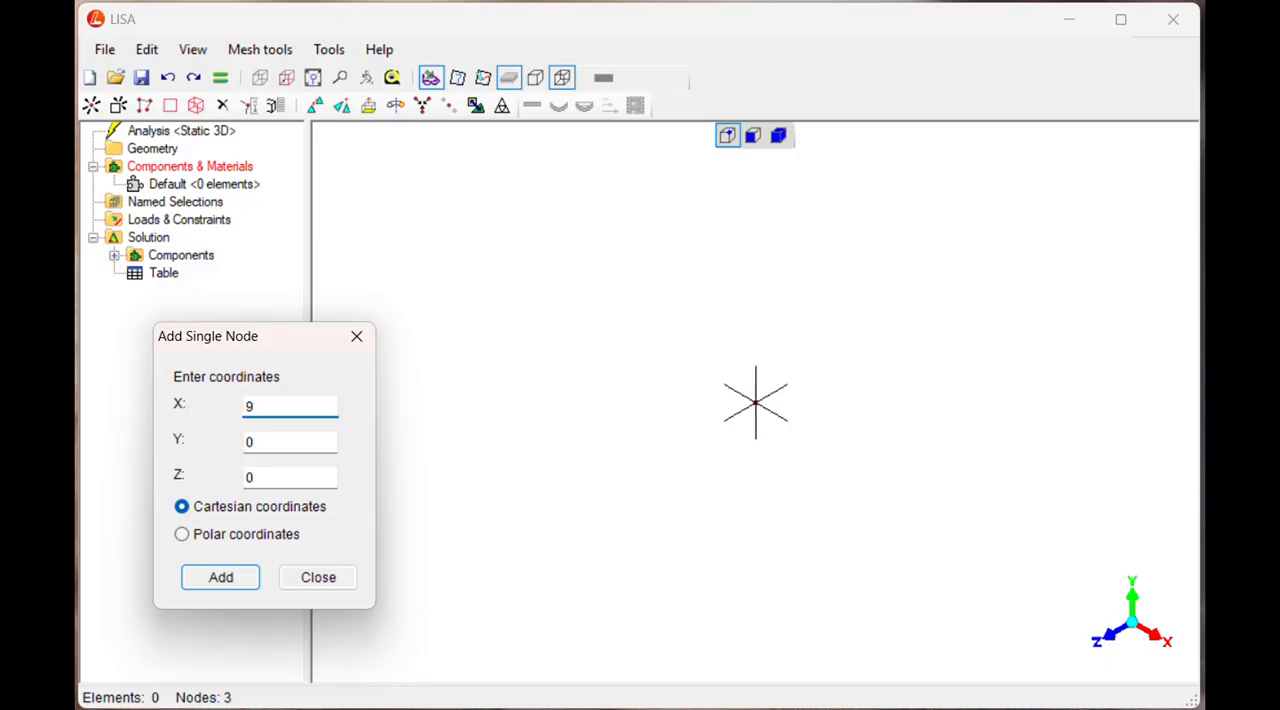
type("00")
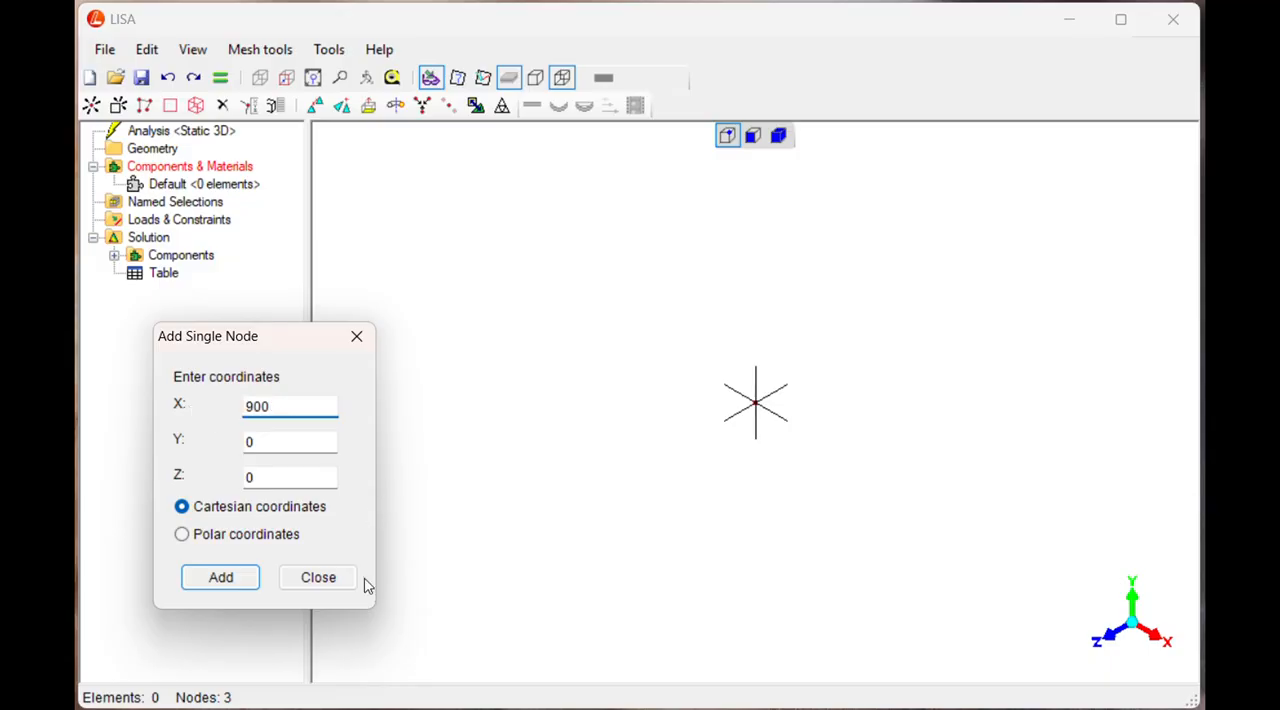
left_click(220, 577)
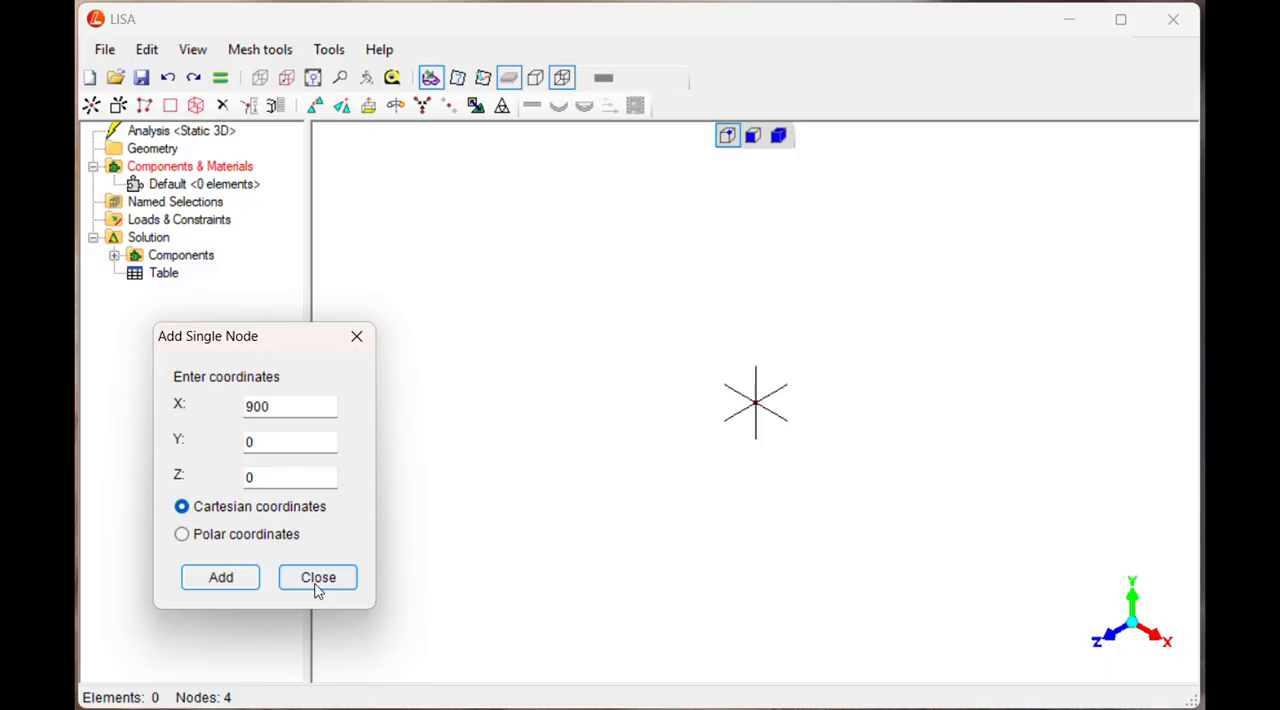
left_click(318, 577)
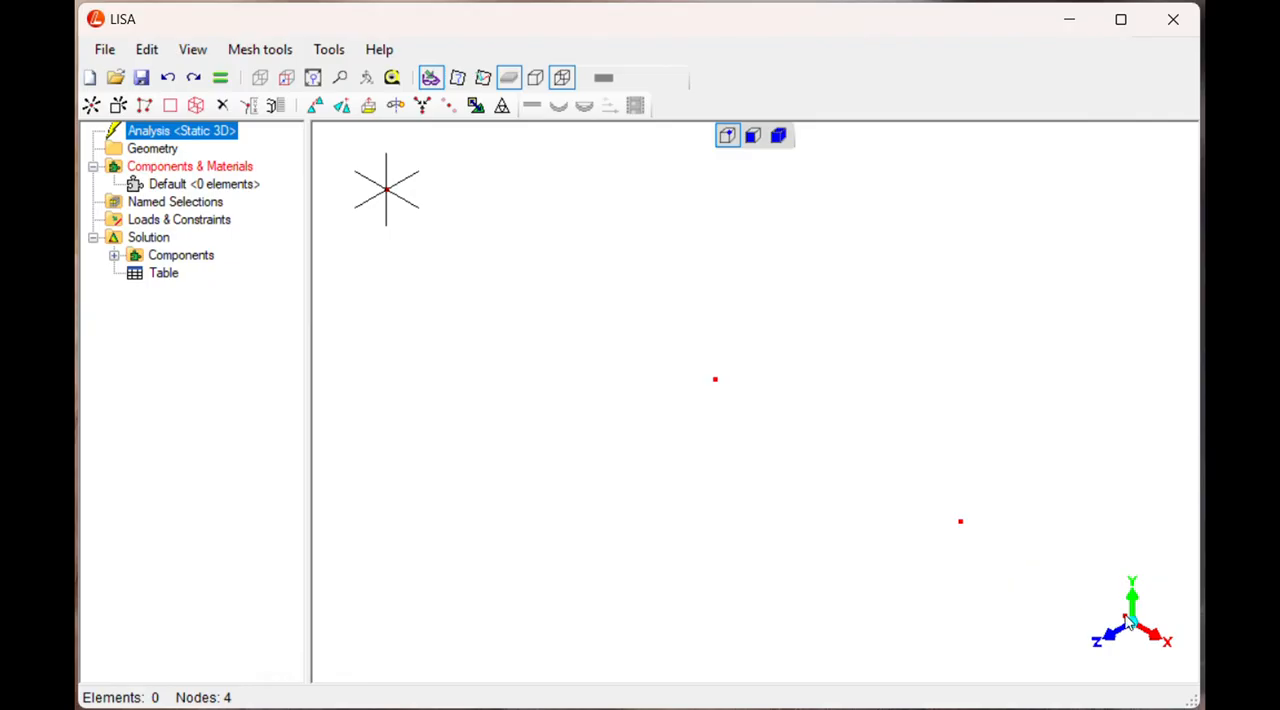
mouse_move(151, 196)
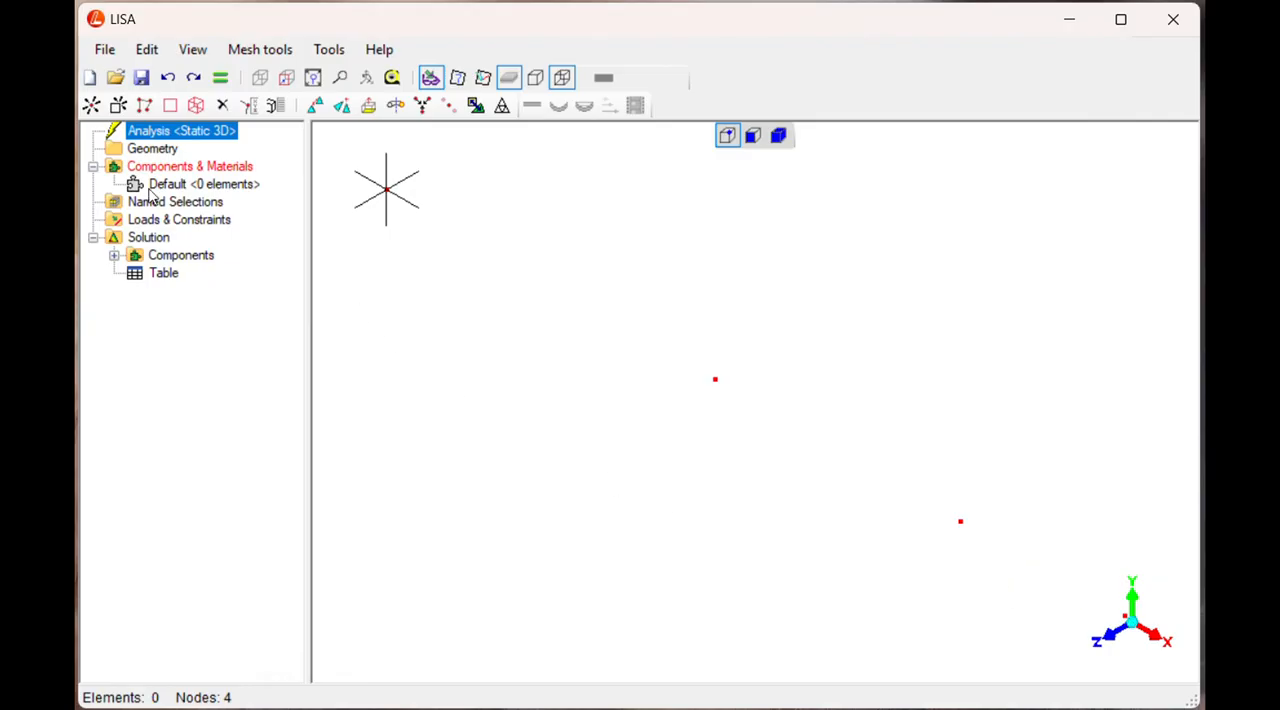
mouse_move(150, 148)
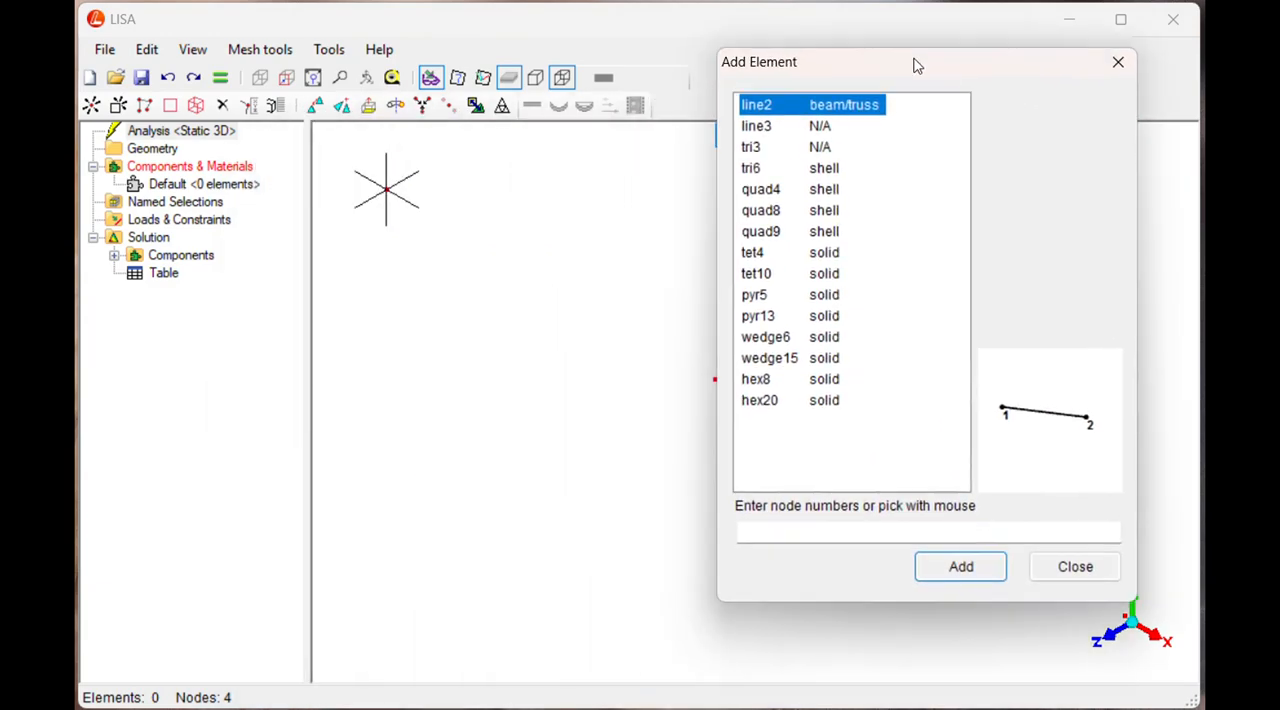
Step: Connect nodes 1–2, 2–3 and 3–4 with beam elements and select the Static 3D analysis
left_click(925, 532)
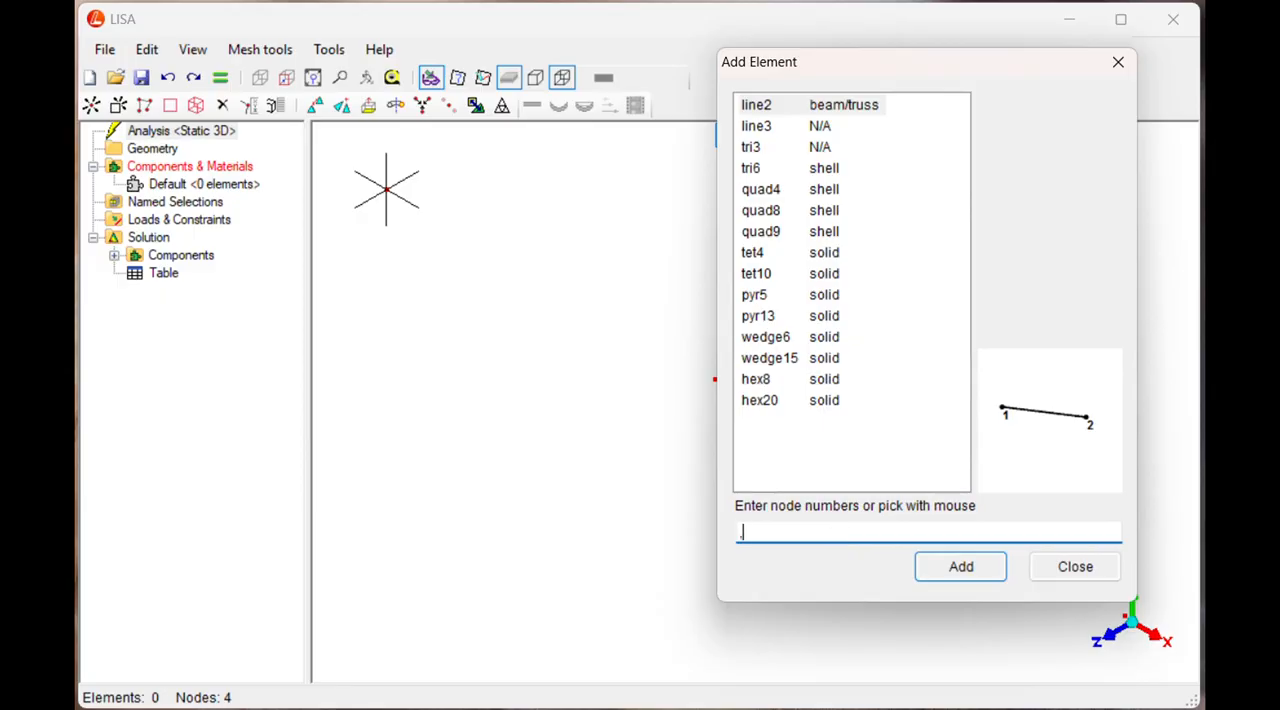
type("1,2")
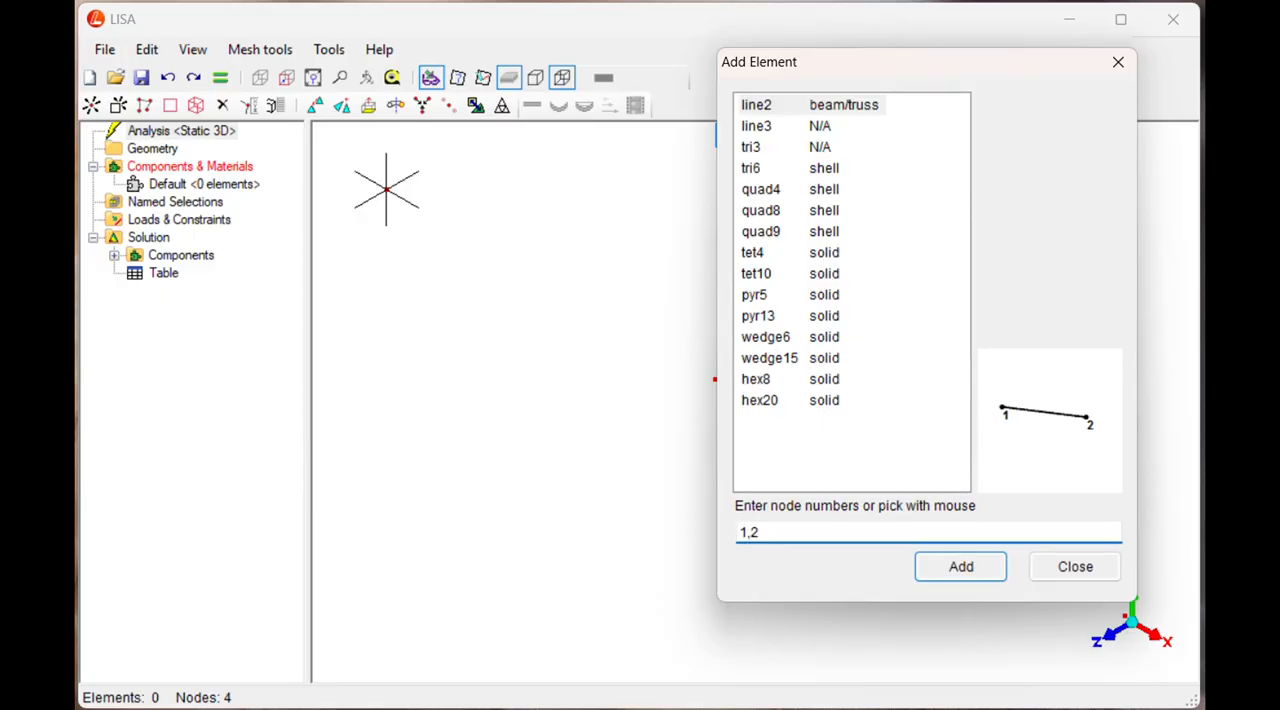
left_click(959, 566)
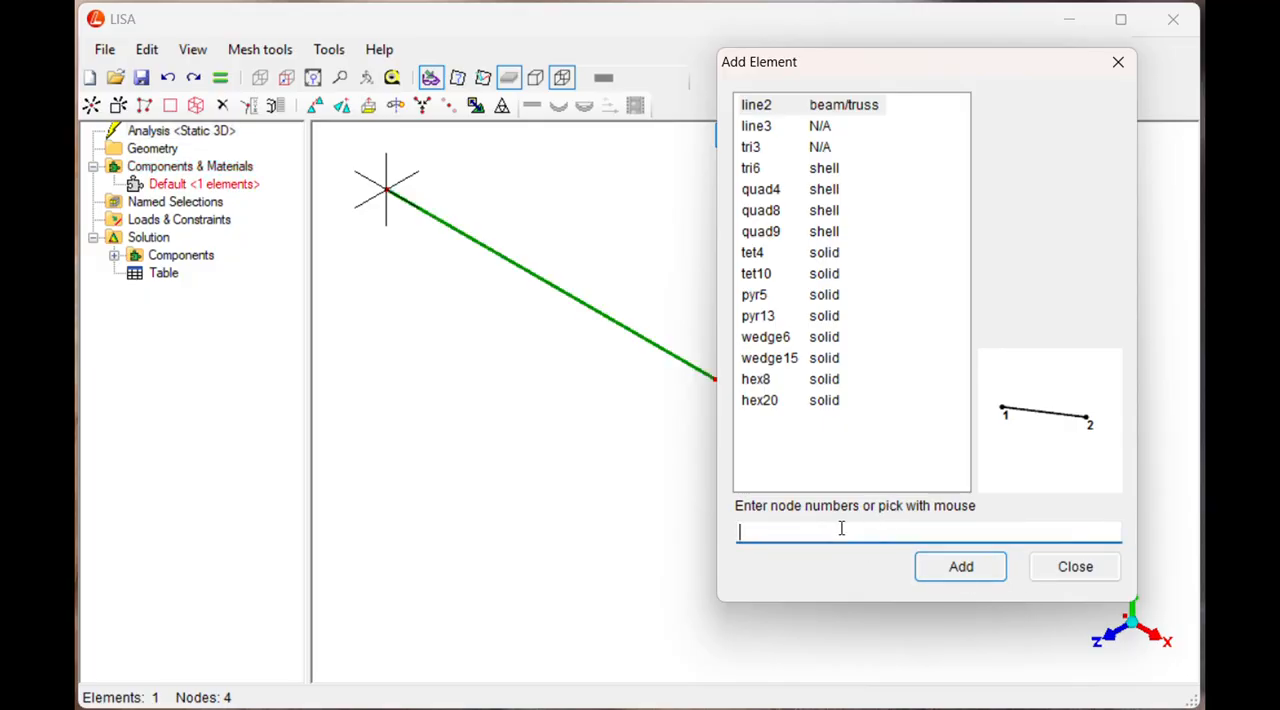
type("2,3")
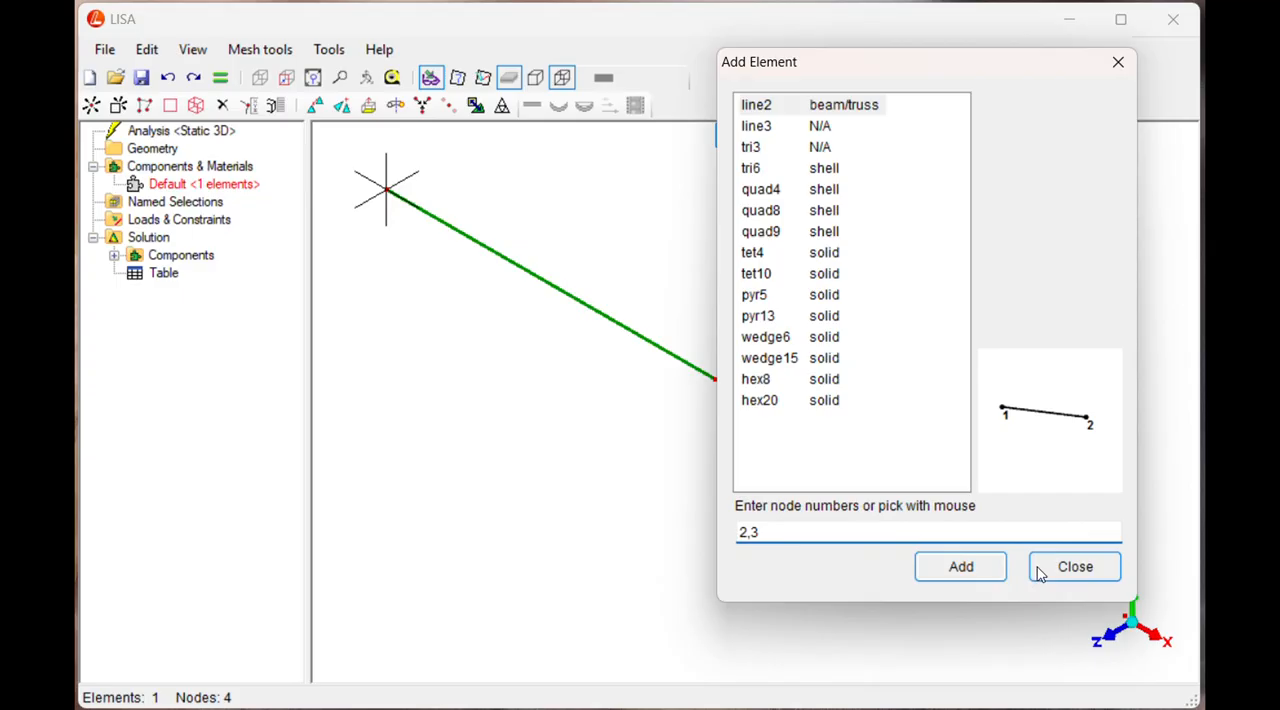
left_click(959, 566)
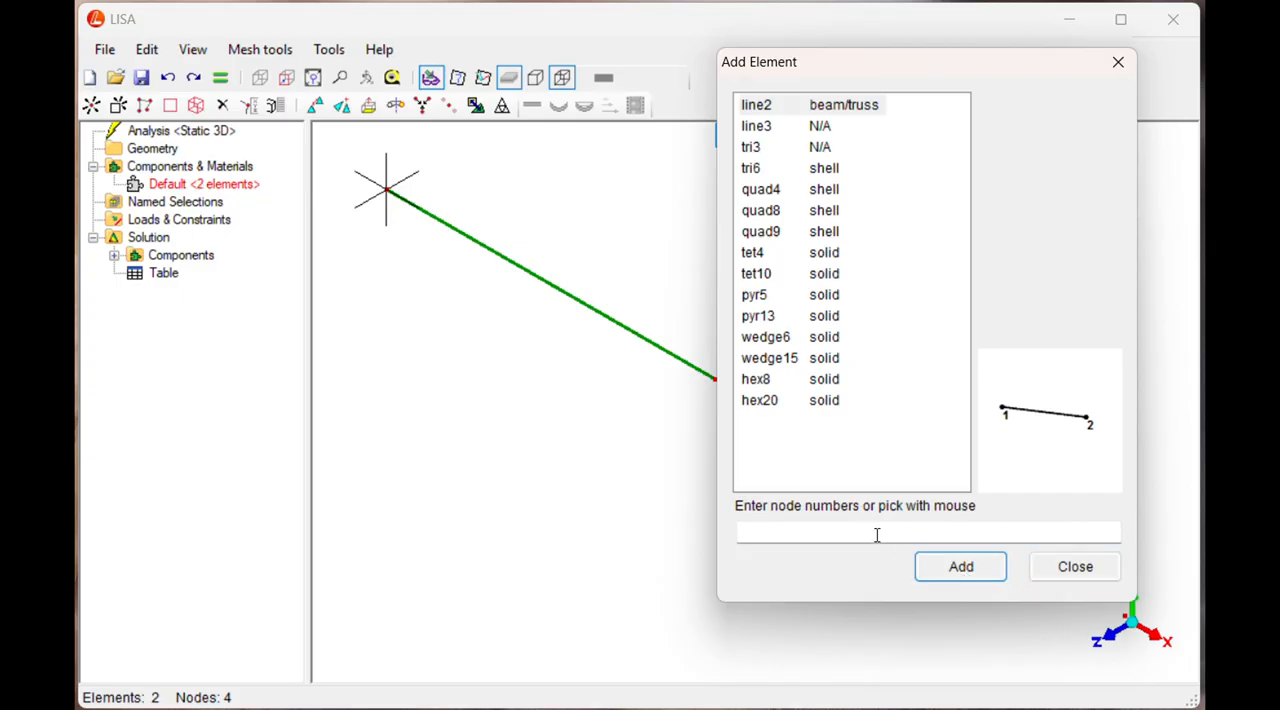
type("3")
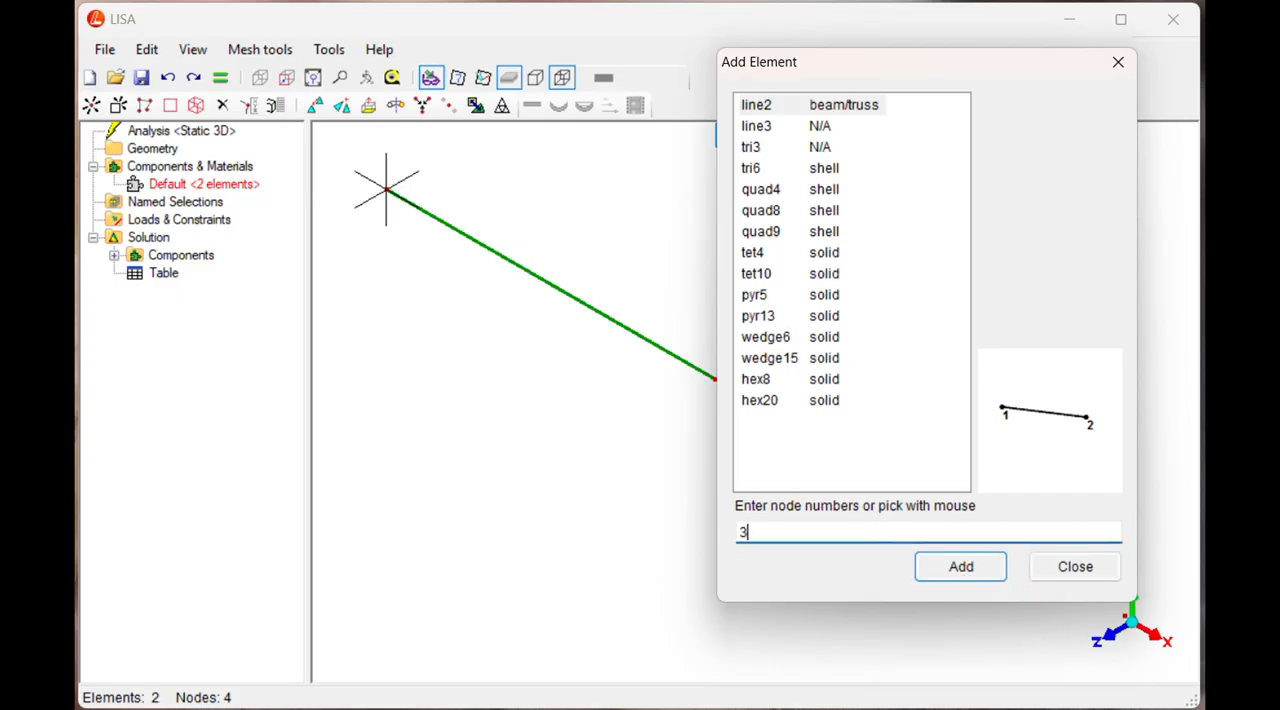
type(",4")
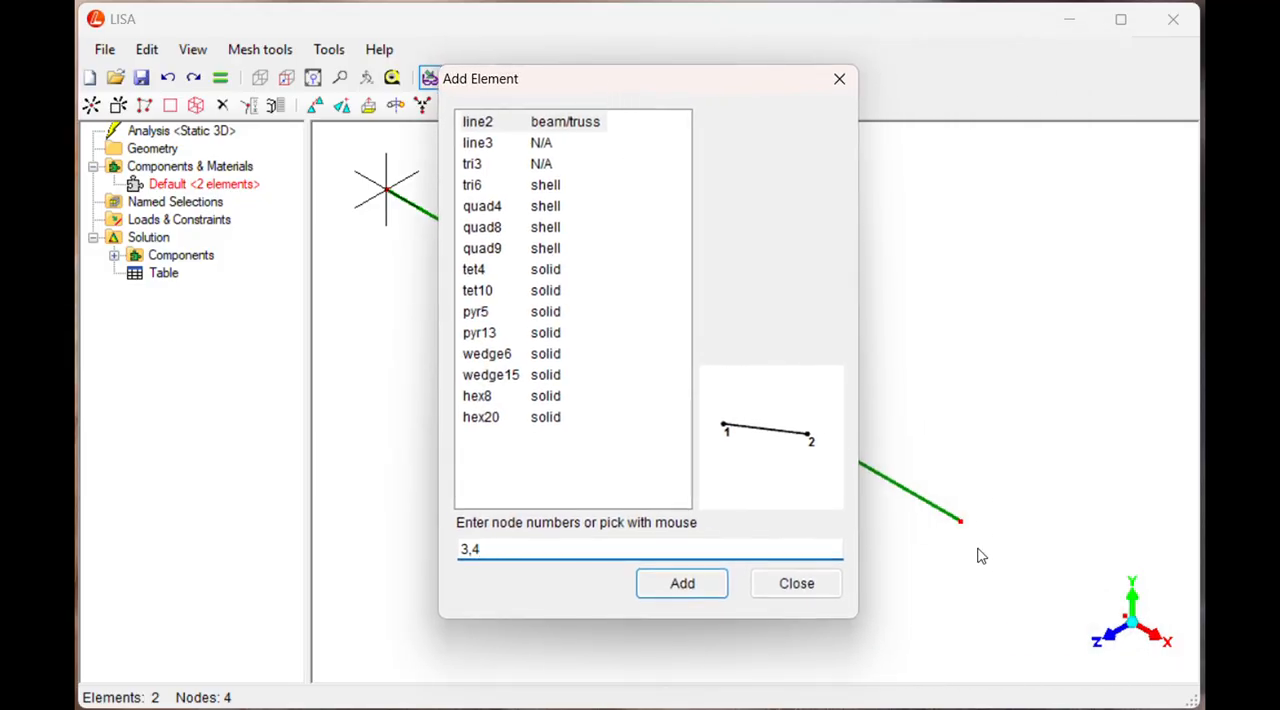
left_click(681, 583)
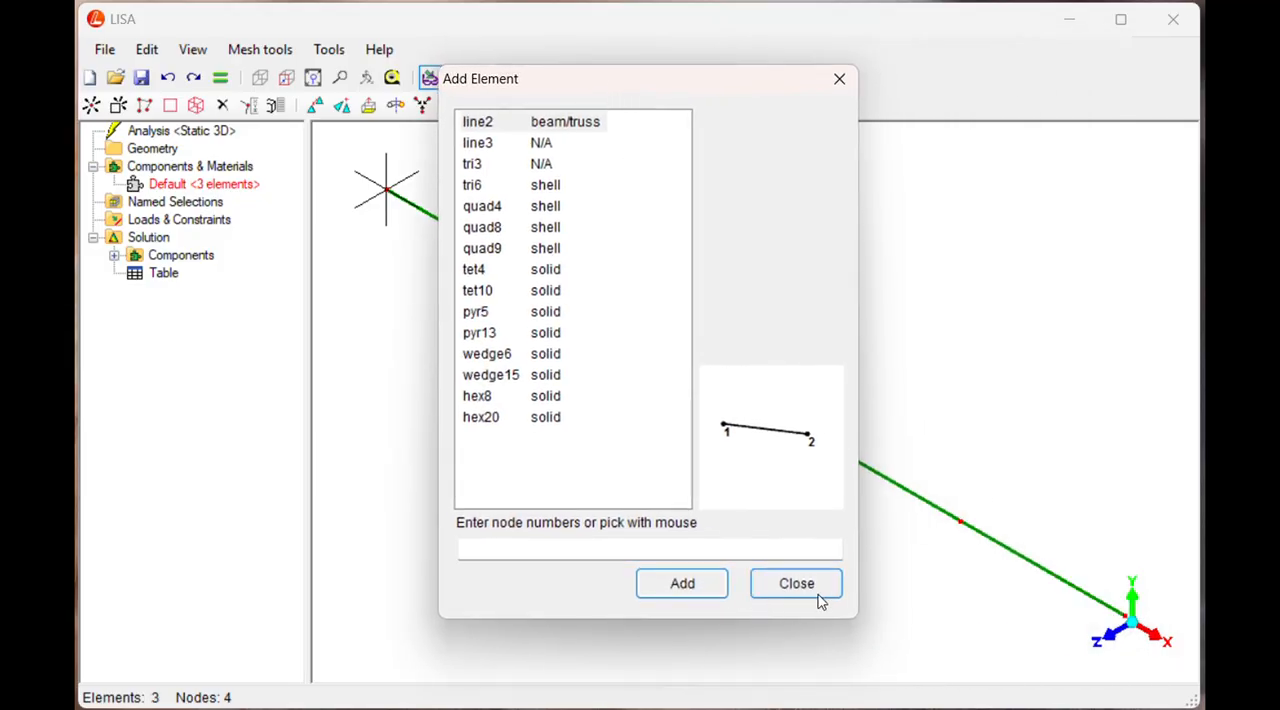
left_click(796, 583)
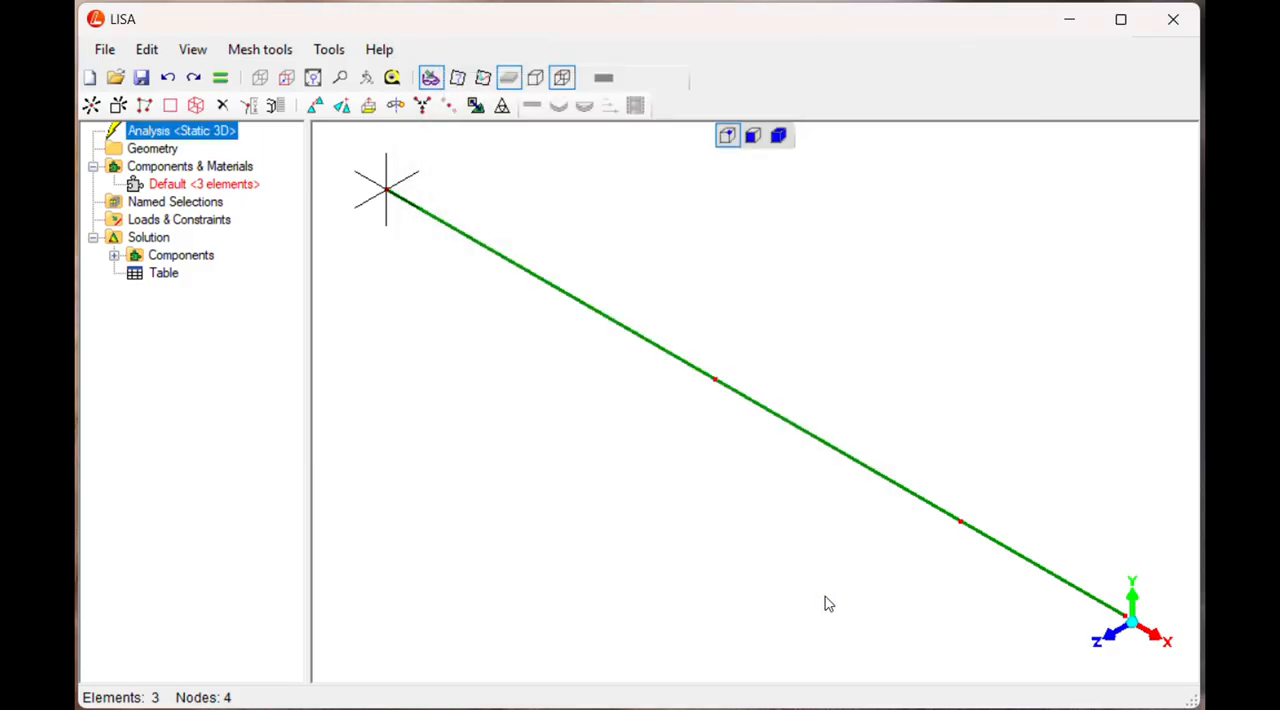
mouse_move(660, 279)
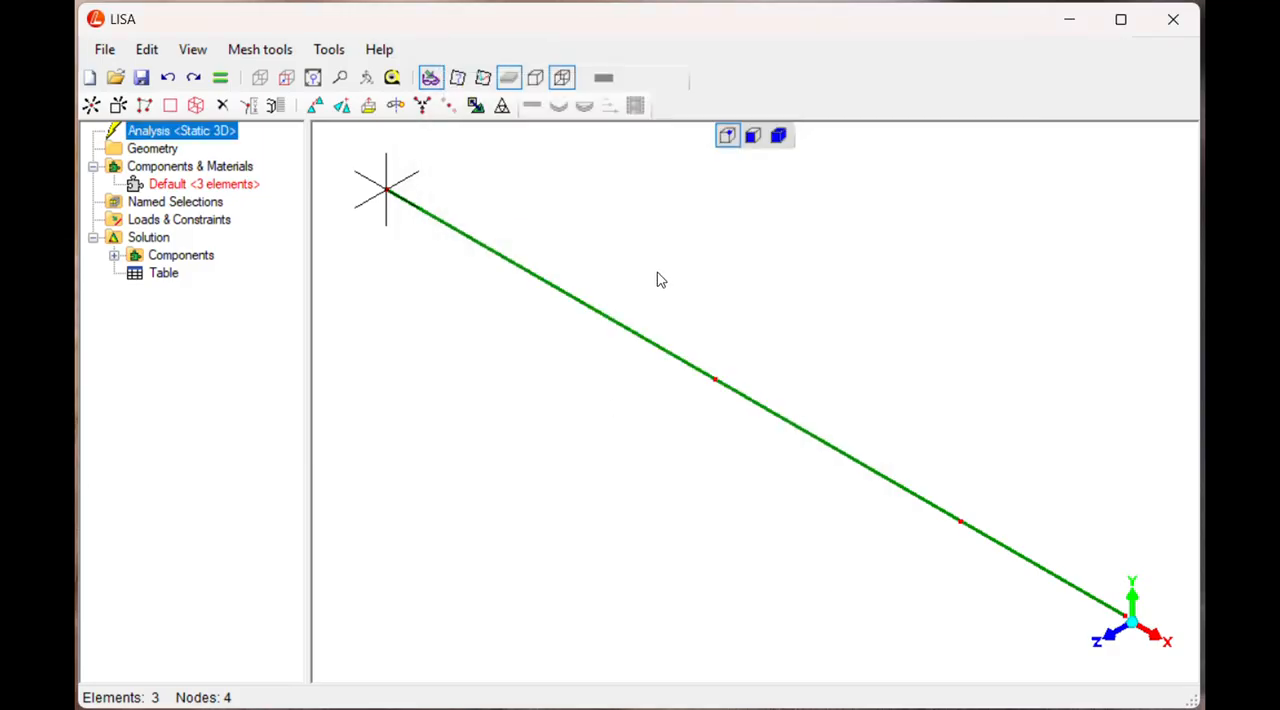
mouse_move(700, 275)
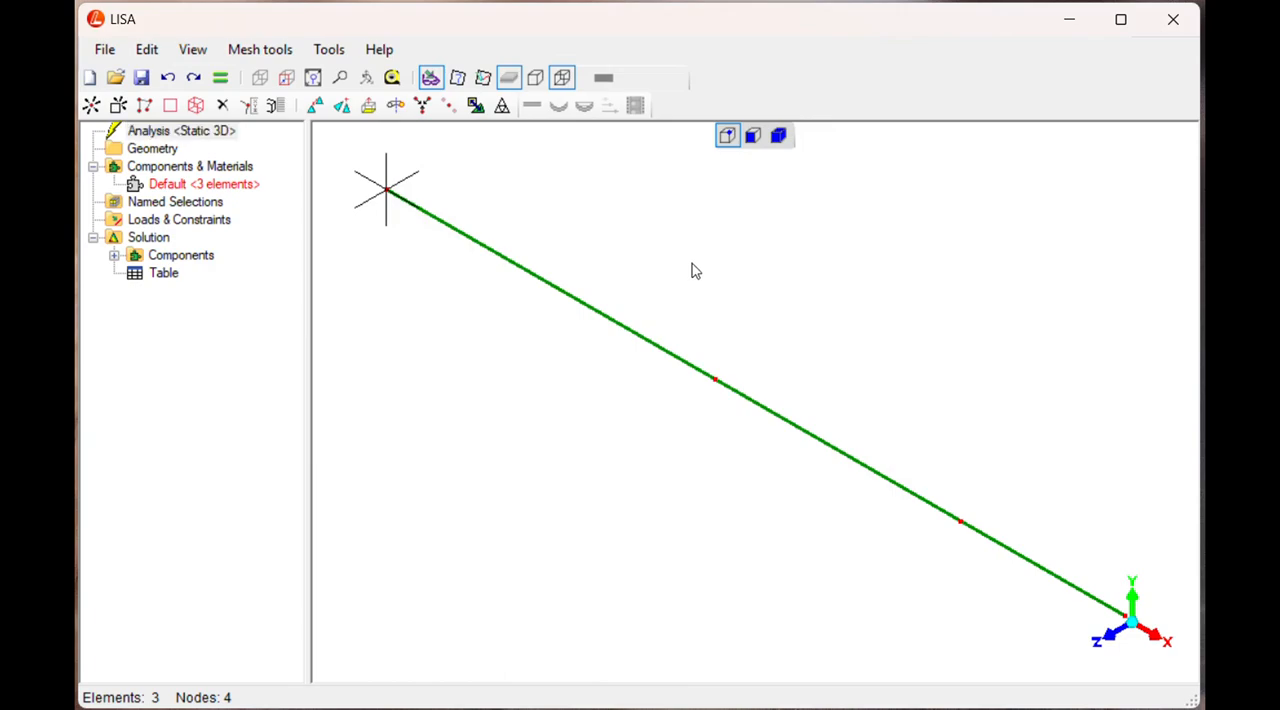
mouse_move(575, 302)
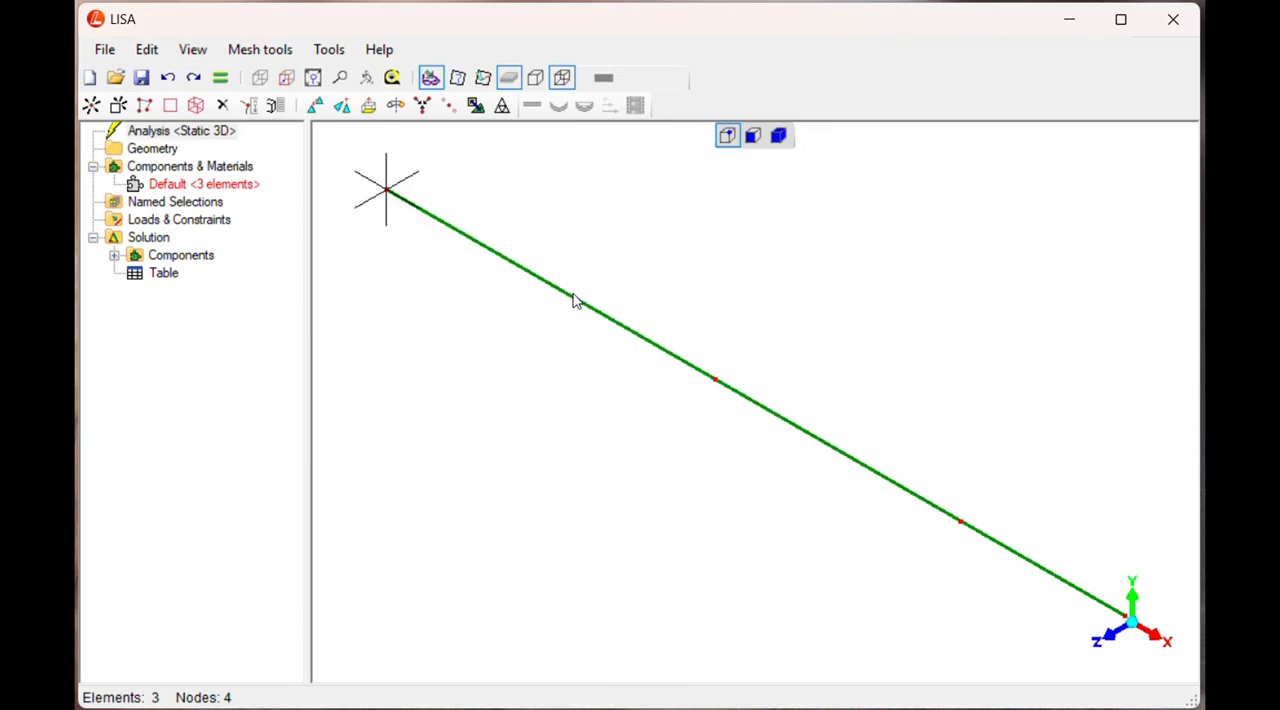
mouse_move(658, 205)
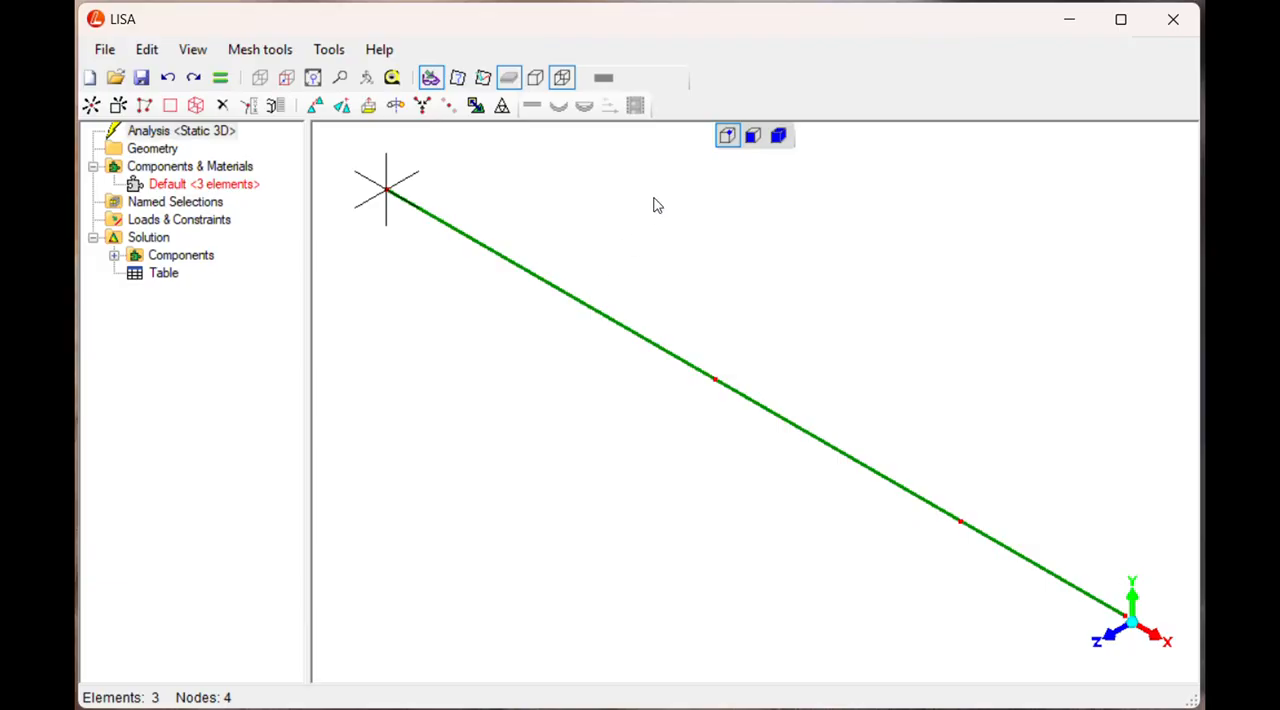
mouse_move(600, 187)
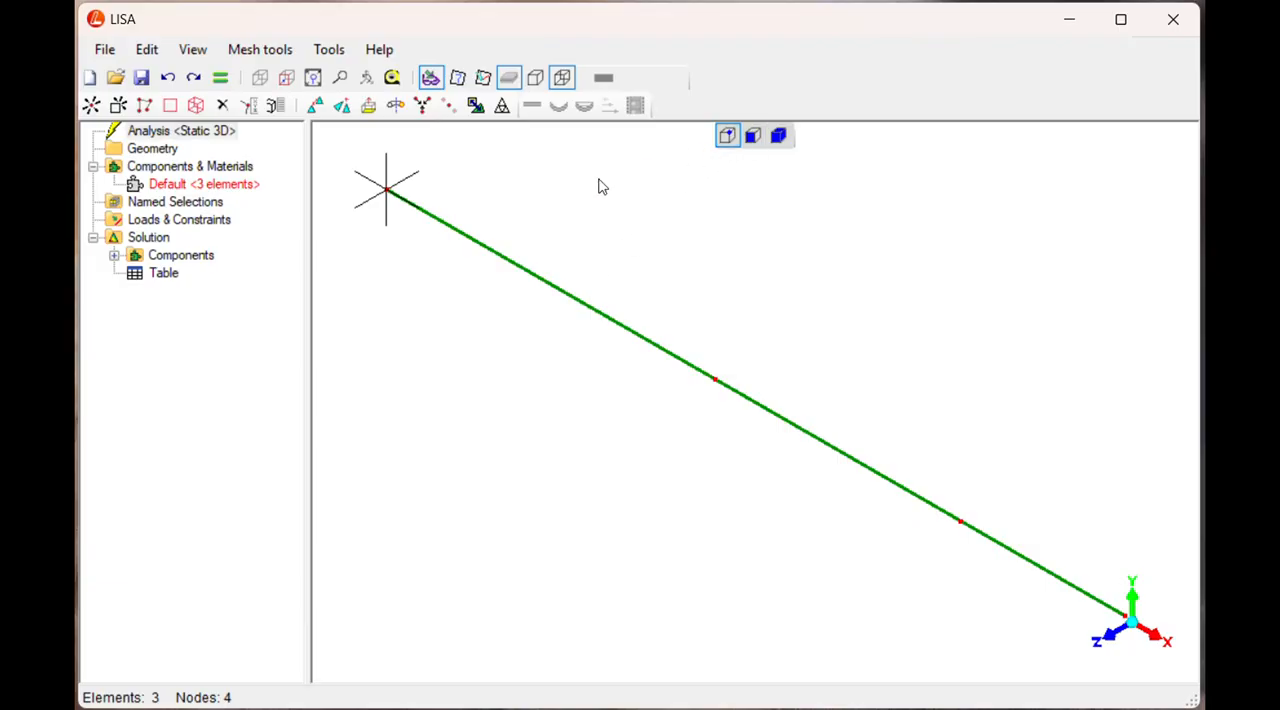
mouse_move(183, 188)
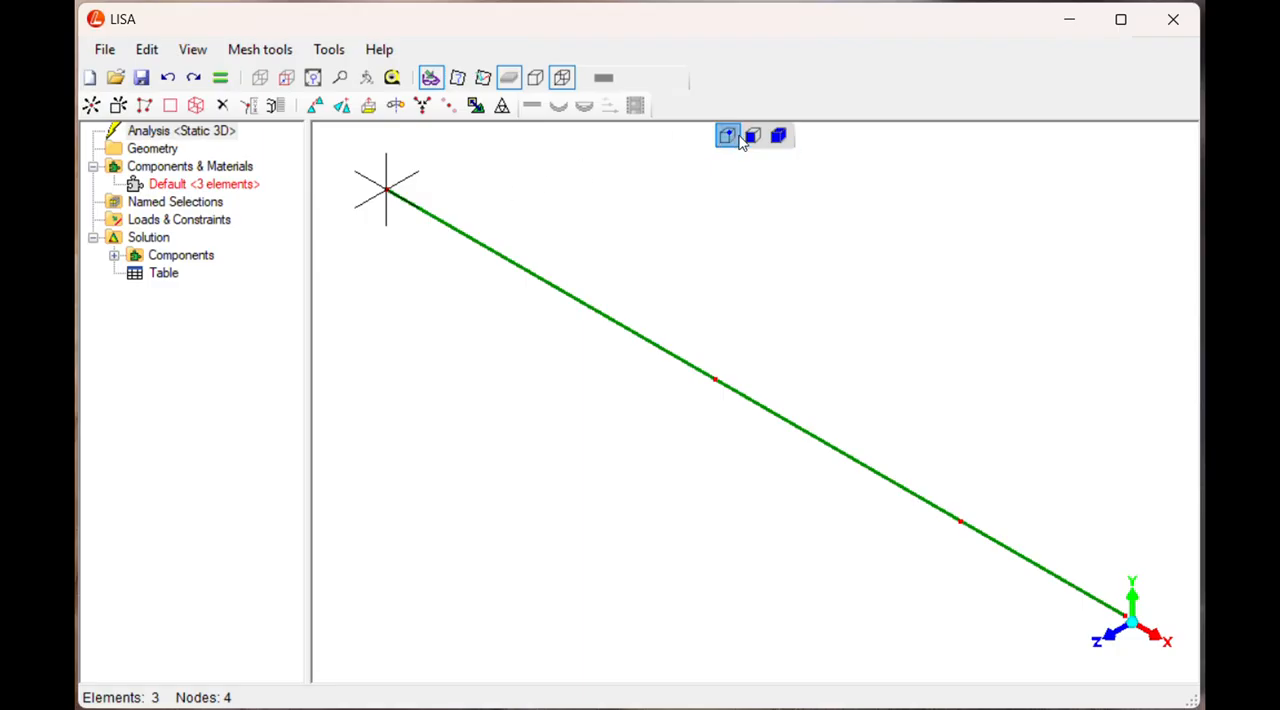
mouse_move(779, 135)
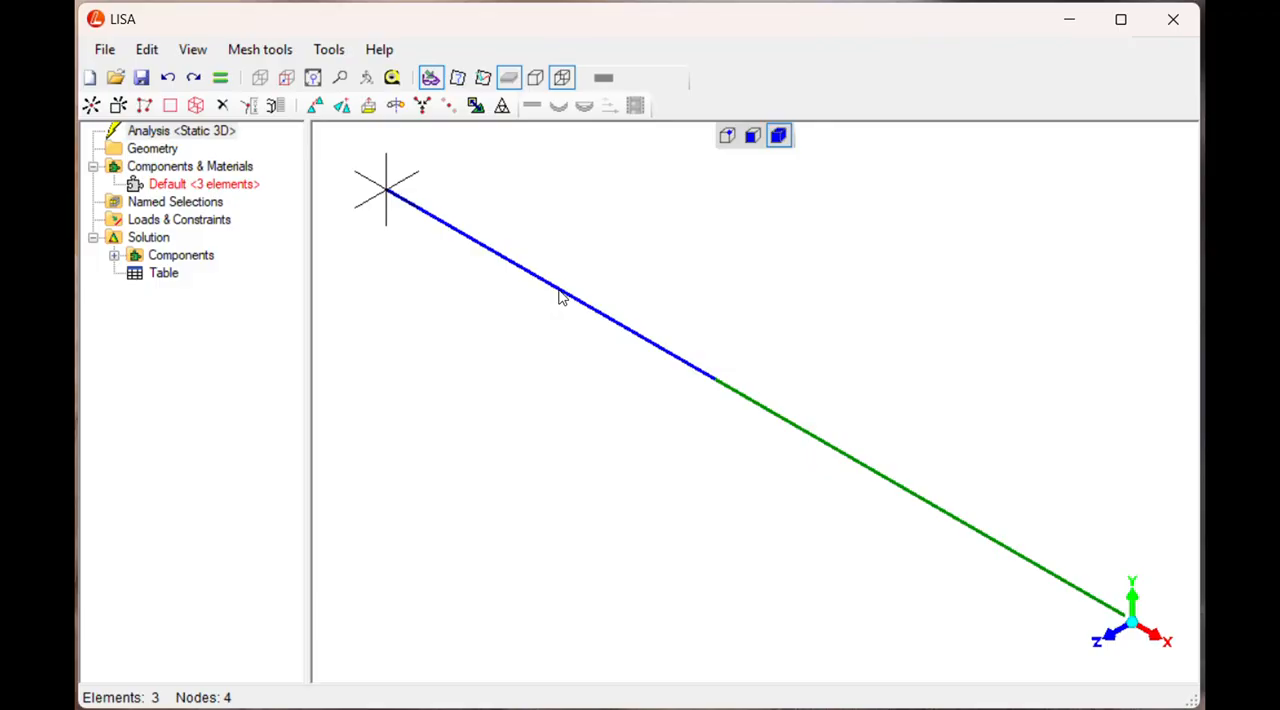
mouse_move(135, 177)
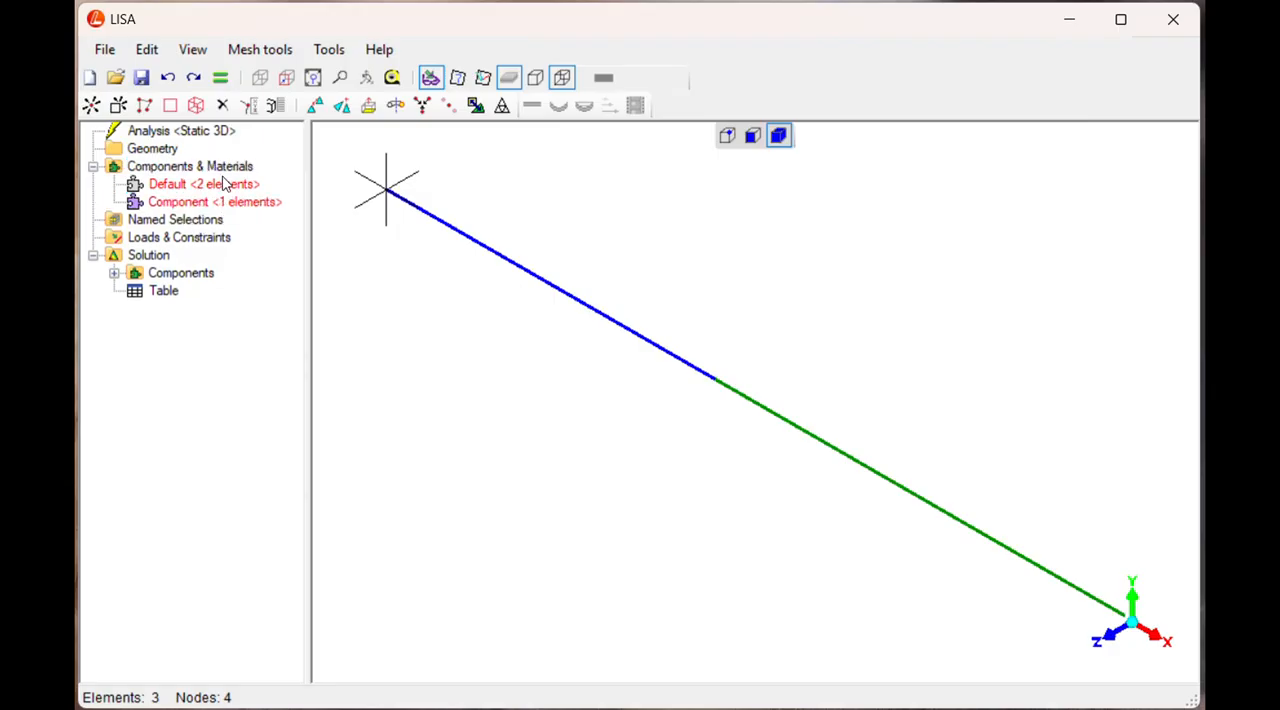
Step: Select the new component holding the first beam and bring up its options
left_click(214, 201)
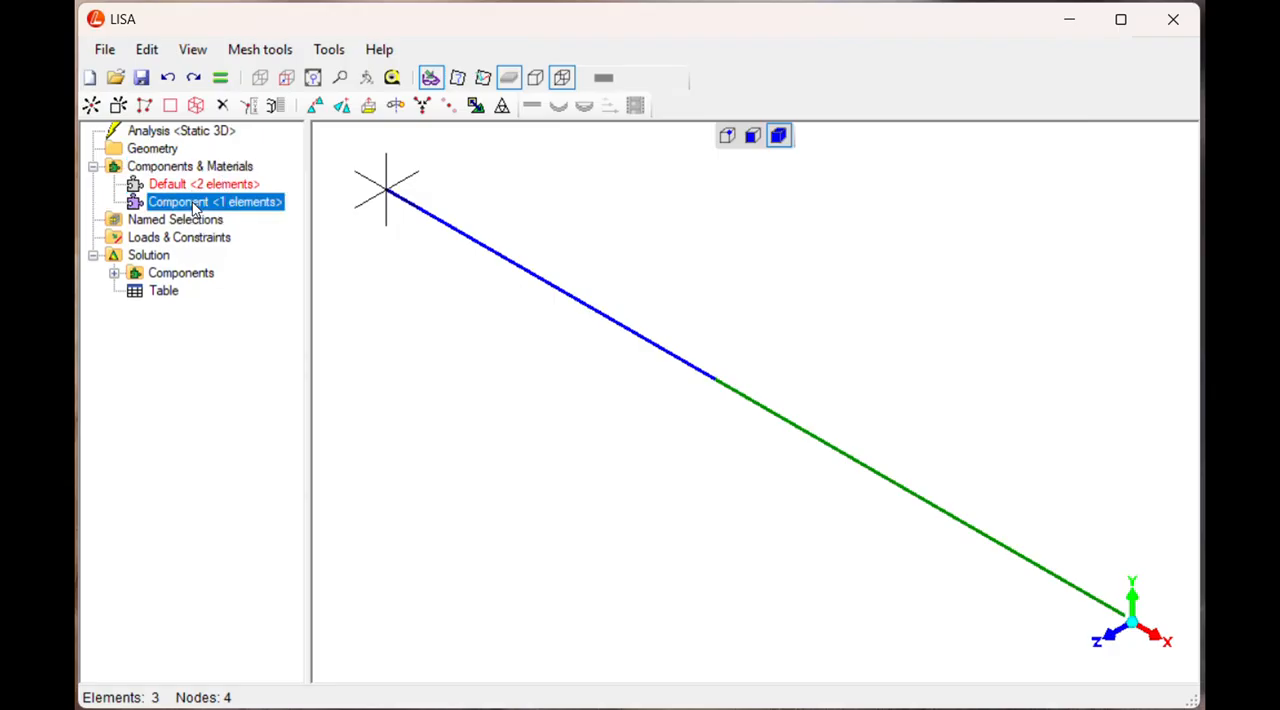
right_click(213, 201)
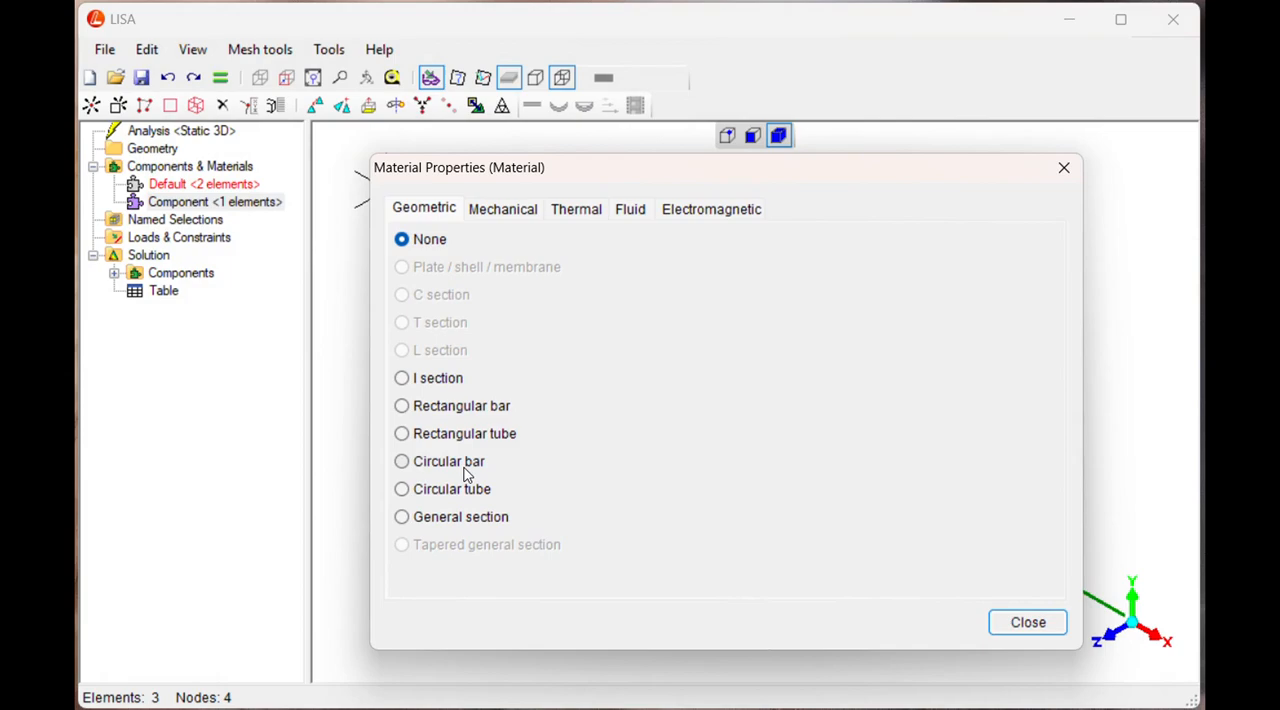
Step: Make the component's material a 38-diameter circular bar, isotropic, E 210000, Poisson's ratio 0.3
left_click(401, 461)
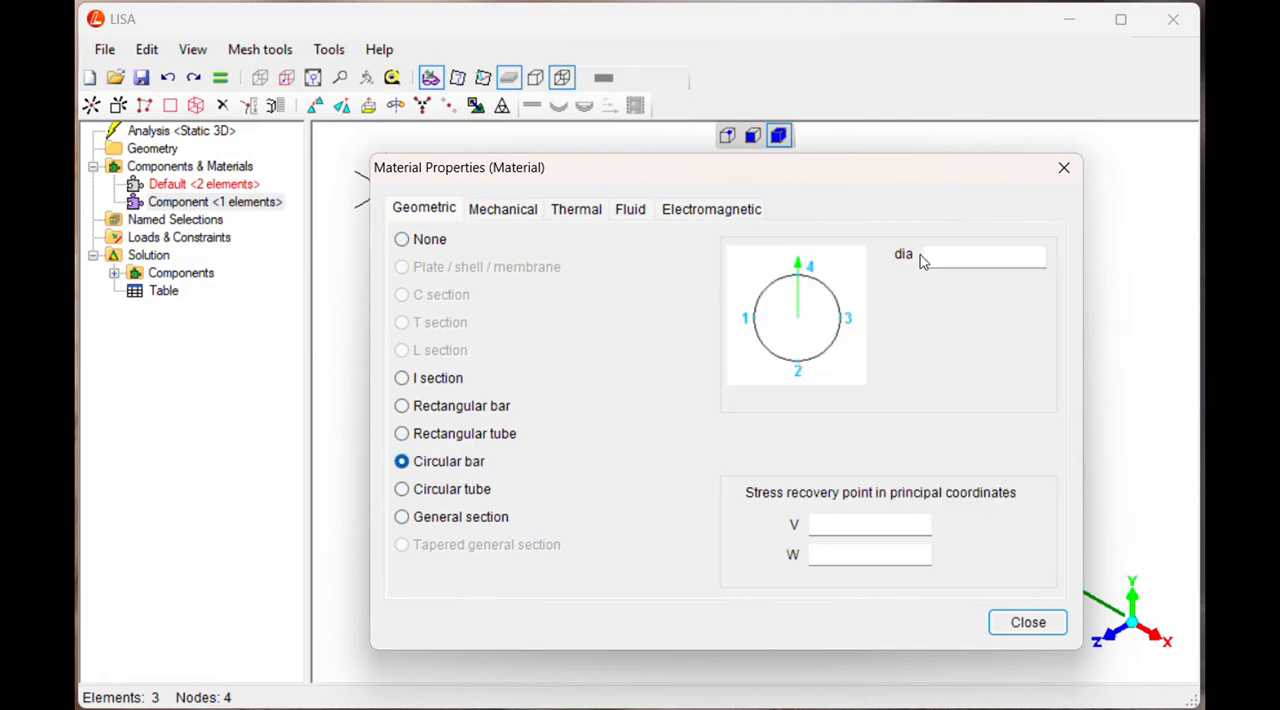
type("3")
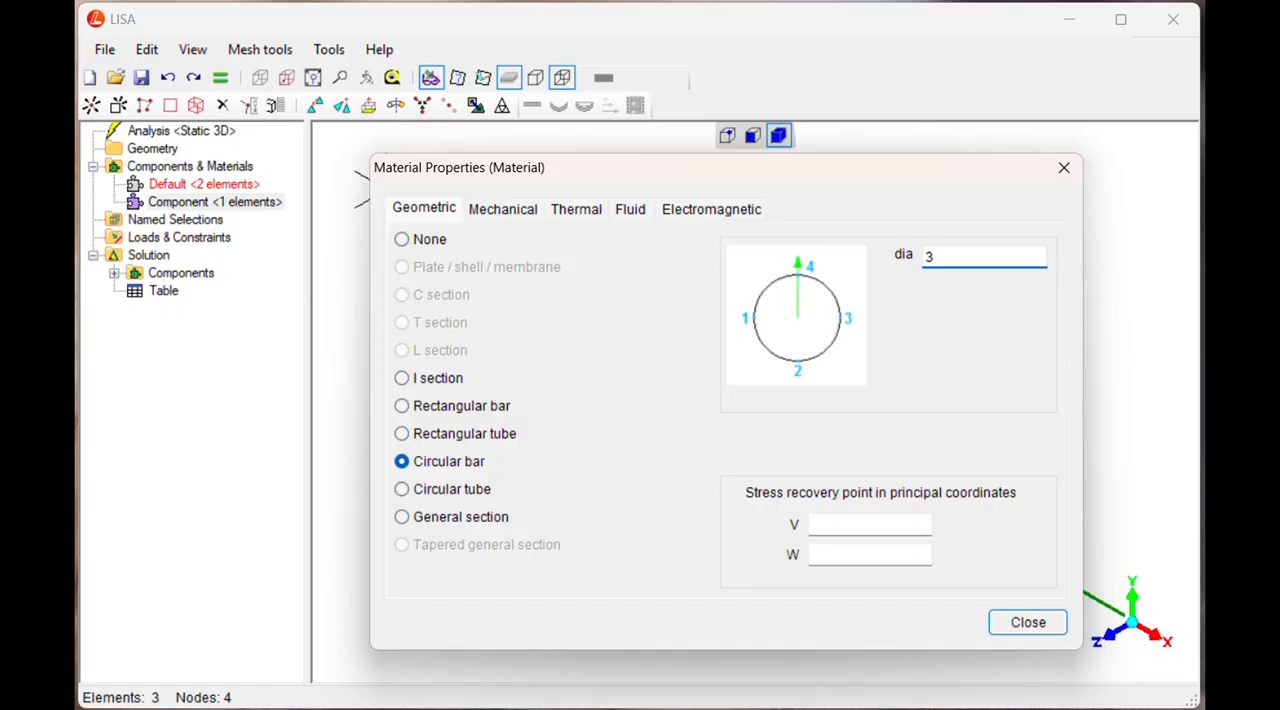
type("8")
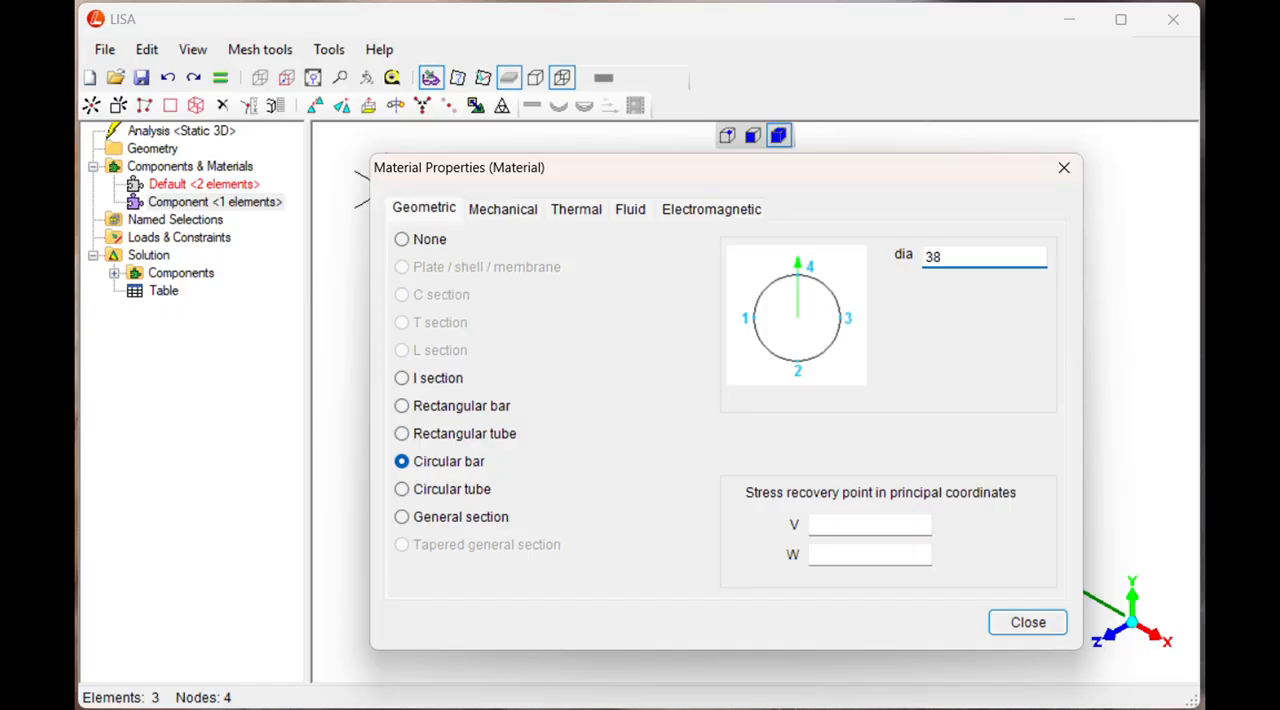
left_click(502, 209)
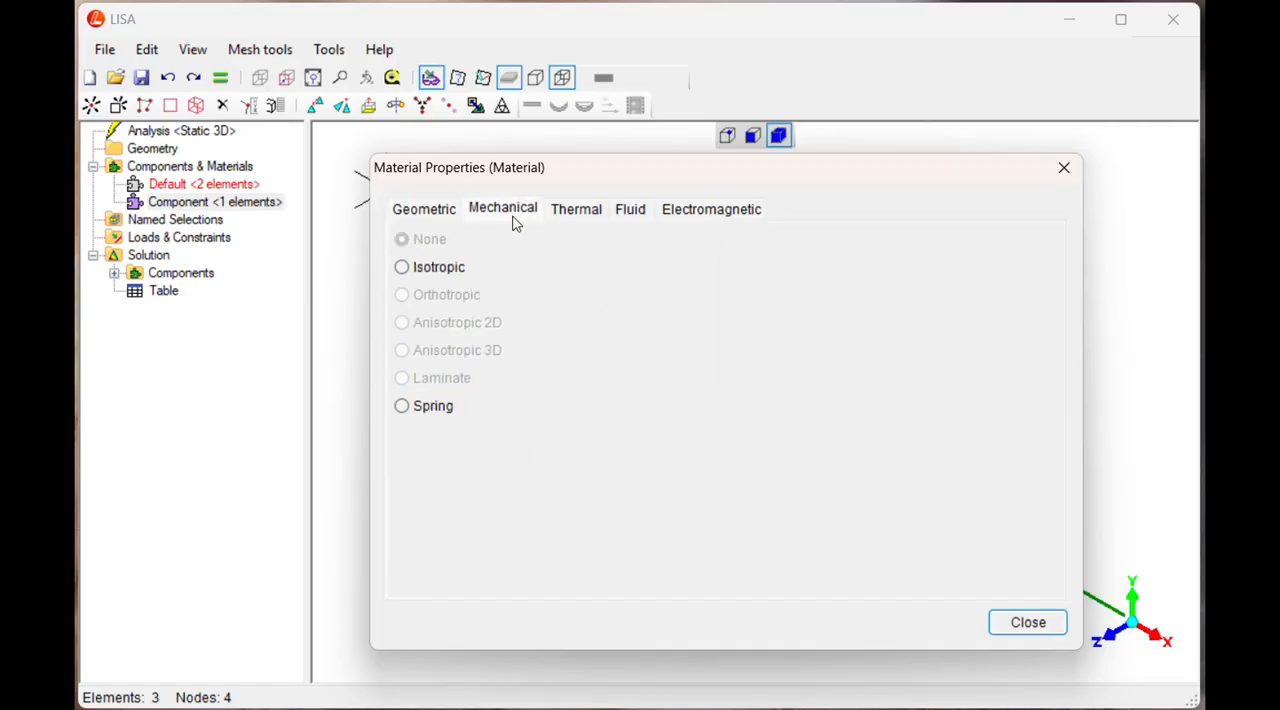
left_click(401, 267)
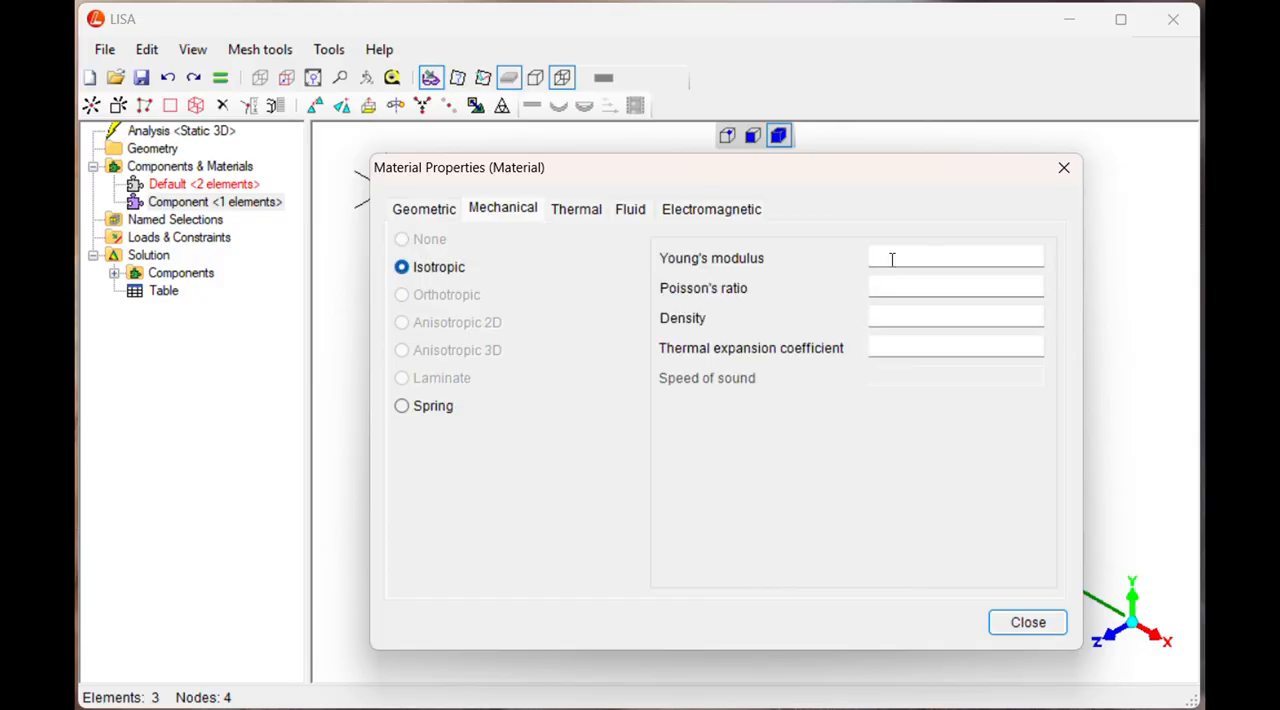
type("210000")
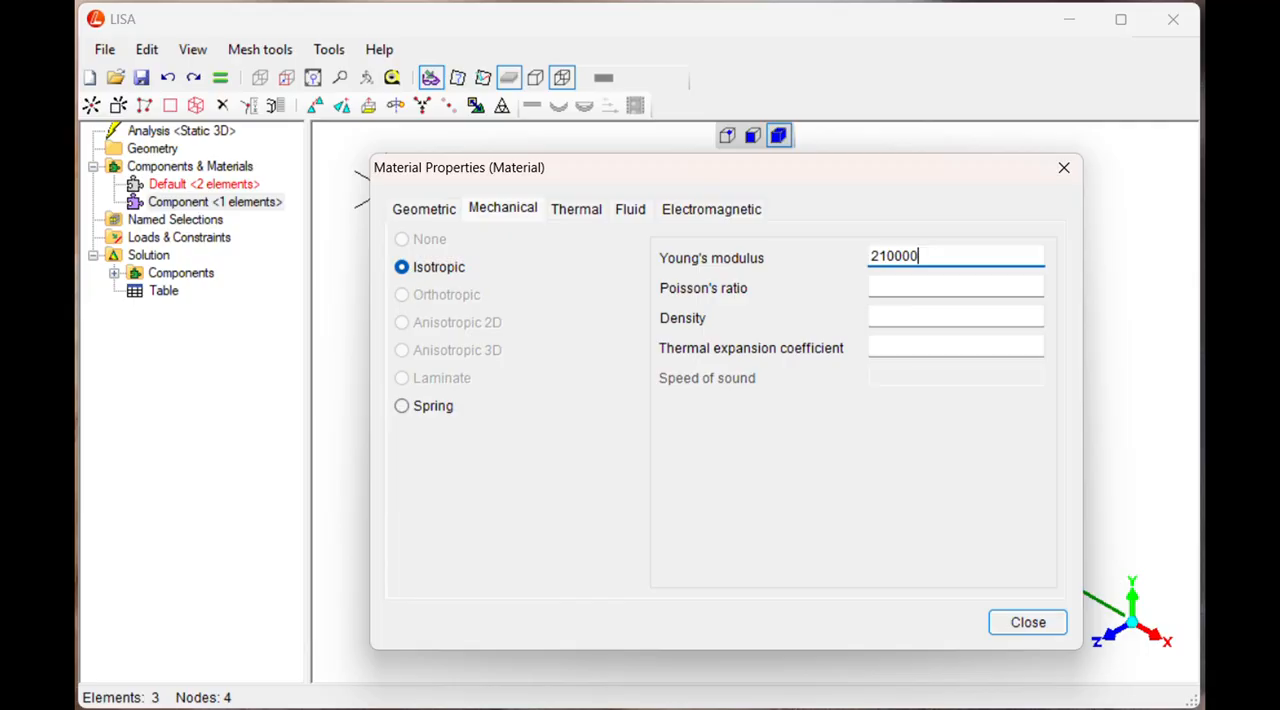
left_click(955, 288)
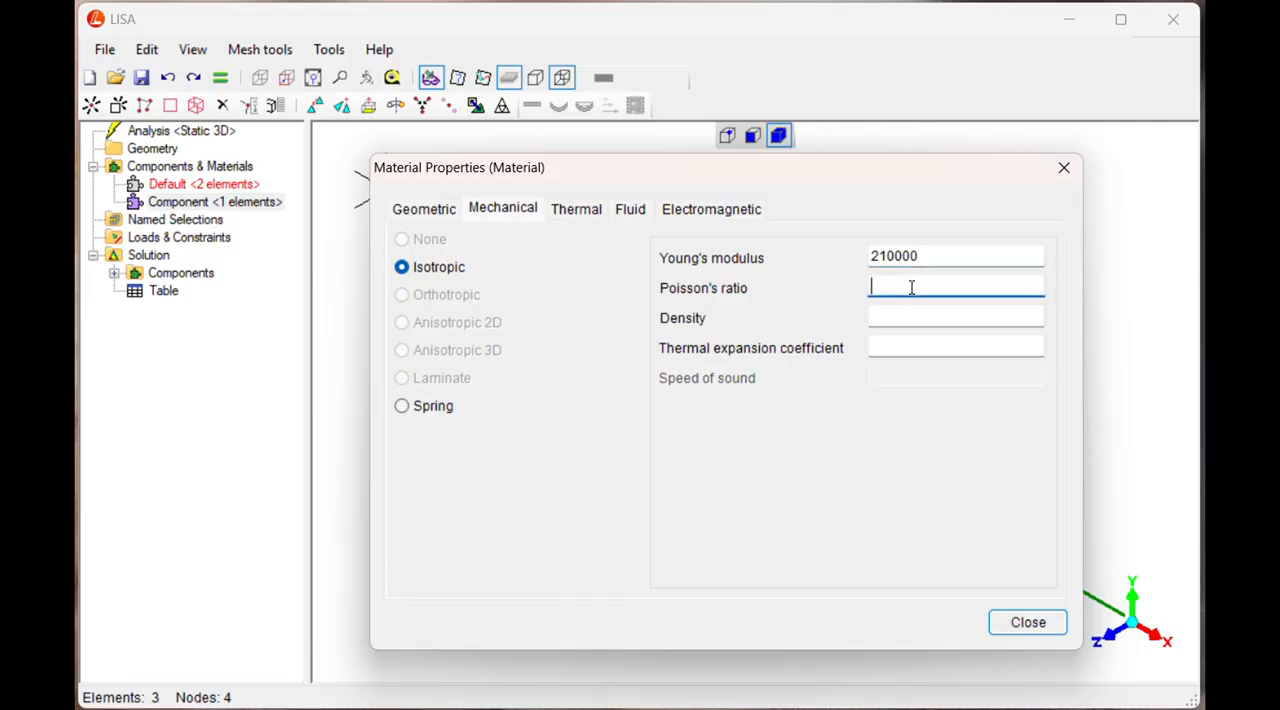
type("0.3")
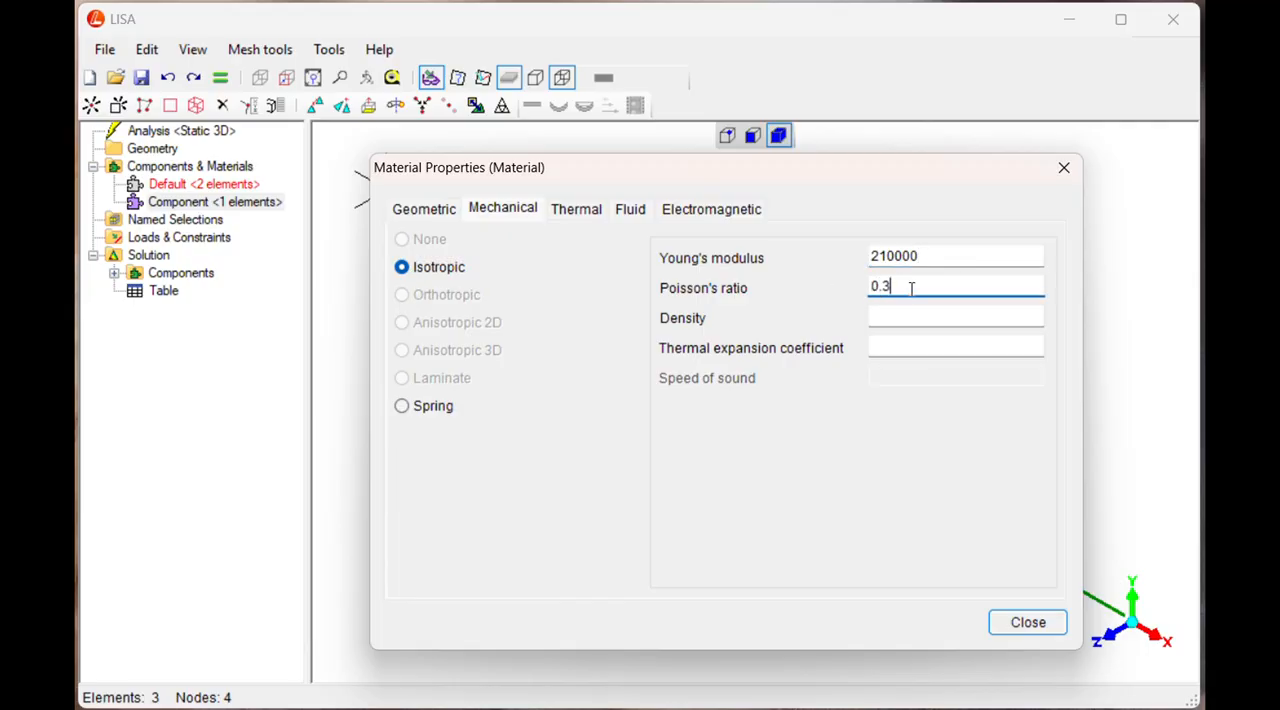
left_click(1027, 622)
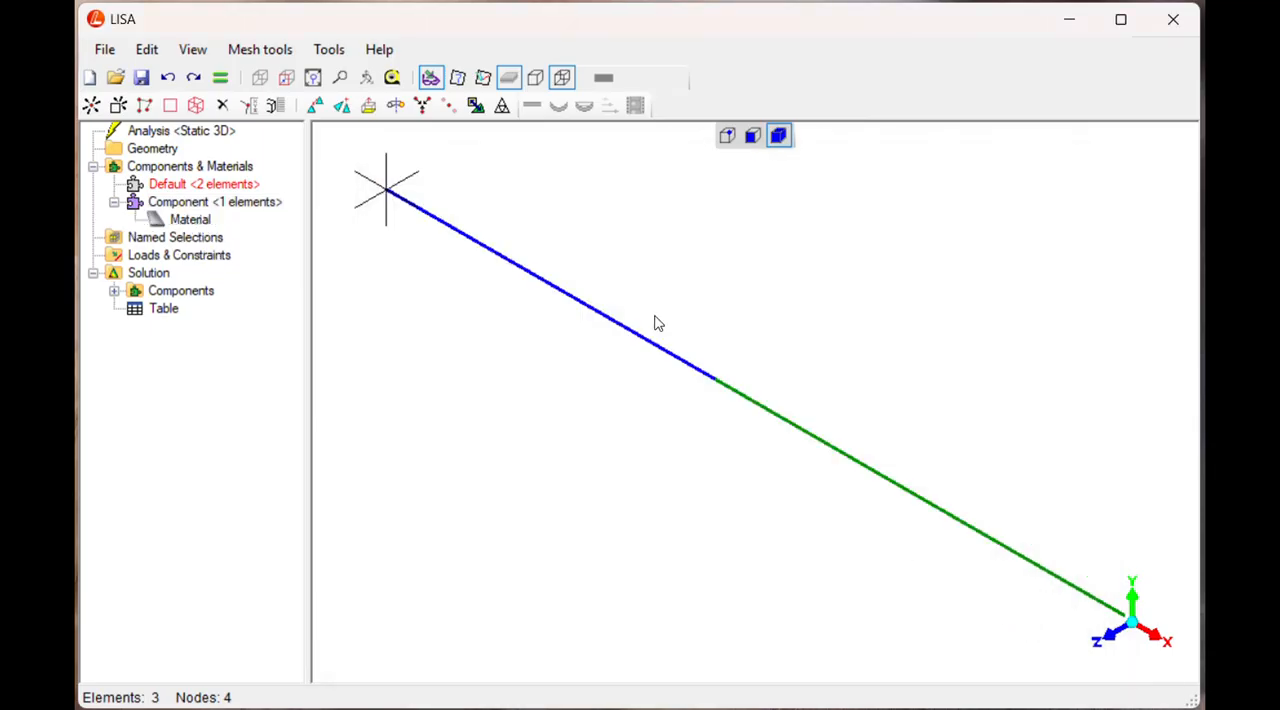
mouse_move(520, 142)
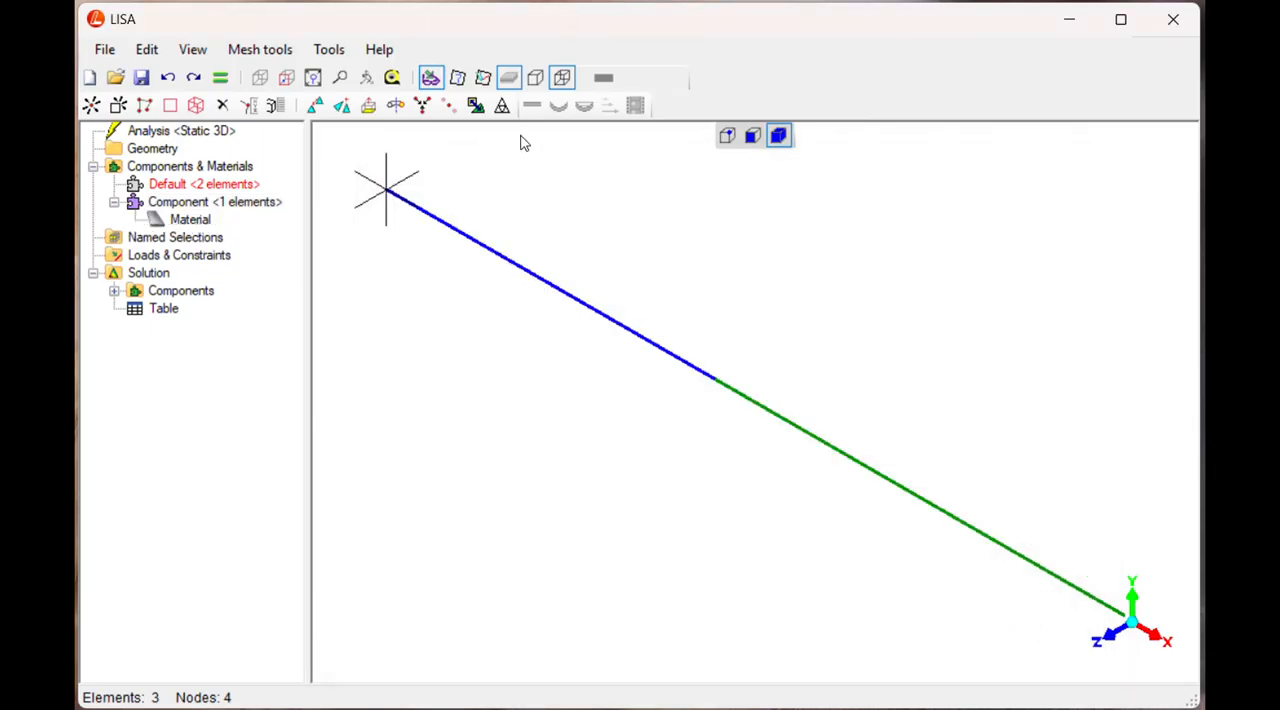
left_click(508, 77)
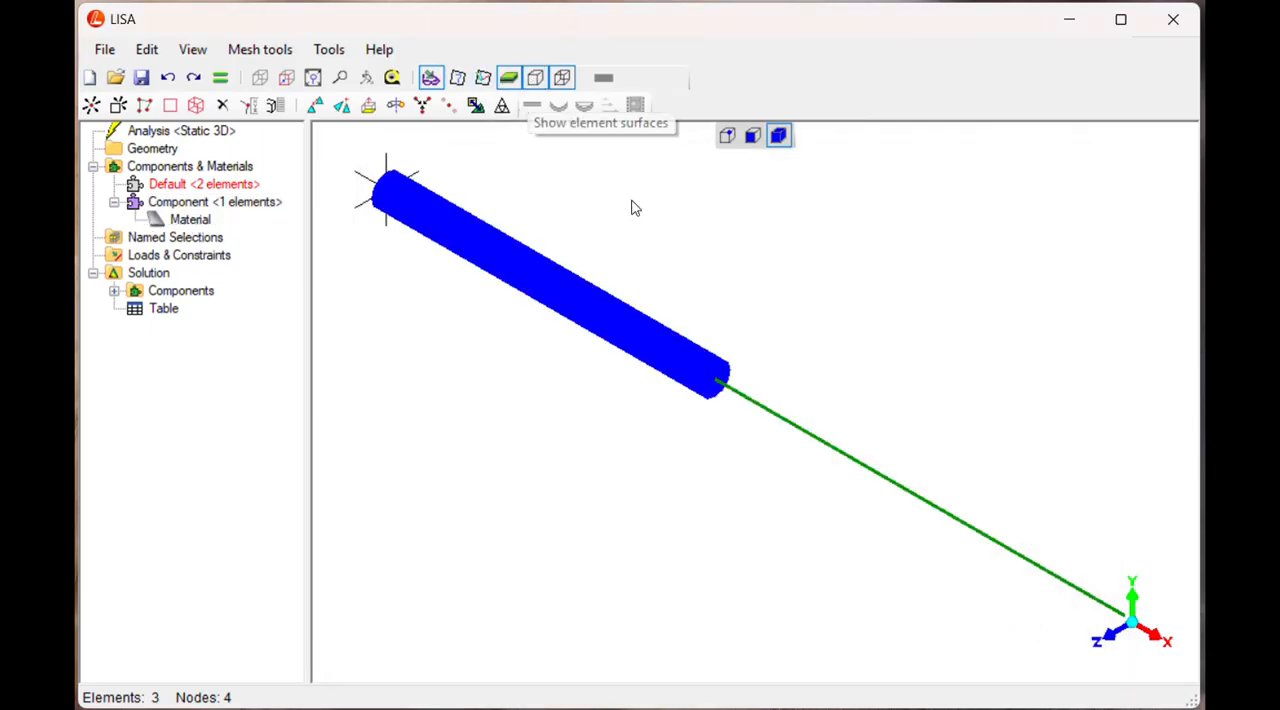
mouse_move(678, 372)
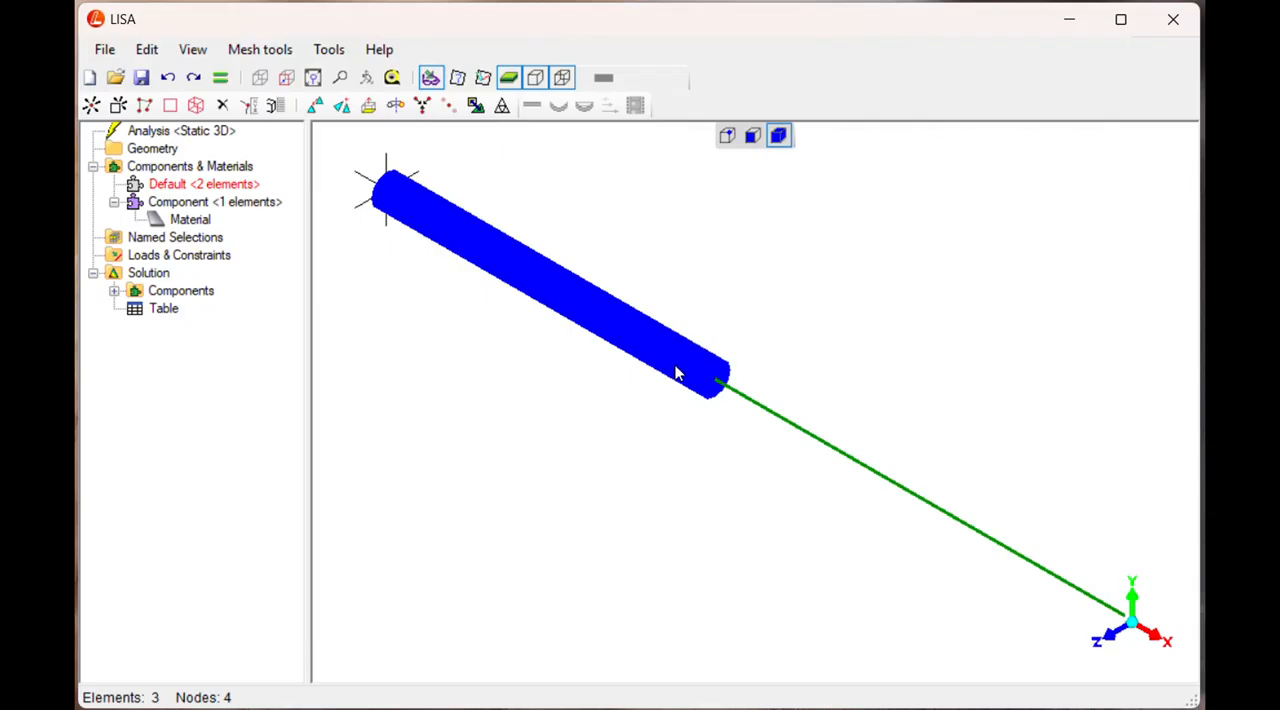
mouse_move(562, 77)
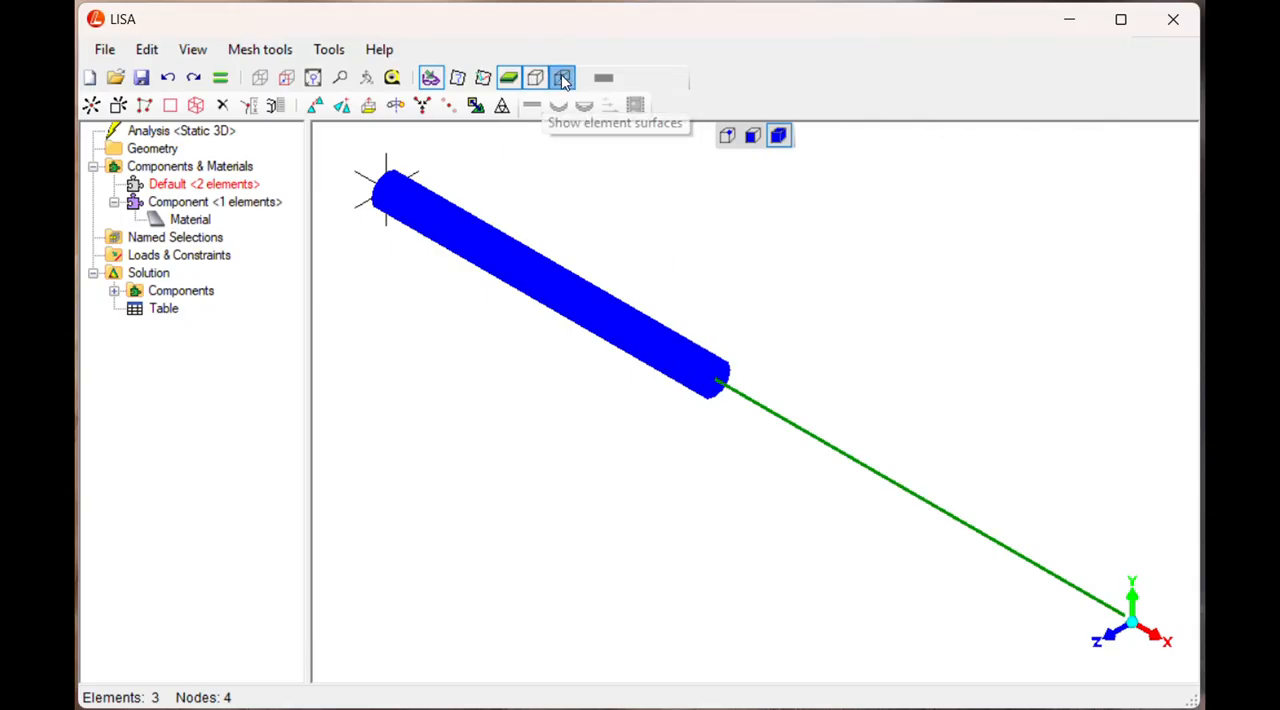
left_click(561, 77)
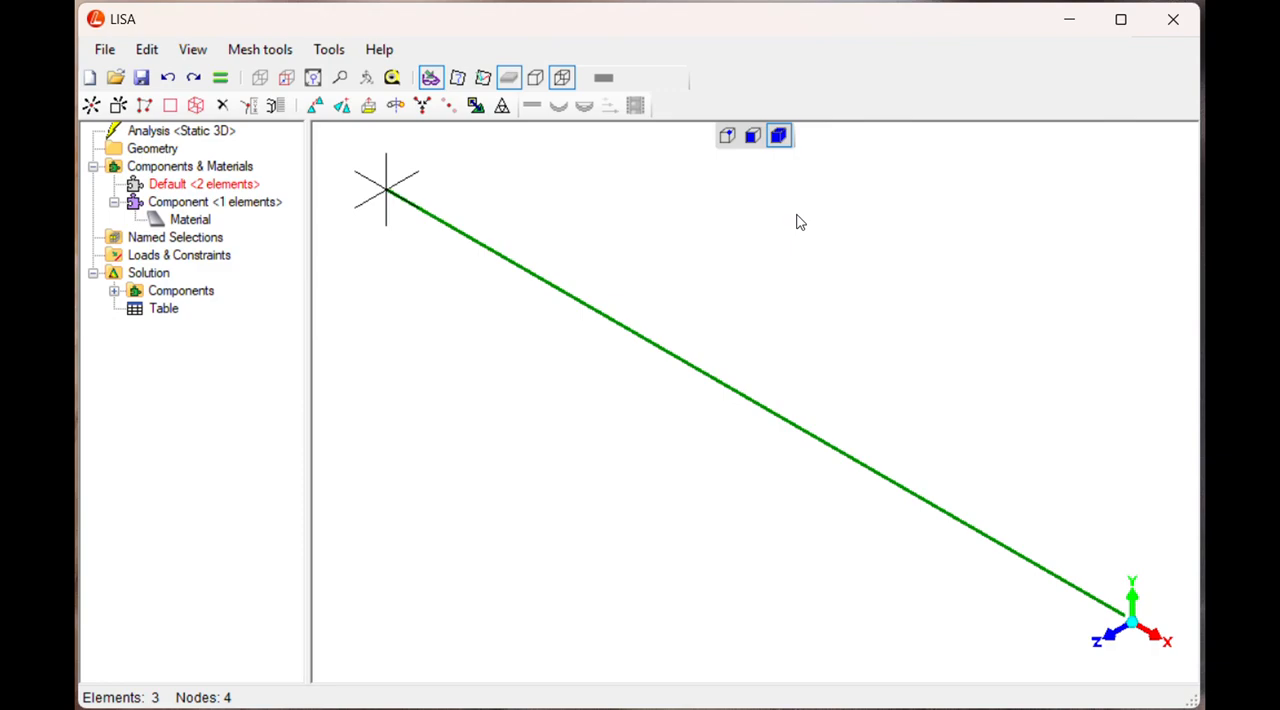
mouse_move(779, 135)
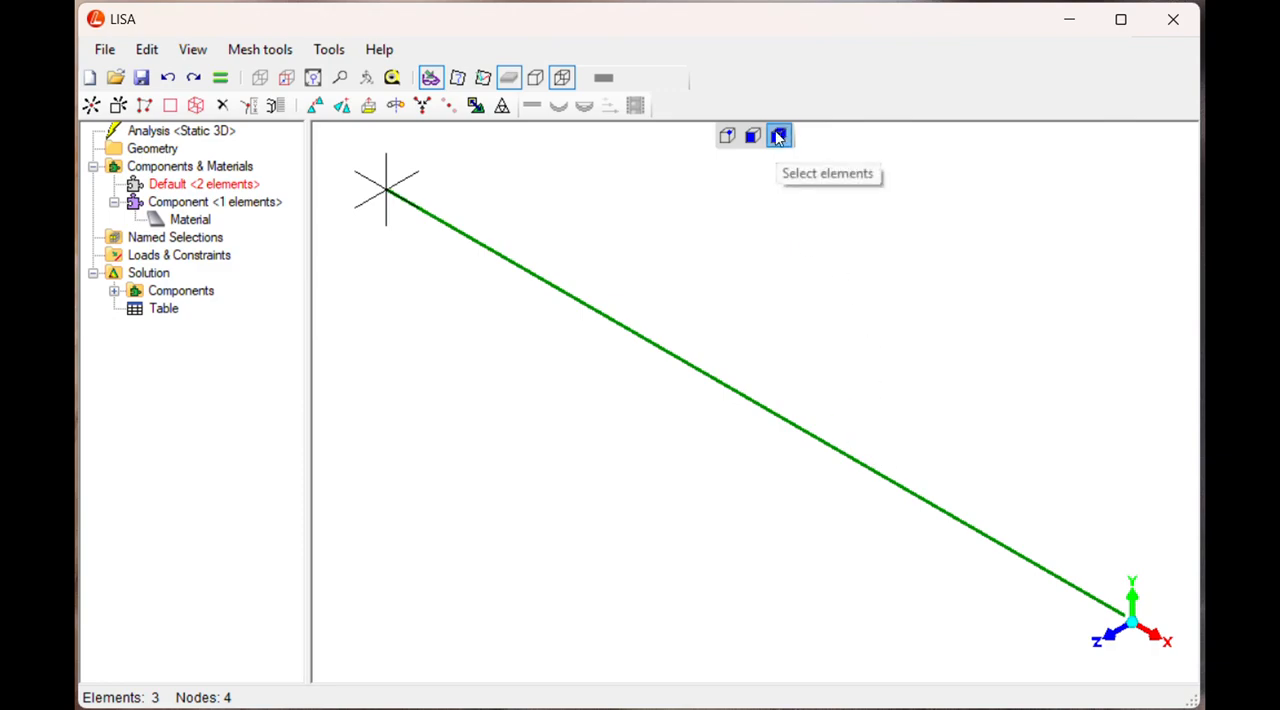
mouse_move(852, 449)
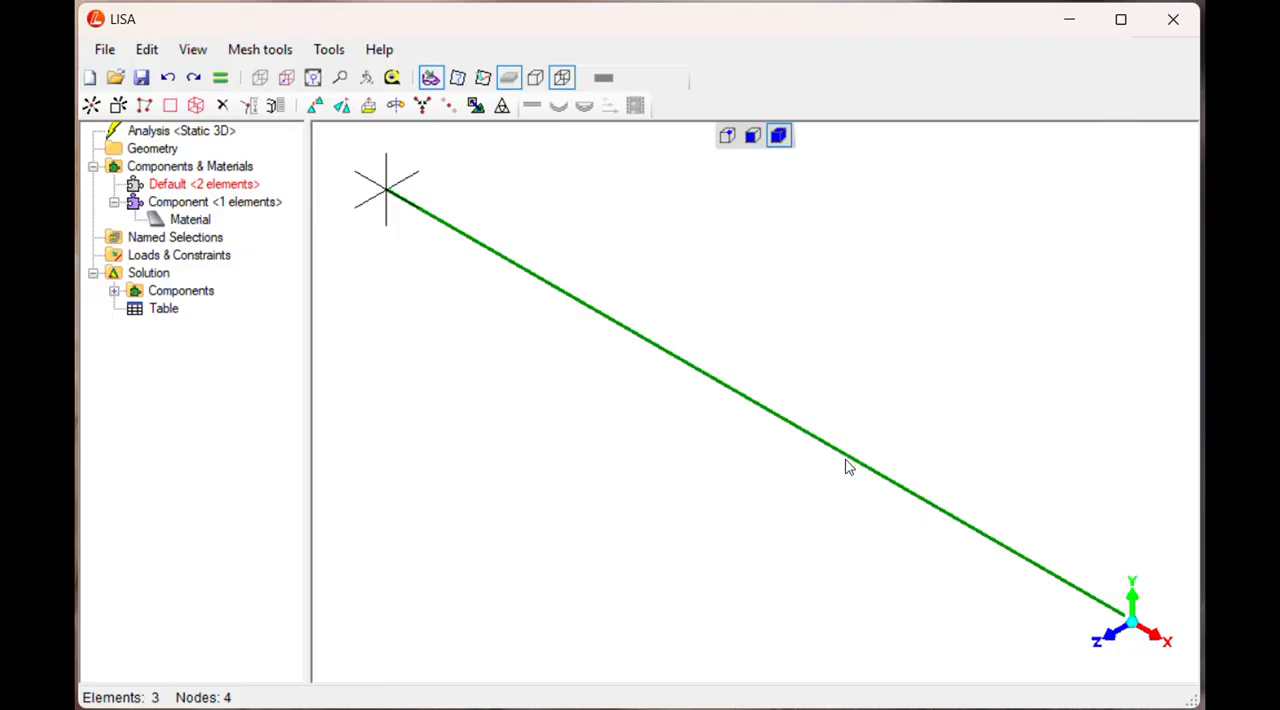
Step: Pick the middle beam as Component(2) and assign it a new material
left_click(840, 460)
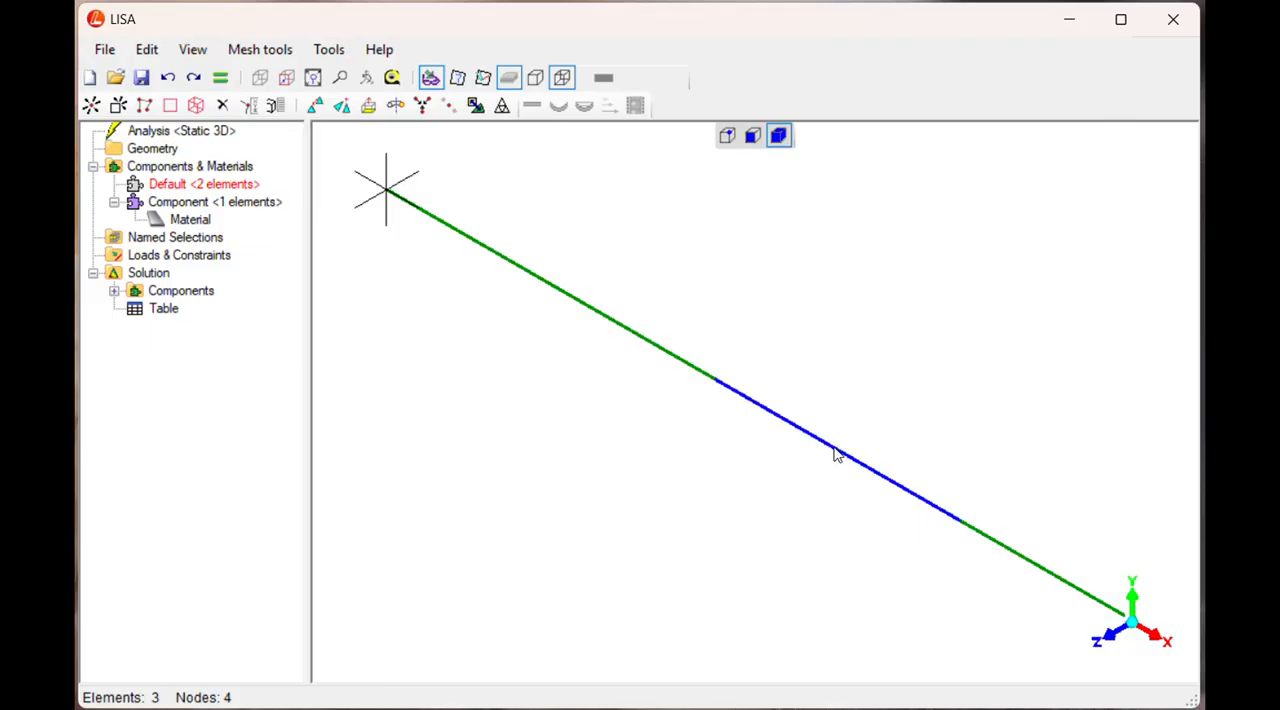
mouse_move(543, 334)
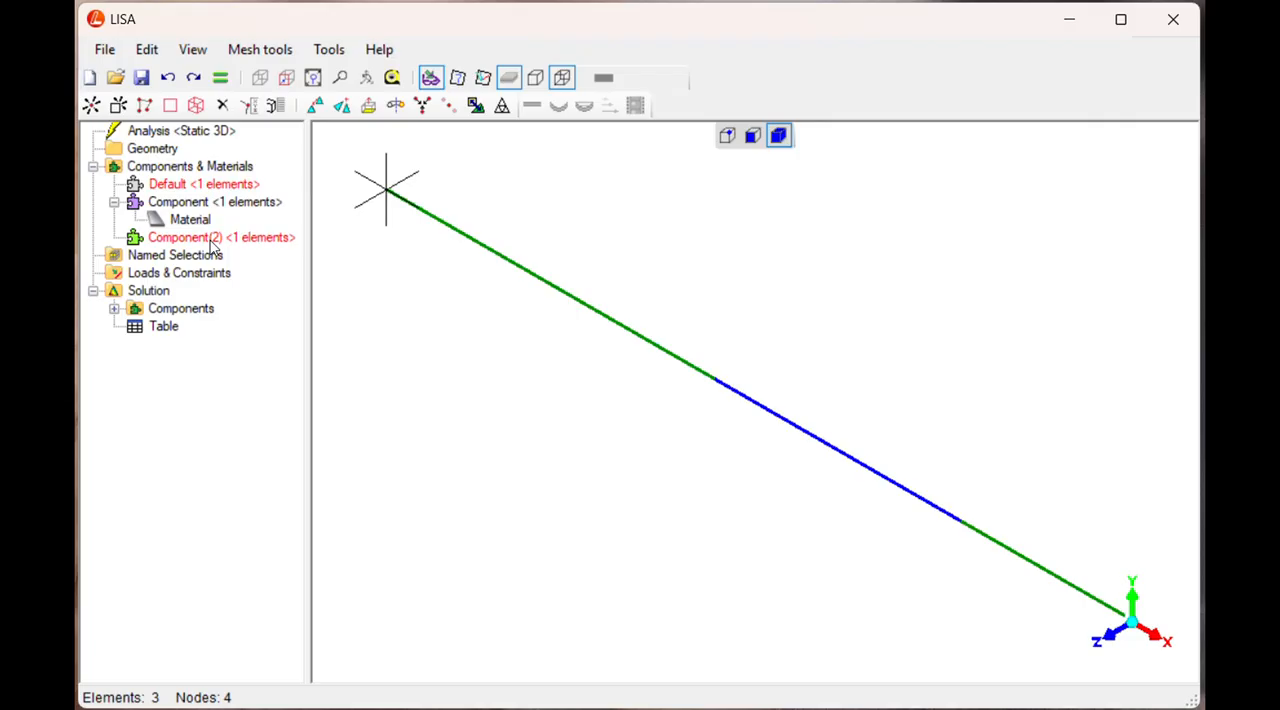
right_click(220, 237)
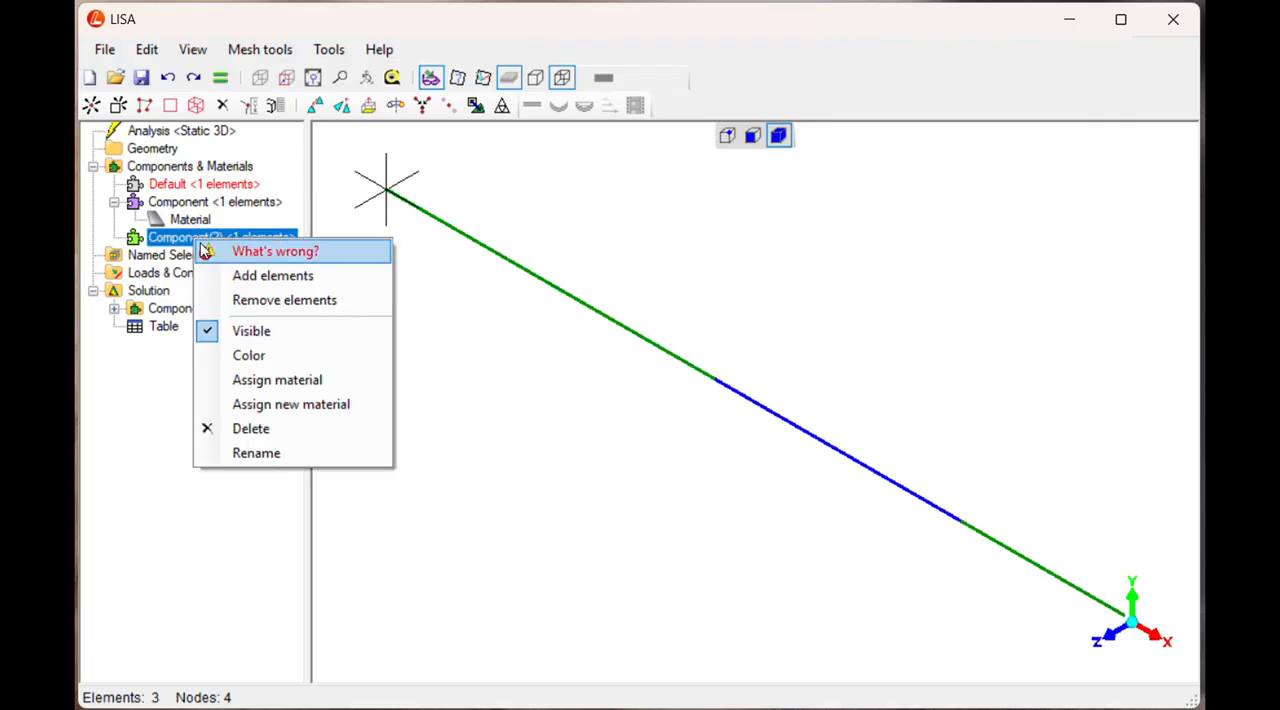
mouse_move(277, 379)
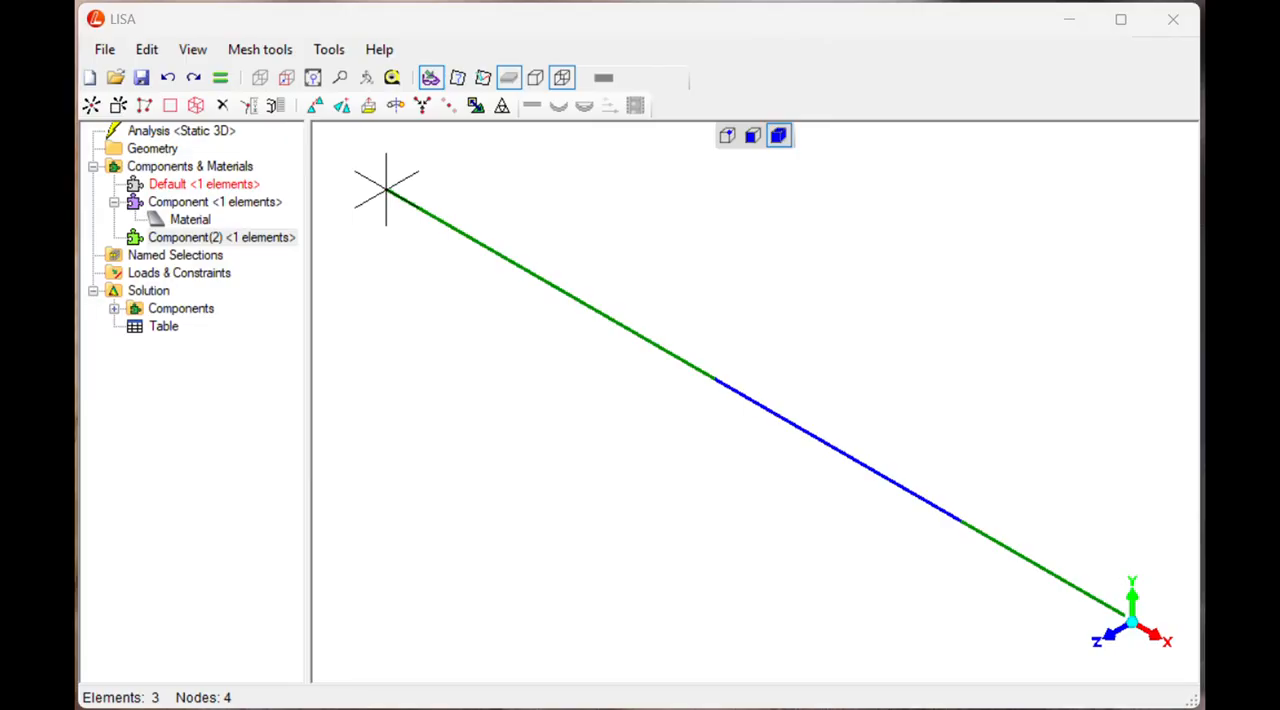
right_click(185, 237)
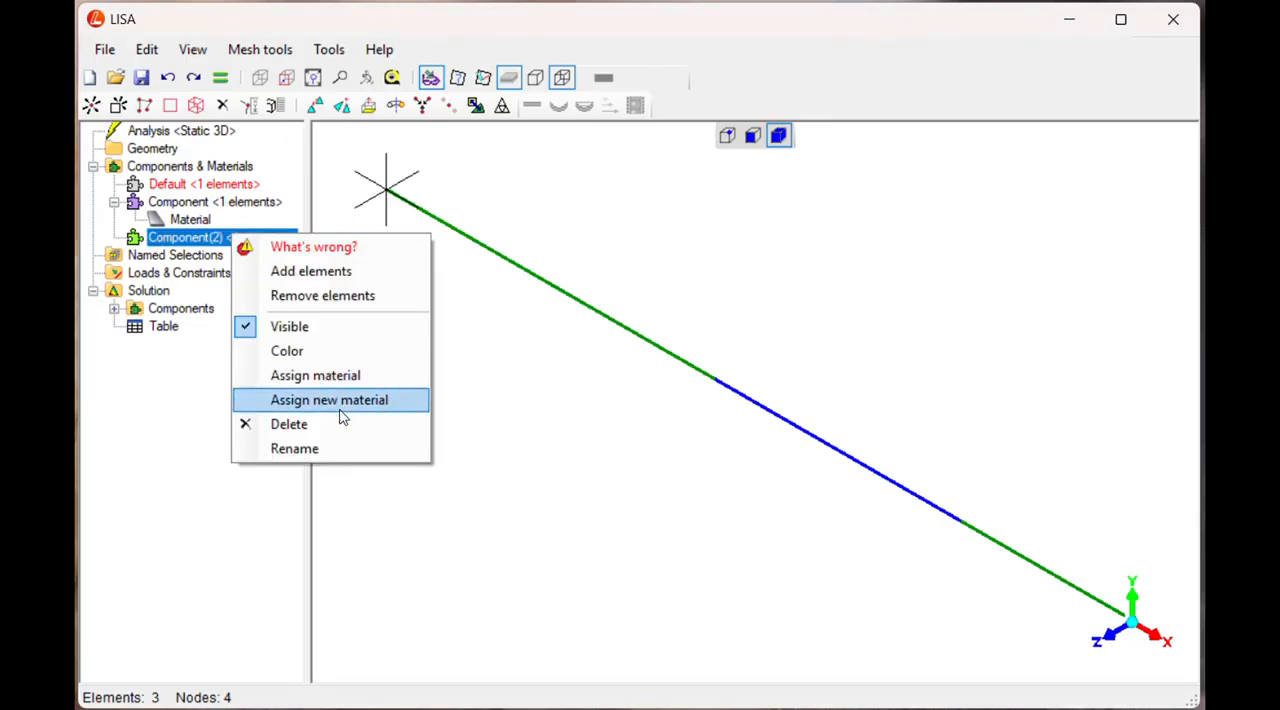
left_click(329, 399)
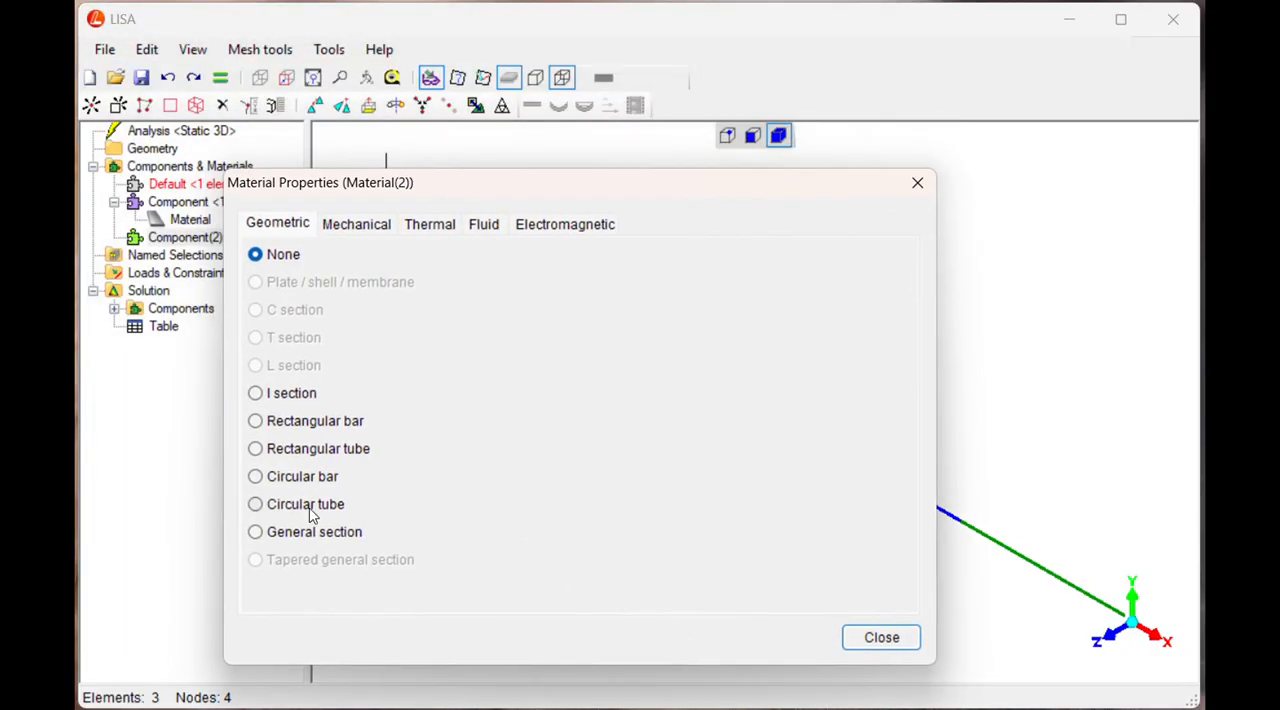
Step: Set Material(2) to a 27-diameter circular bar with E 210000 and Poisson's ratio 0.3
left_click(255, 476)
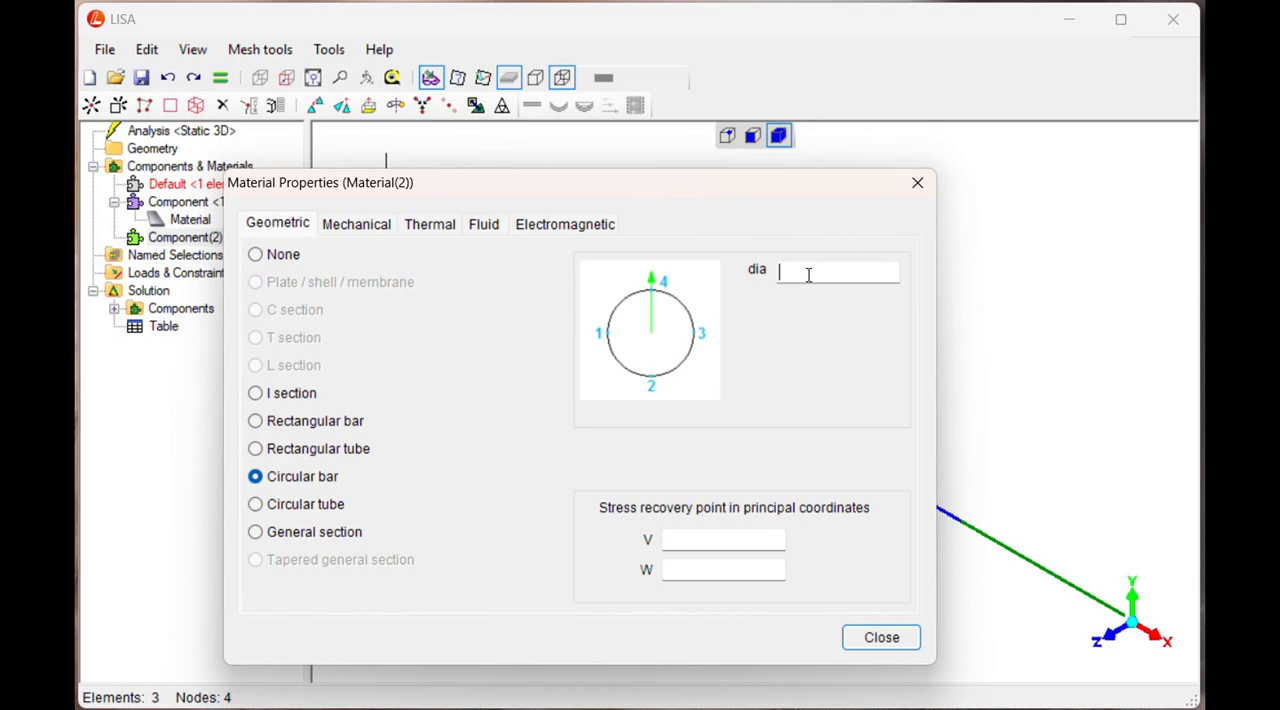
type("2")
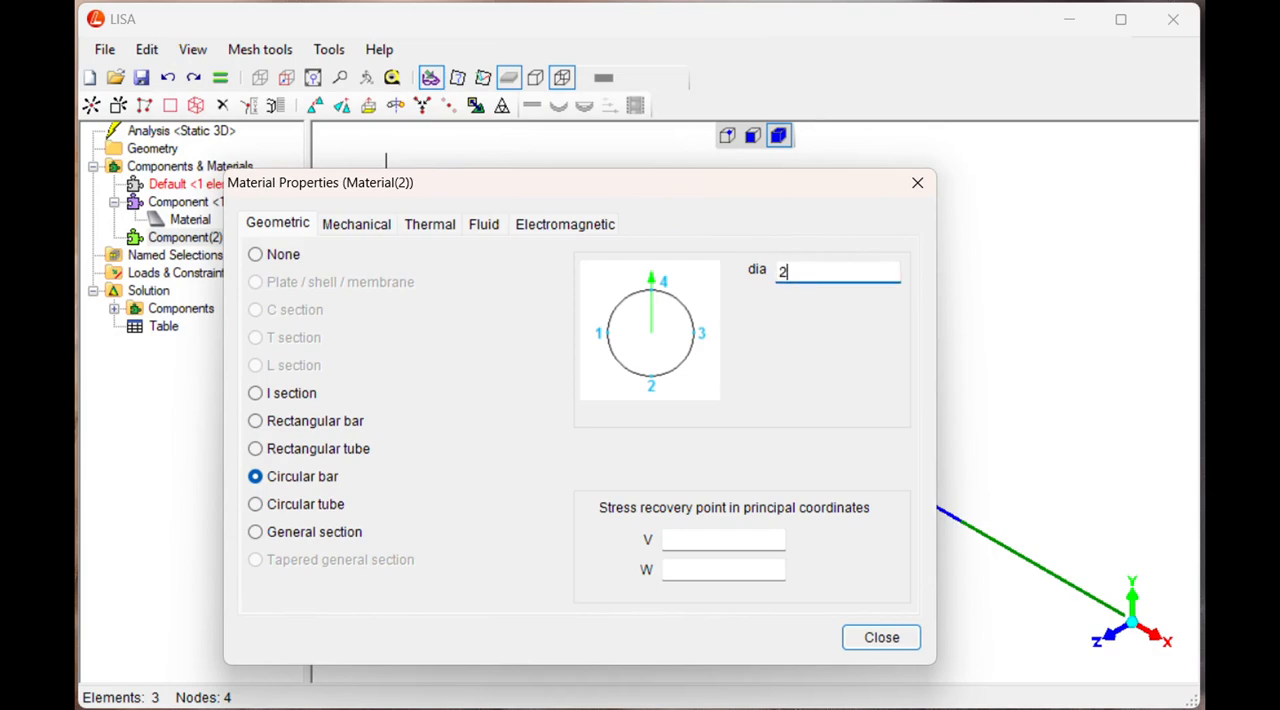
type("7")
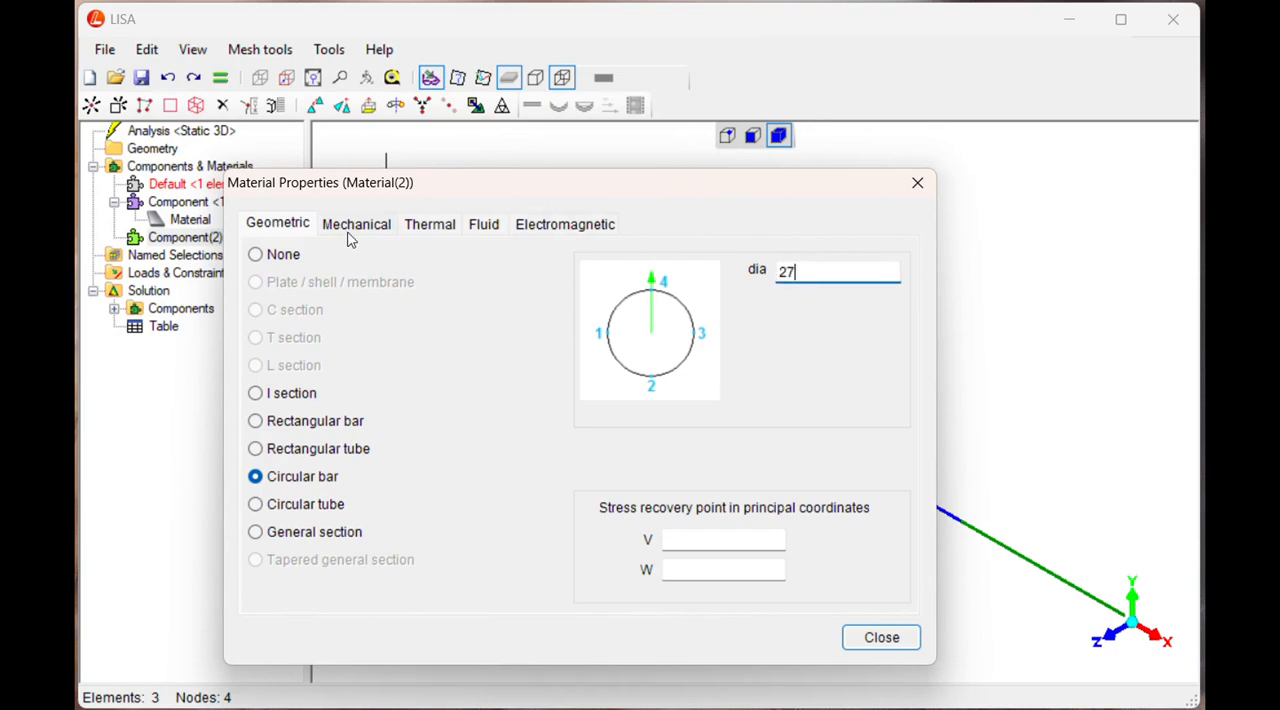
left_click(356, 223)
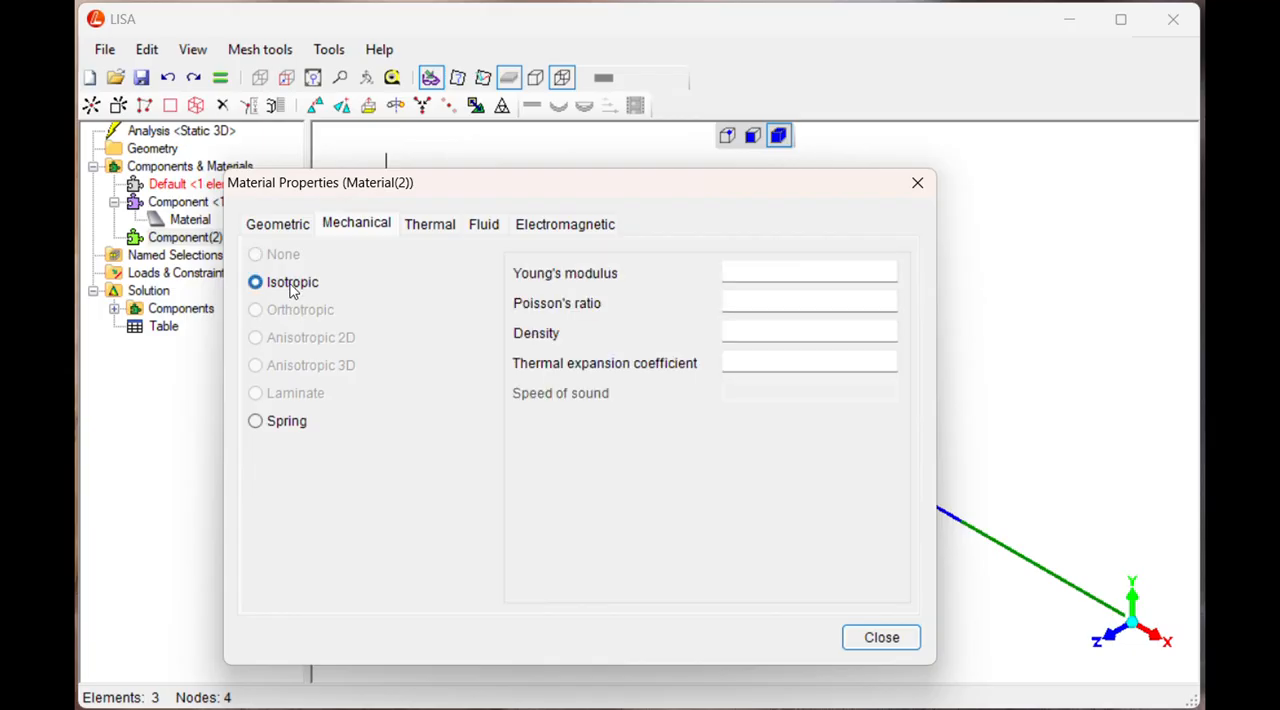
type("2")
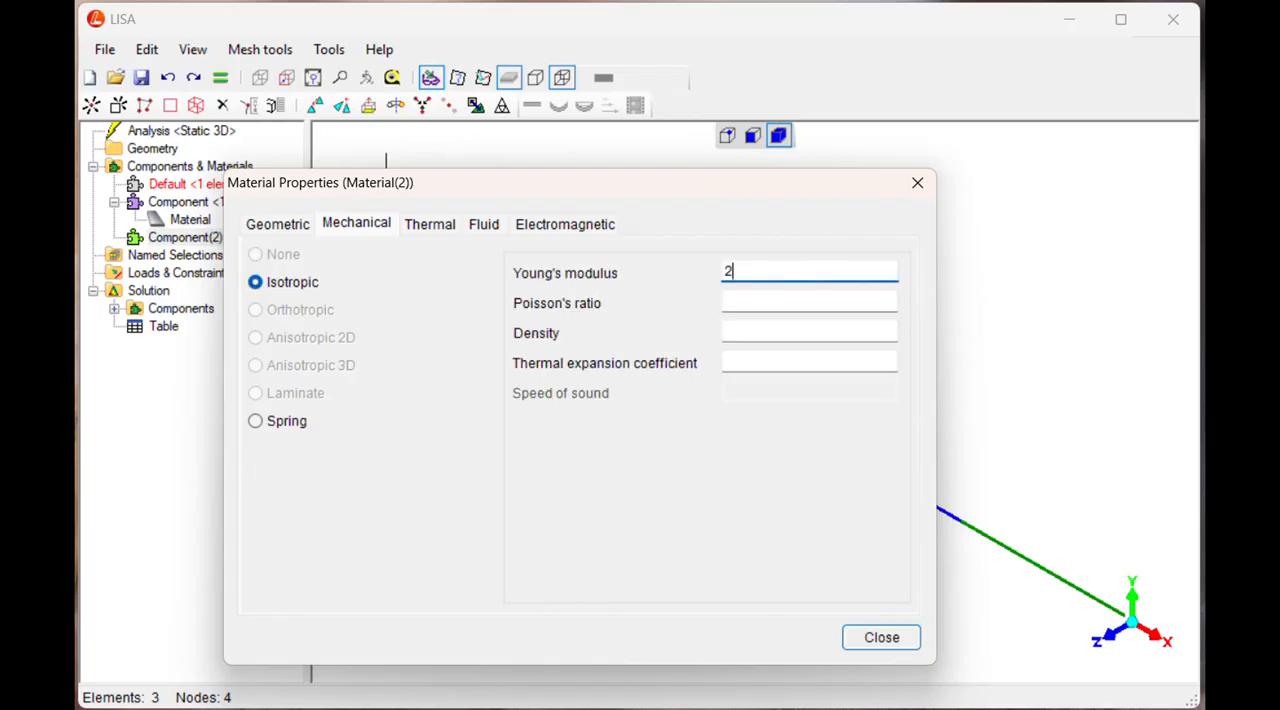
type("10000")
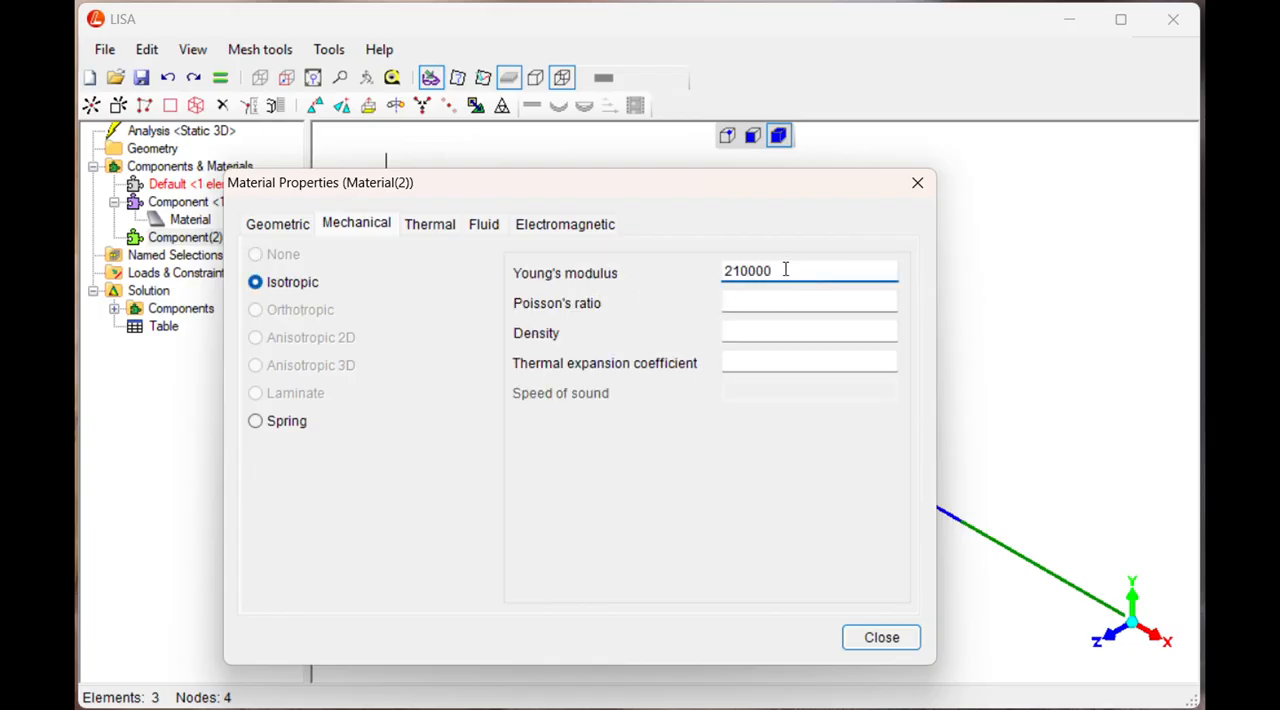
left_click(809, 302)
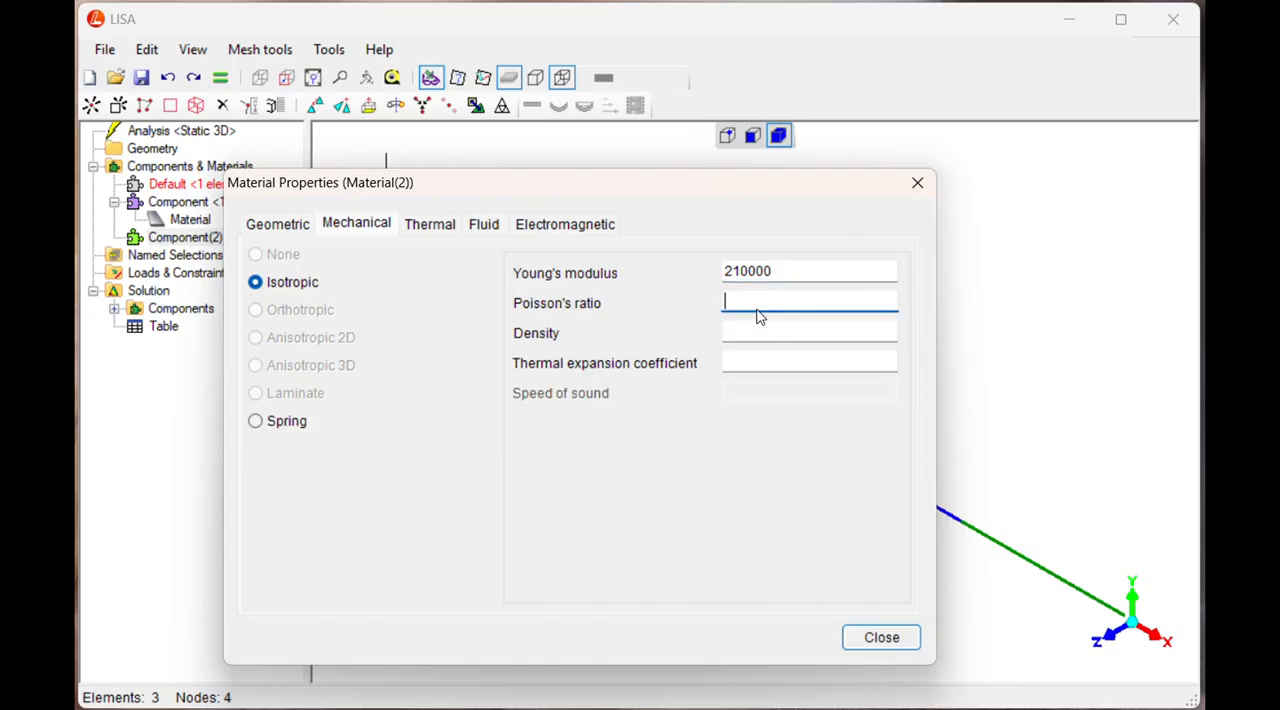
type("0.3")
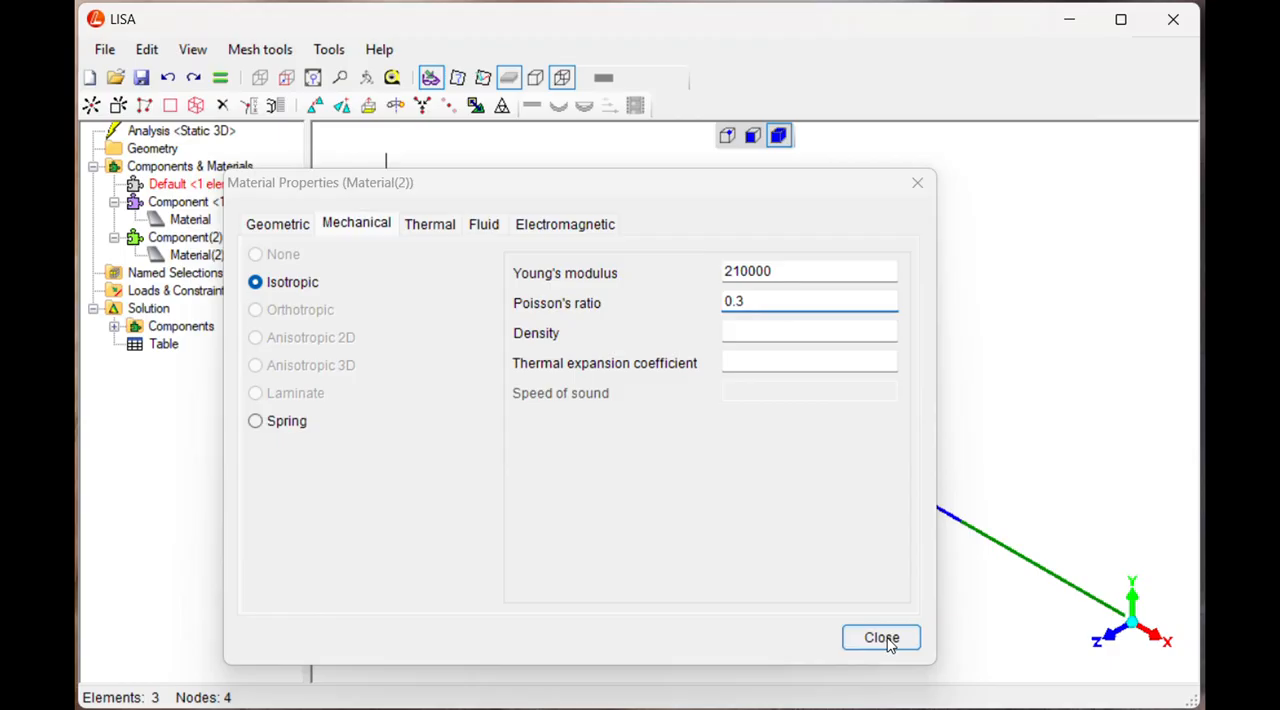
left_click(881, 637)
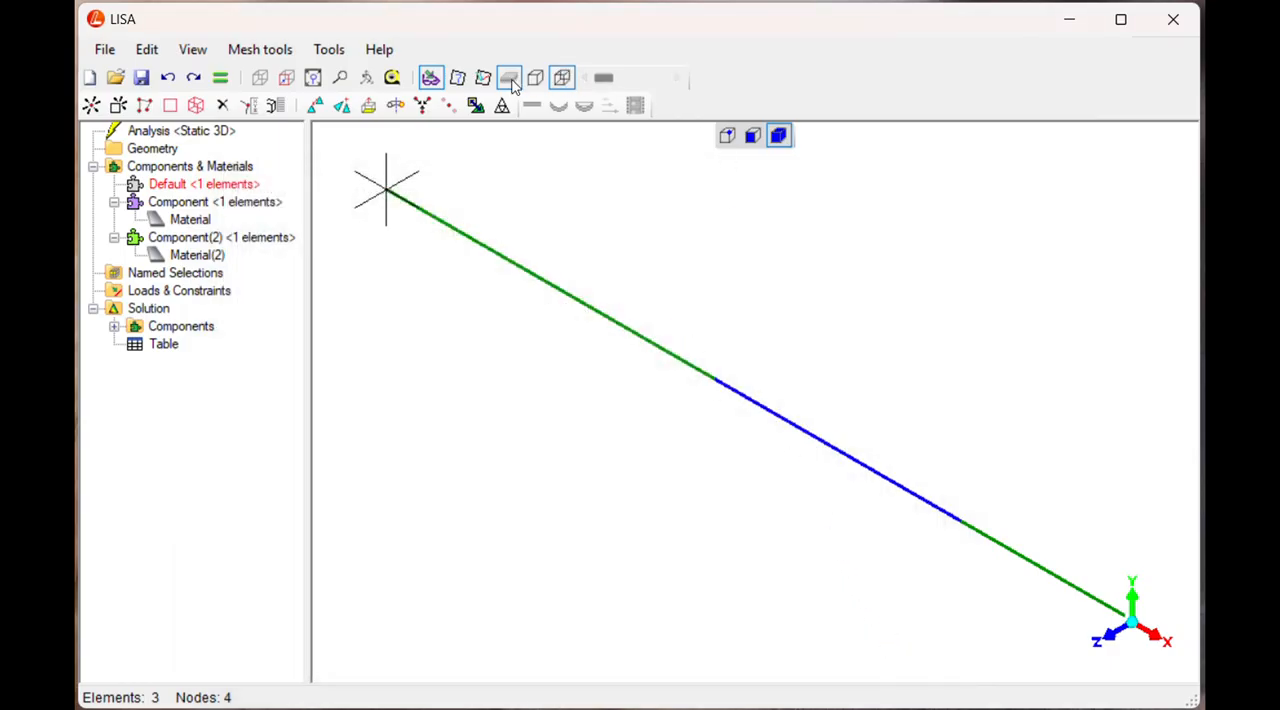
Step: Place the last beam in a new Component(3) and assign it a new material
left_click(535, 78)
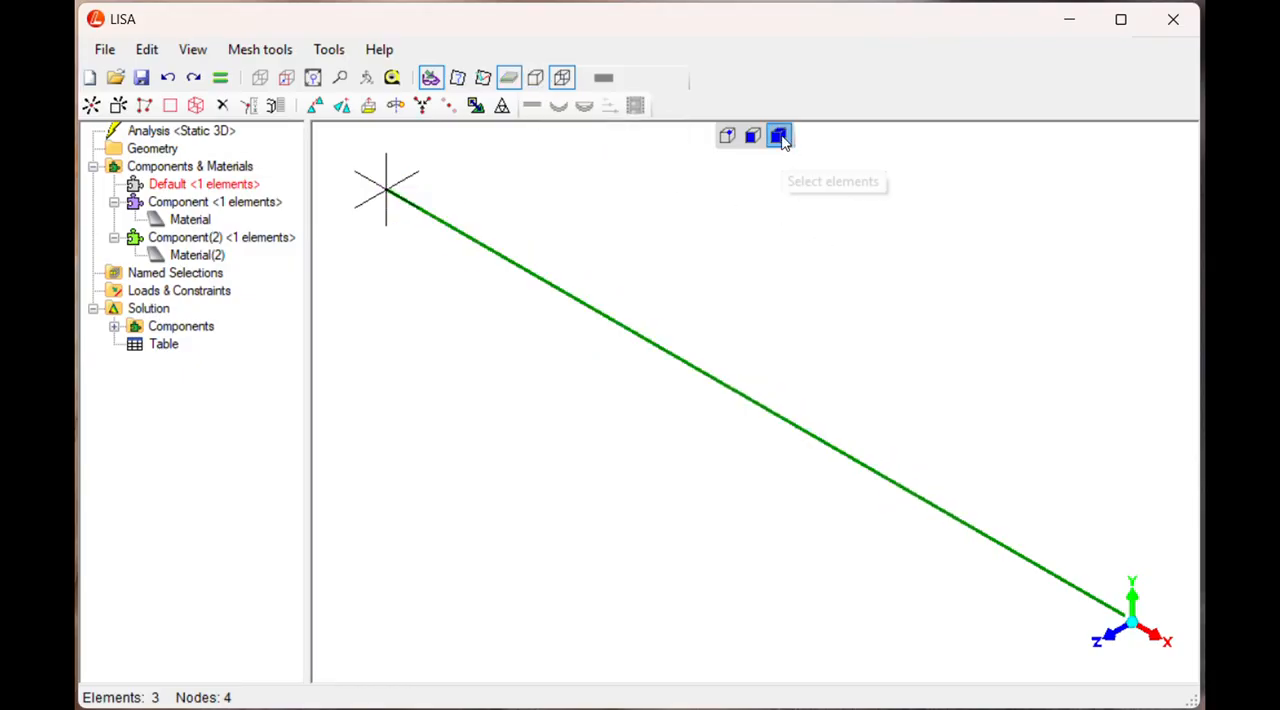
mouse_move(1056, 582)
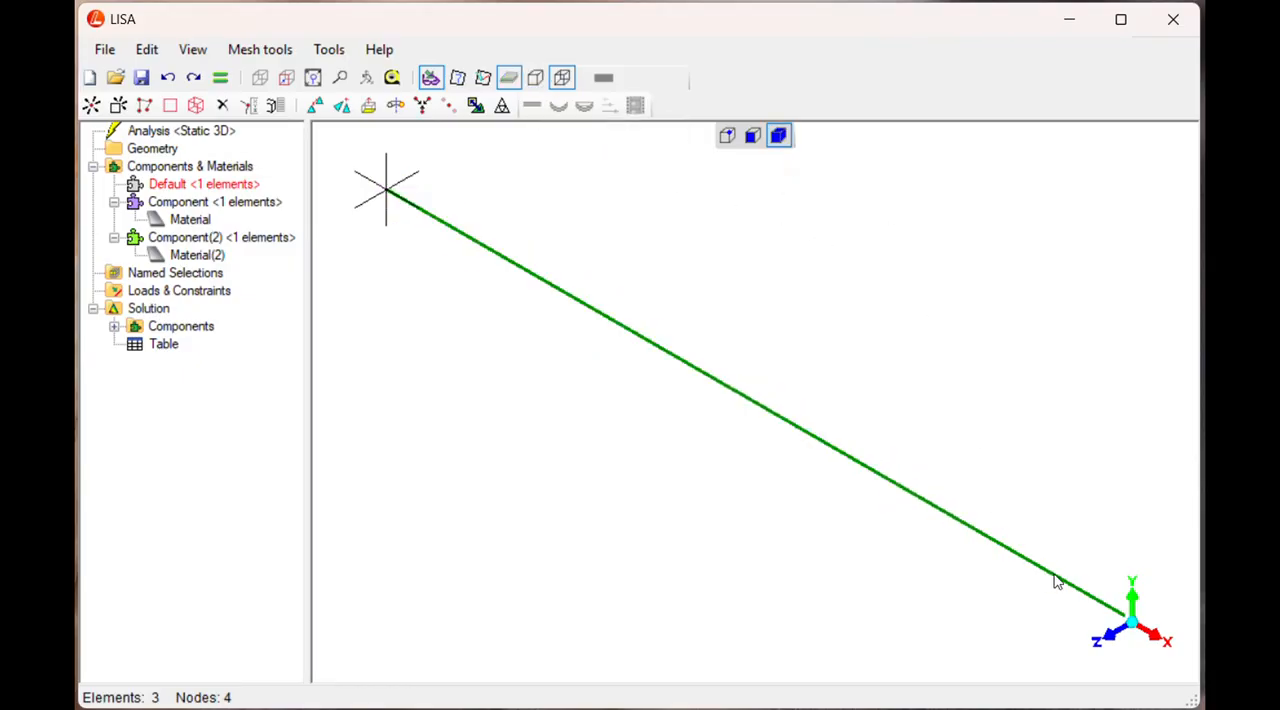
mouse_move(1063, 584)
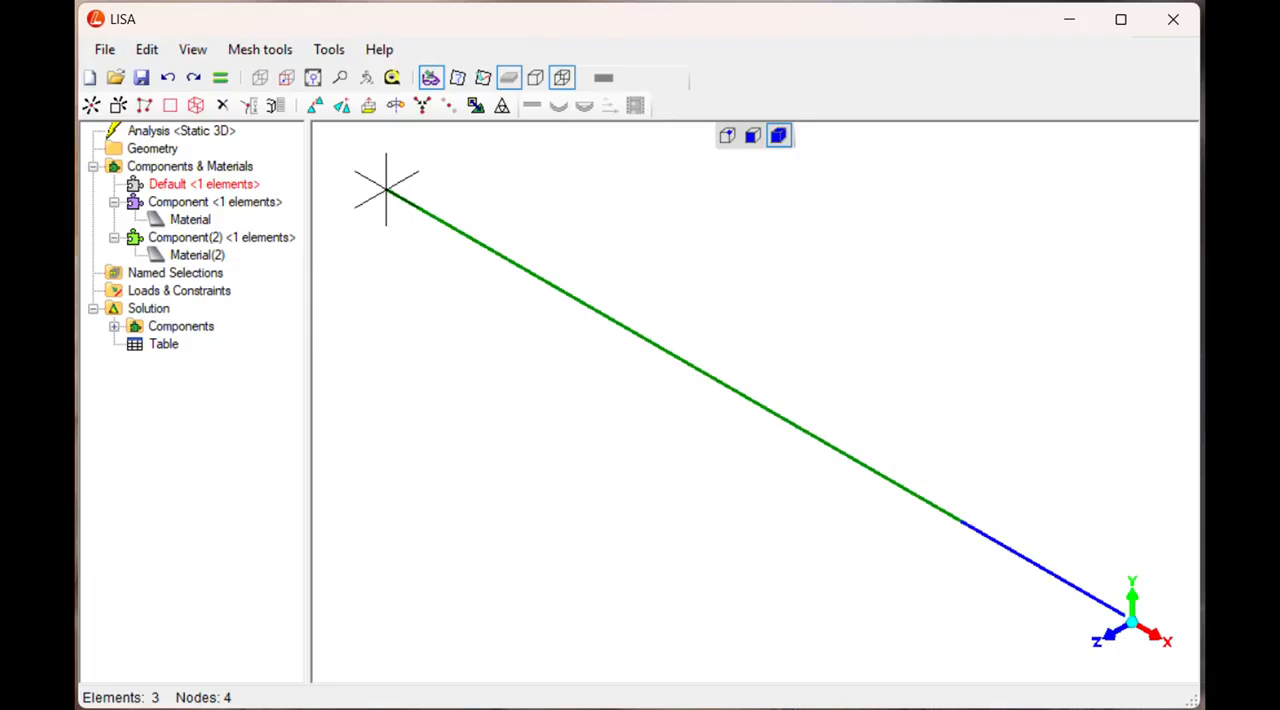
right_click(190, 165)
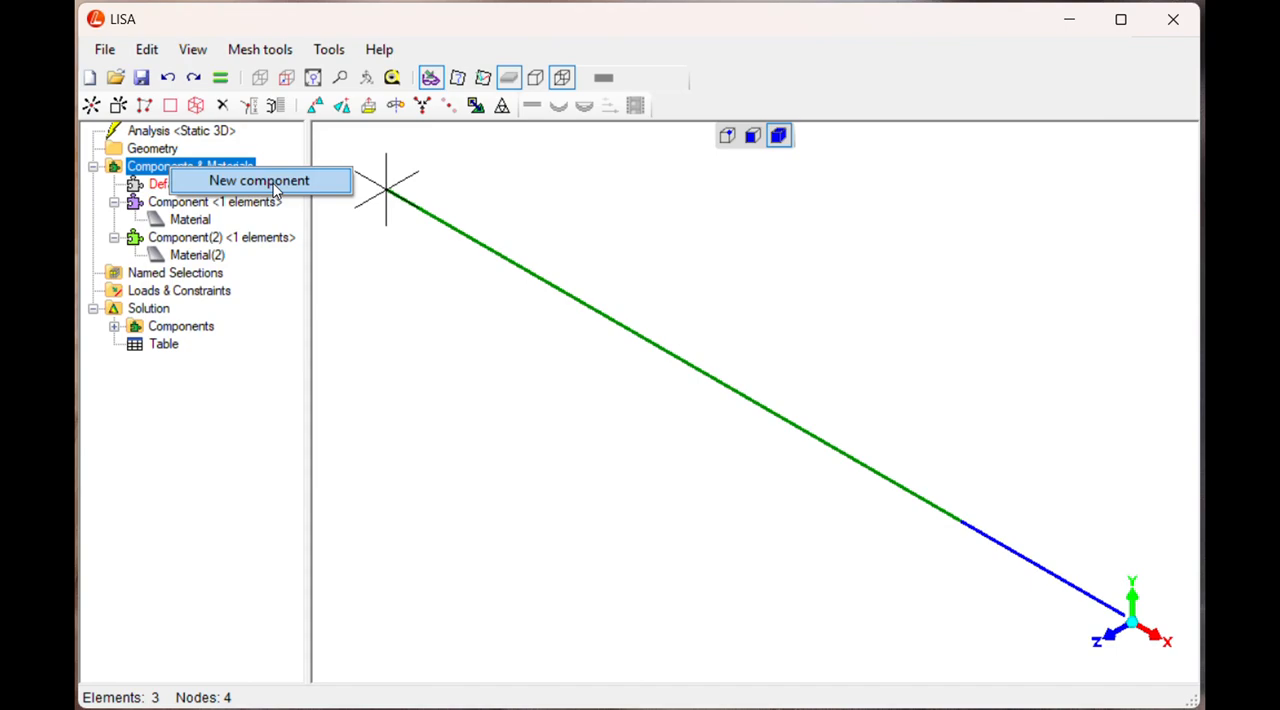
left_click(259, 180)
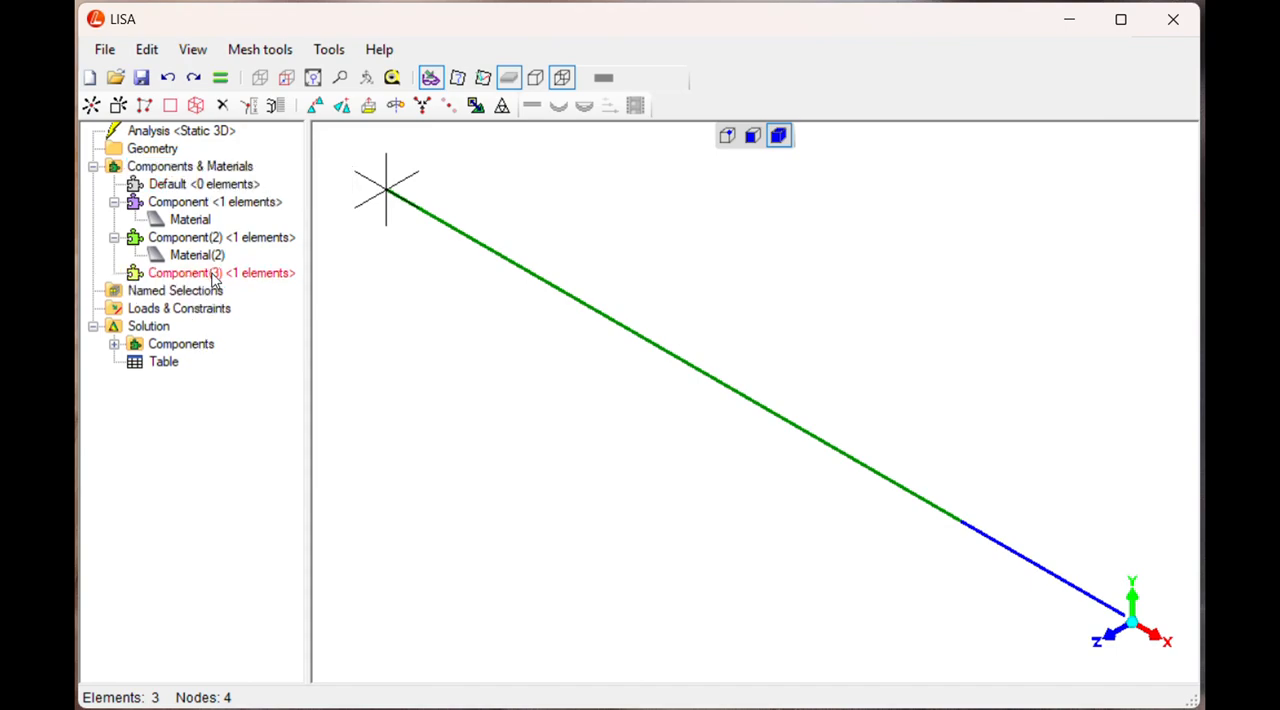
right_click(221, 273)
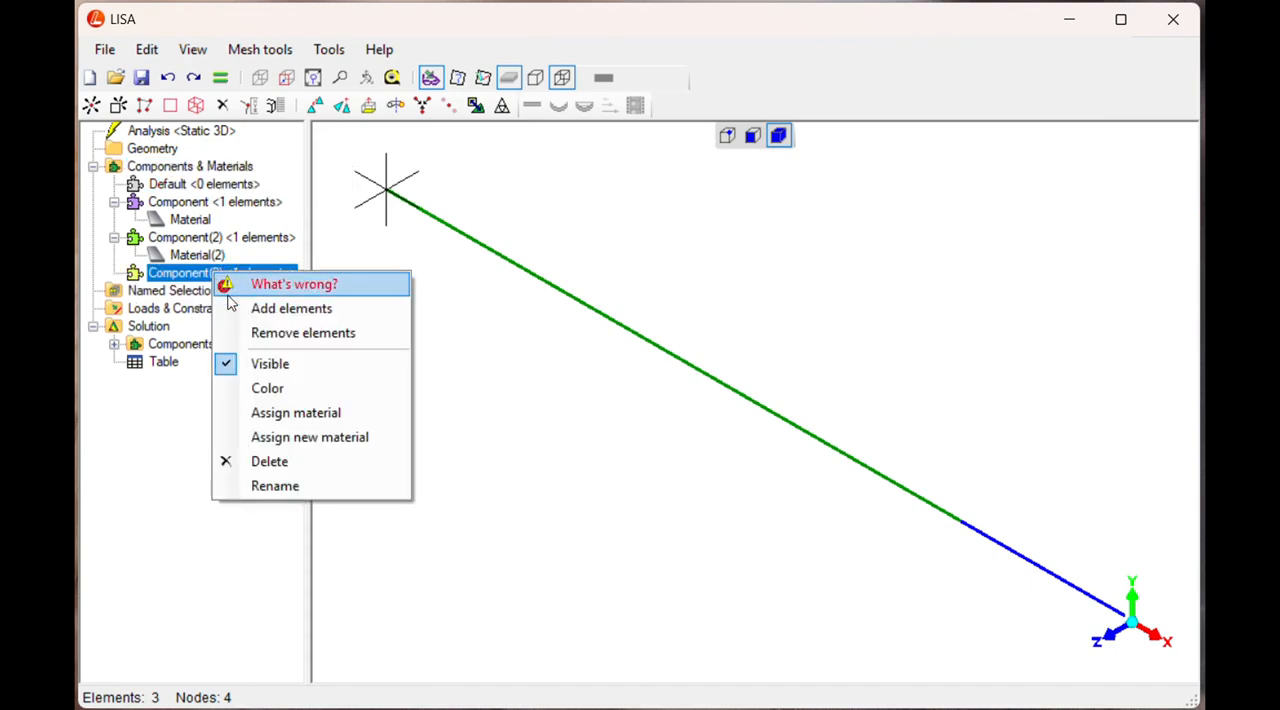
mouse_move(310, 437)
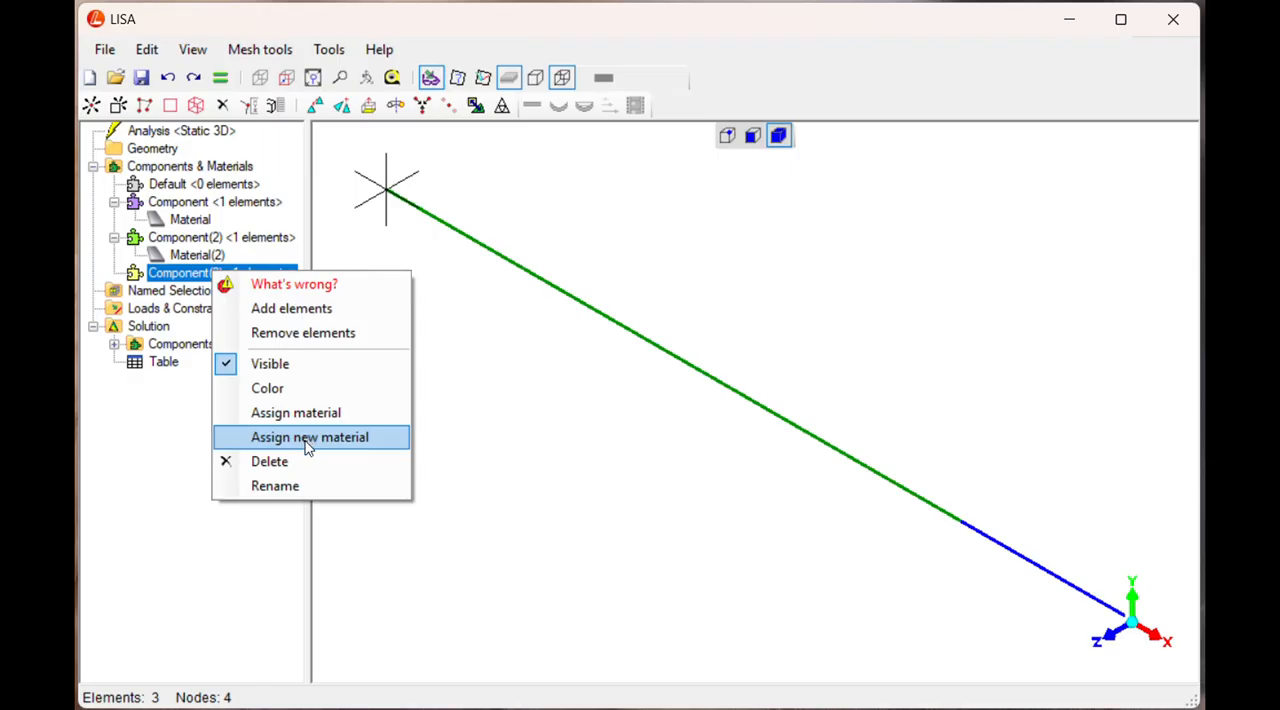
left_click(310, 437)
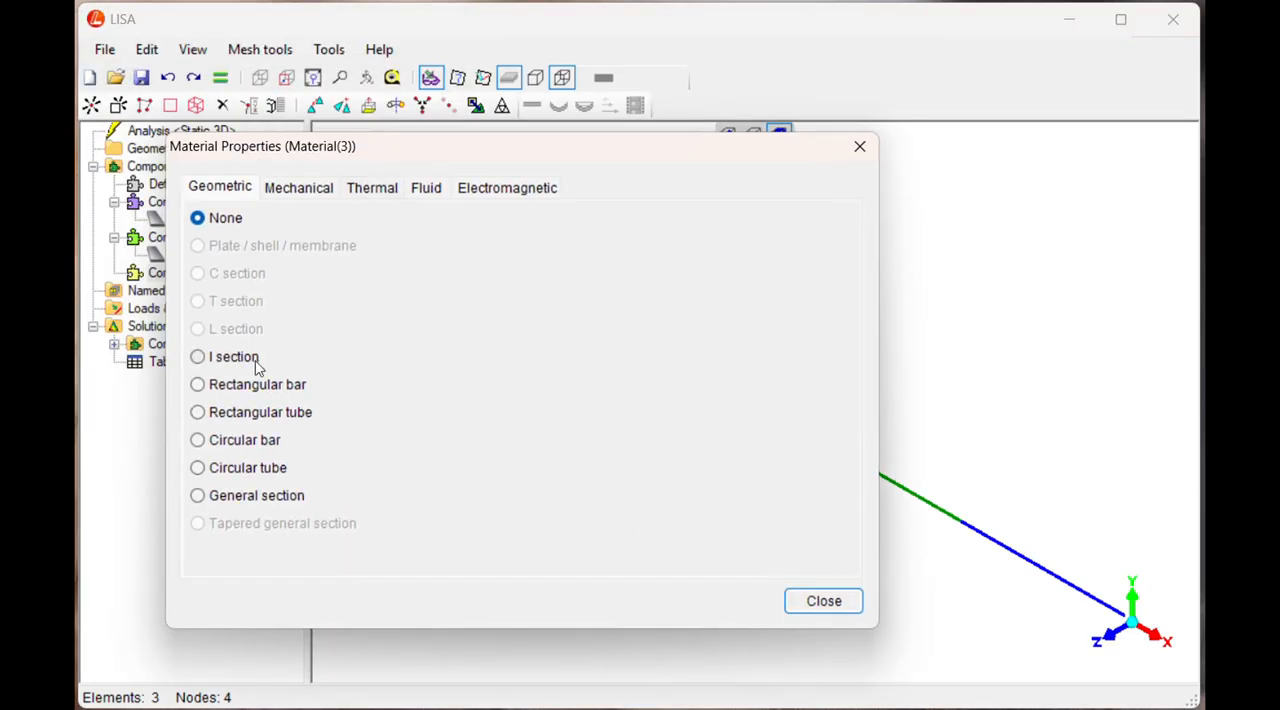
mouse_move(247, 473)
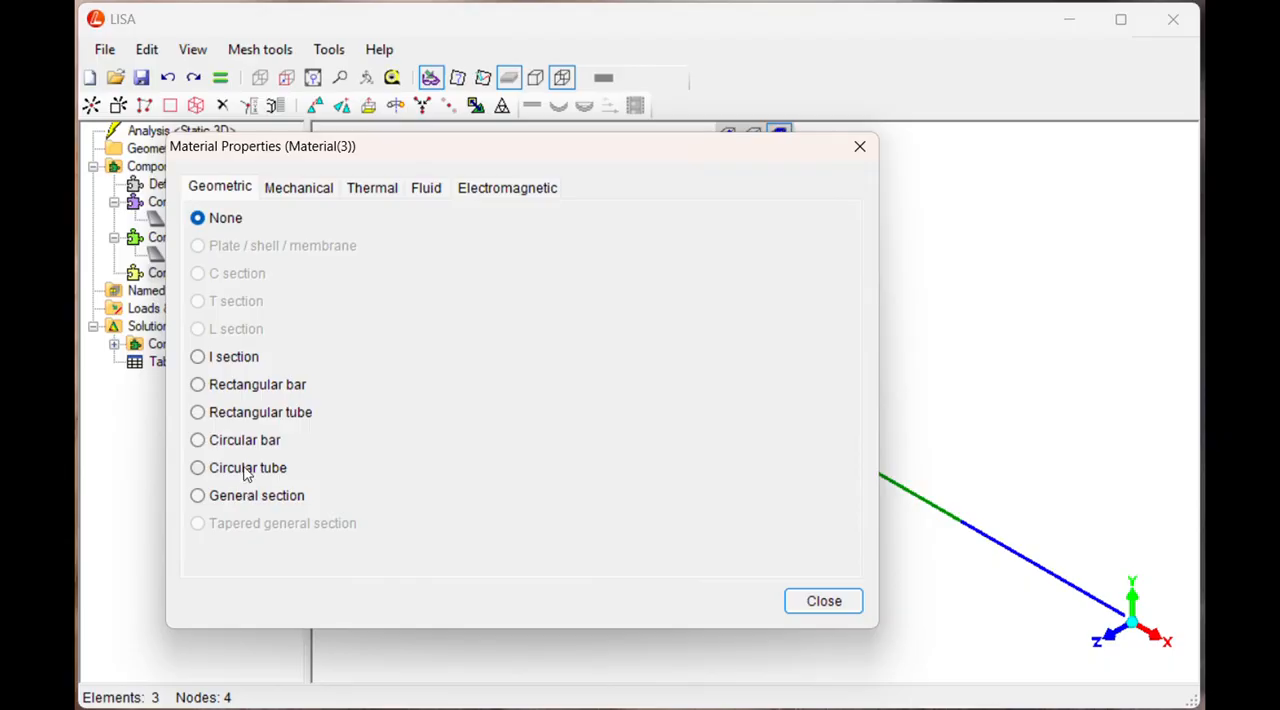
Step: Set Material(3) to a 15-diameter circular bar with E 210000 and Poisson's ratio 0.3
left_click(197, 440)
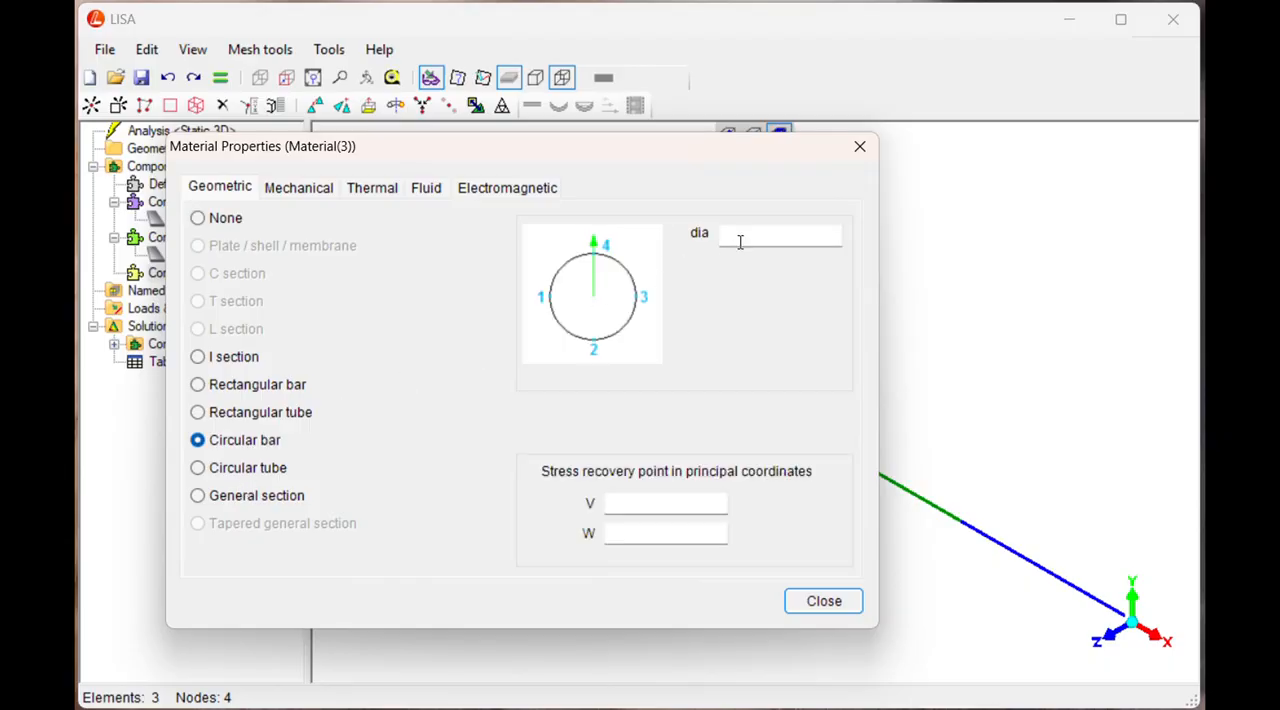
type("15")
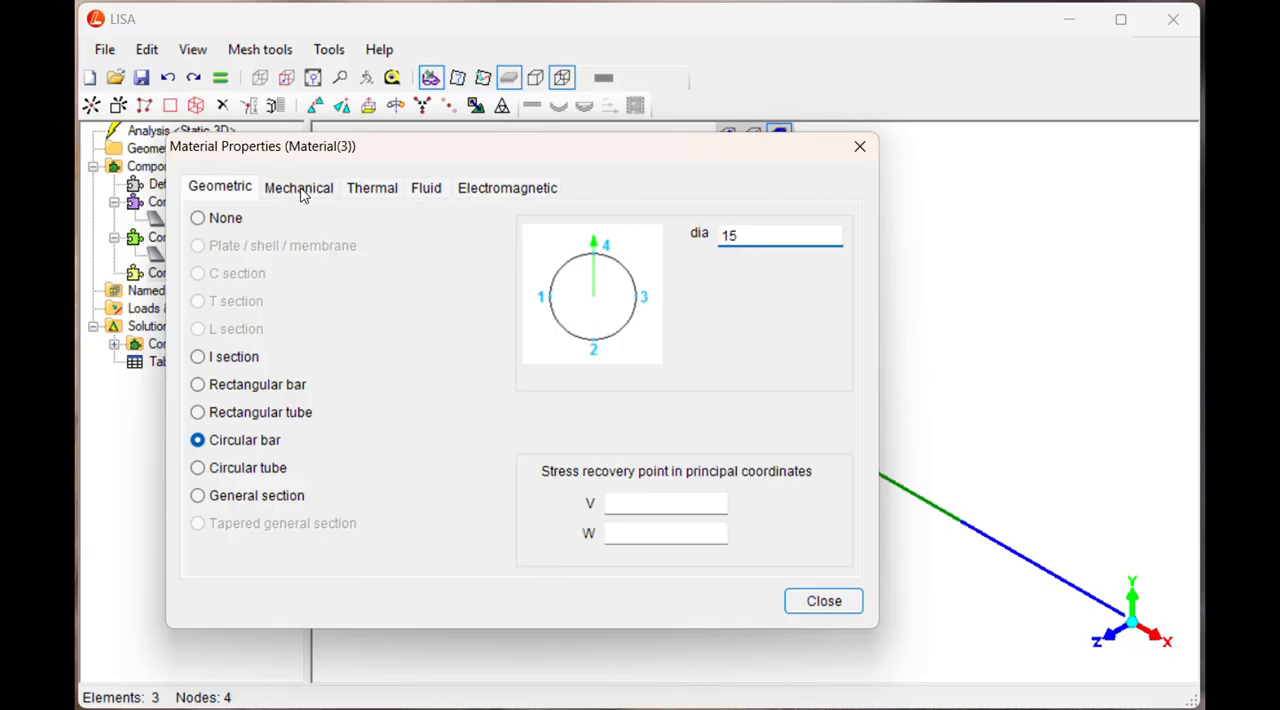
left_click(298, 187)
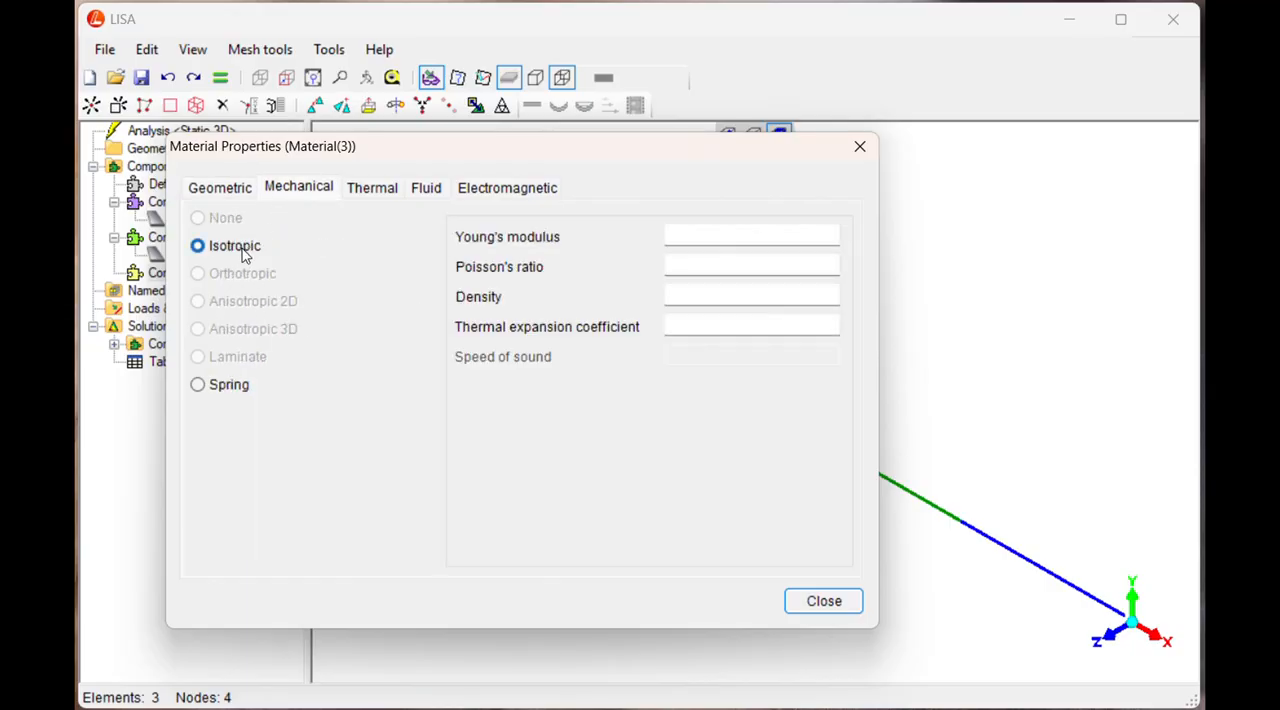
type("2")
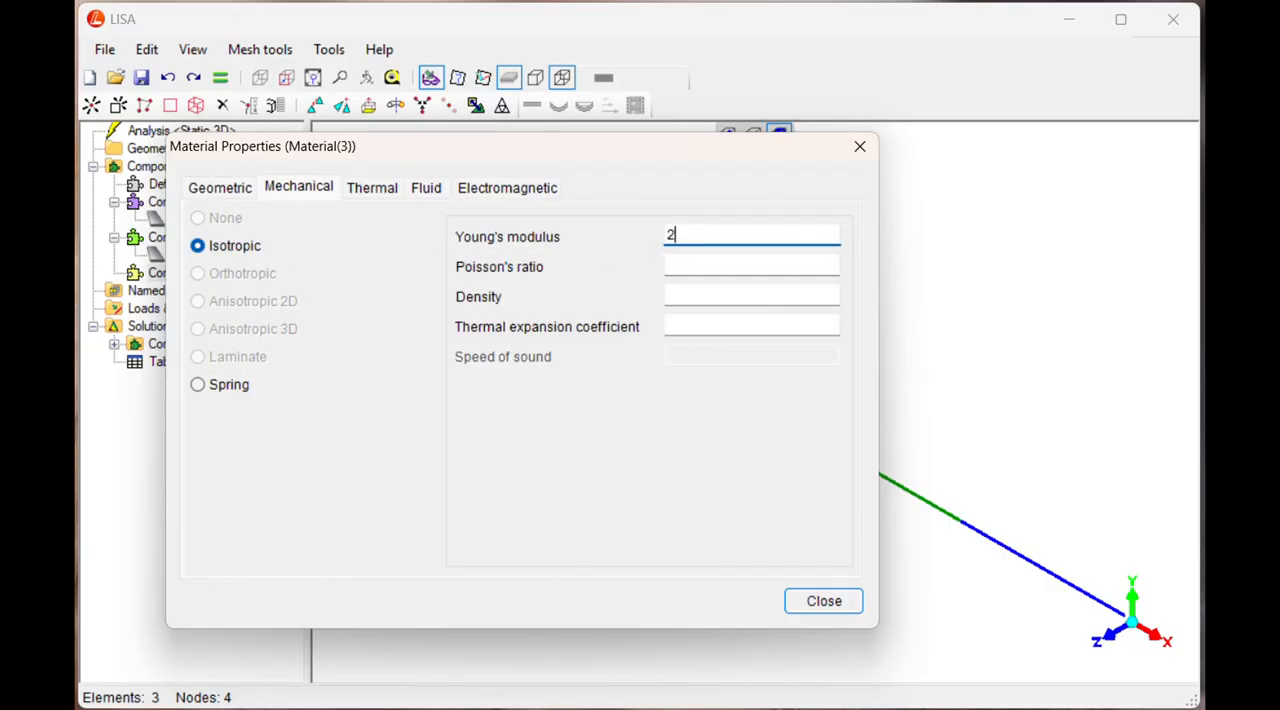
type("10000")
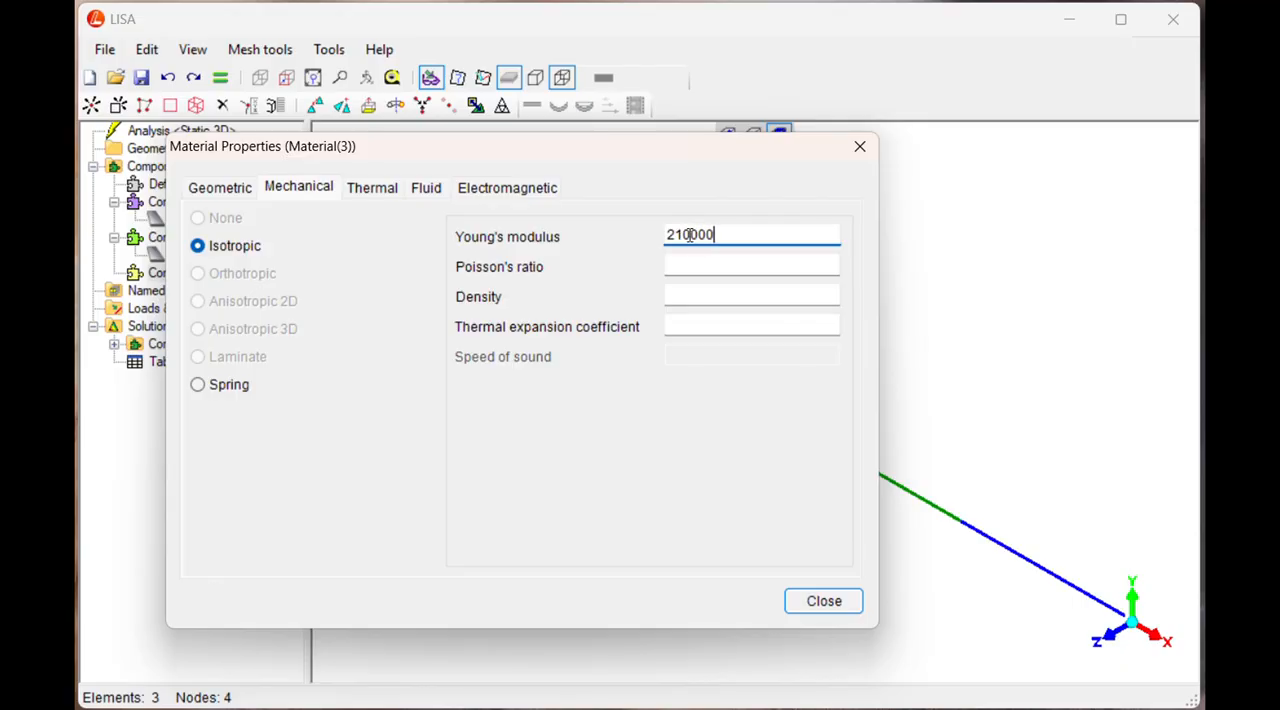
left_click(751, 263)
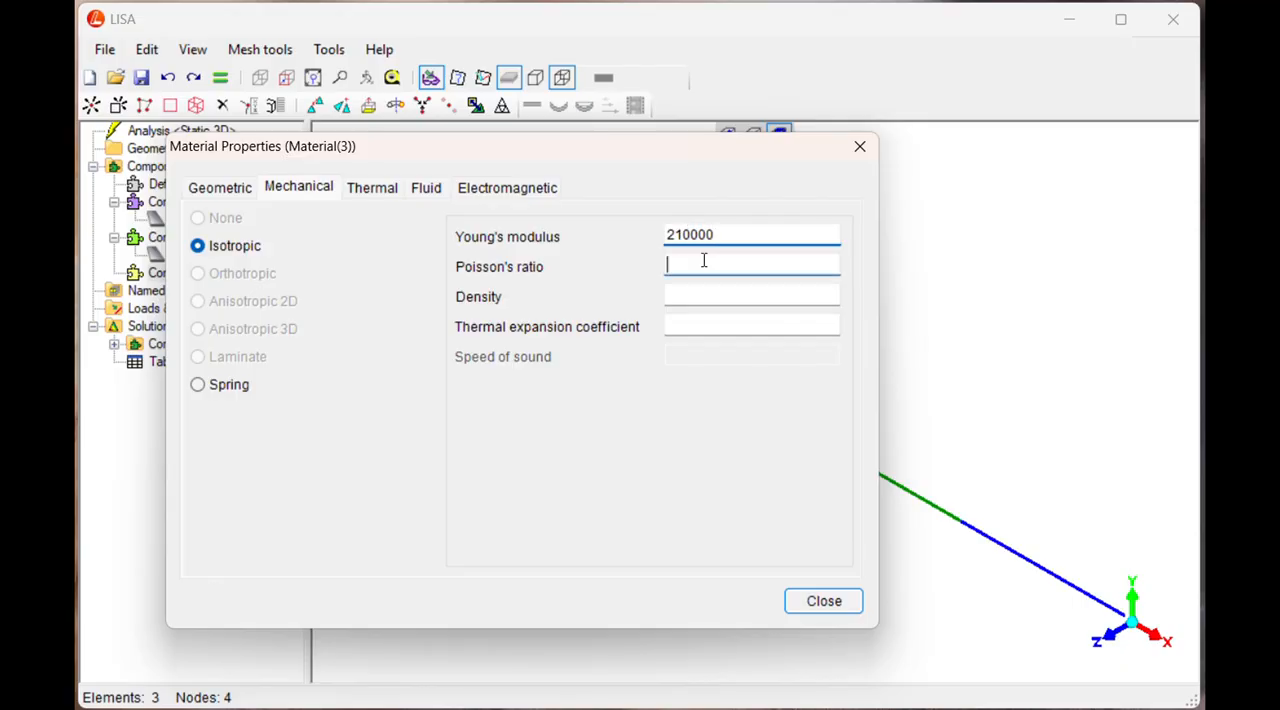
type("0.3")
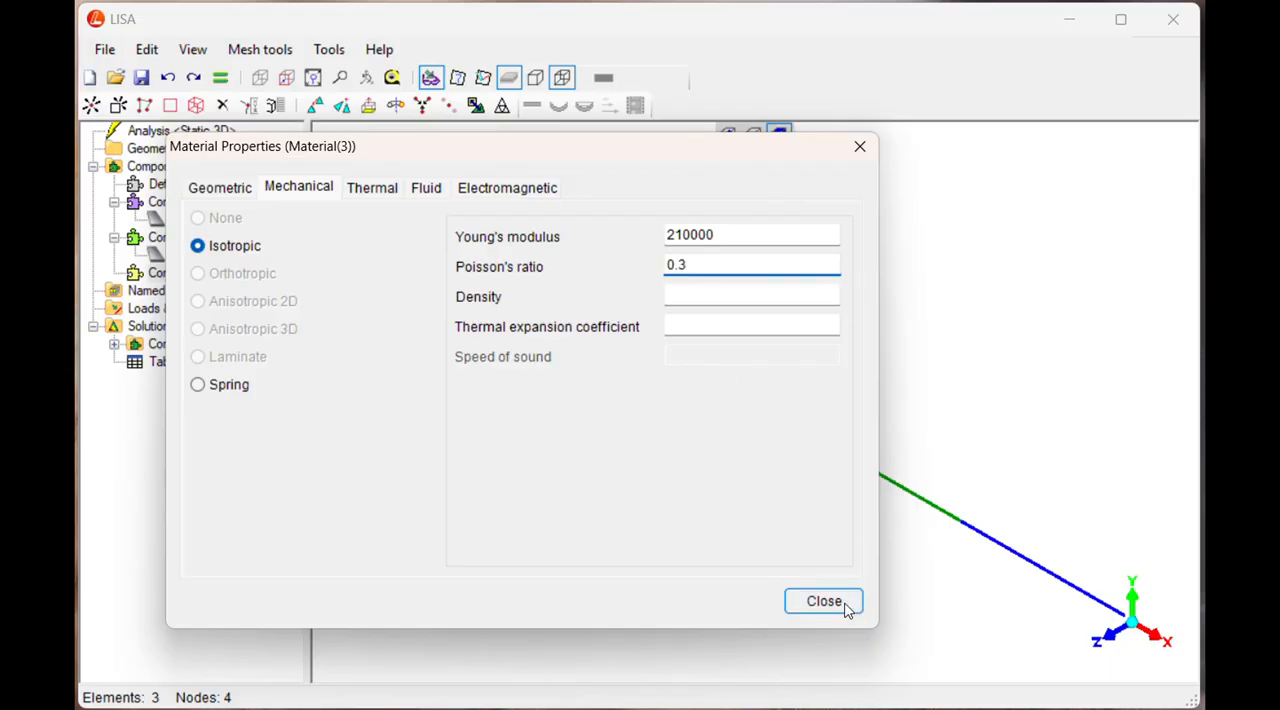
left_click(823, 601)
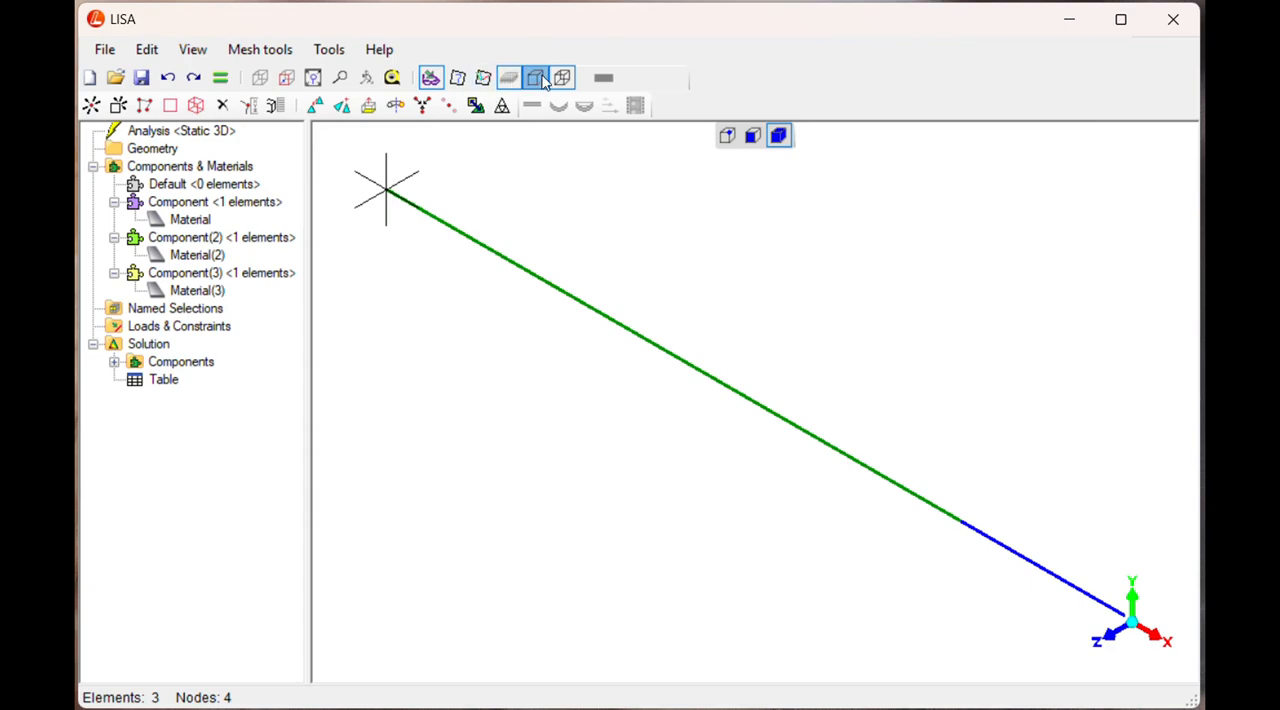
left_click(536, 77)
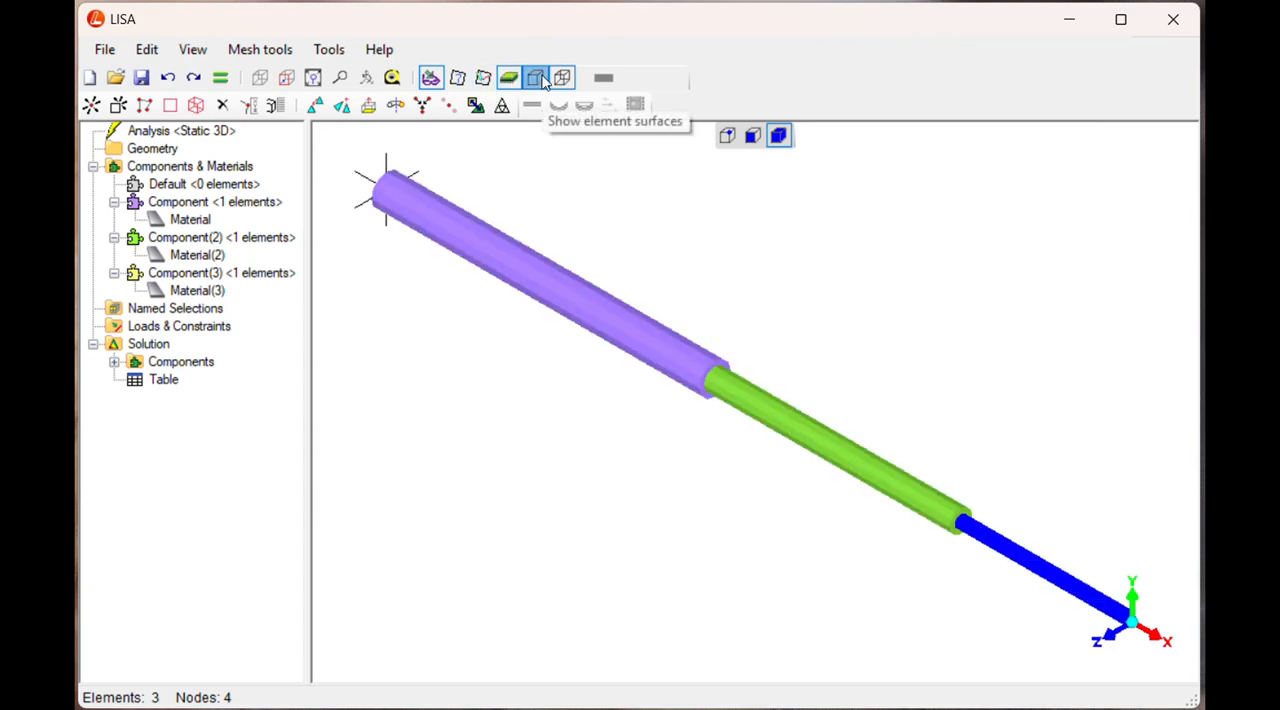
left_click(535, 78)
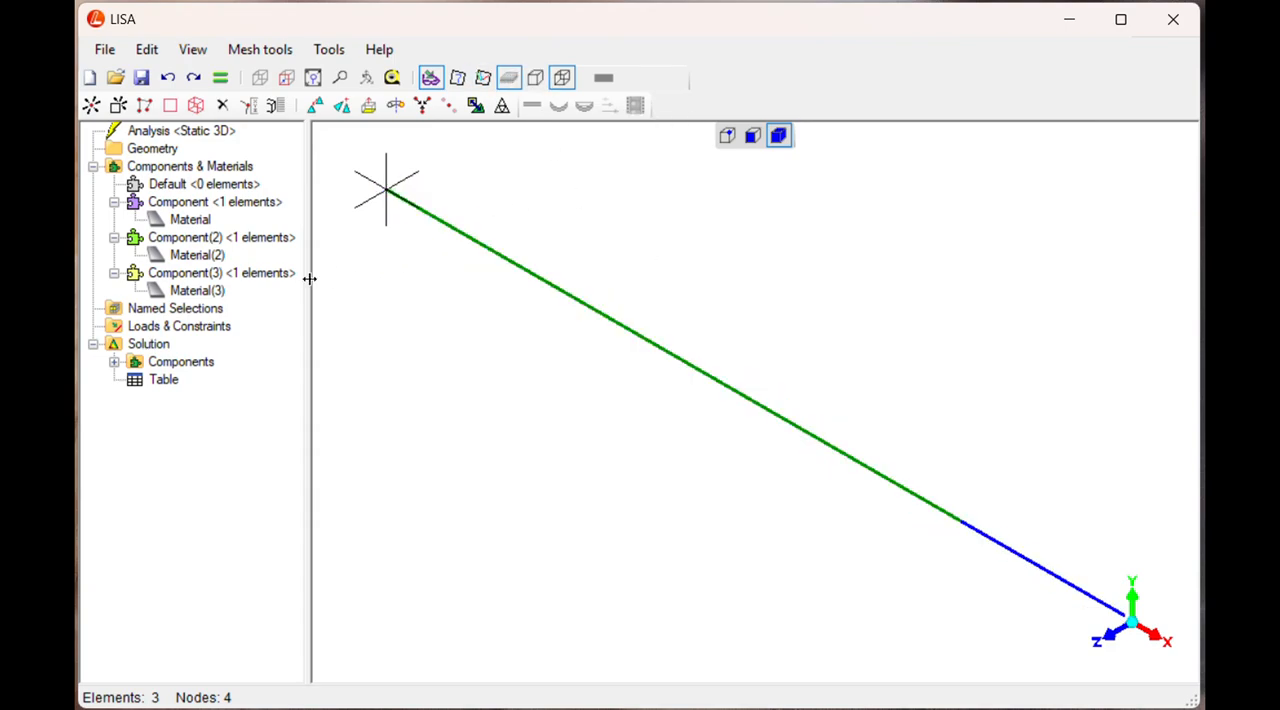
mouse_move(185, 332)
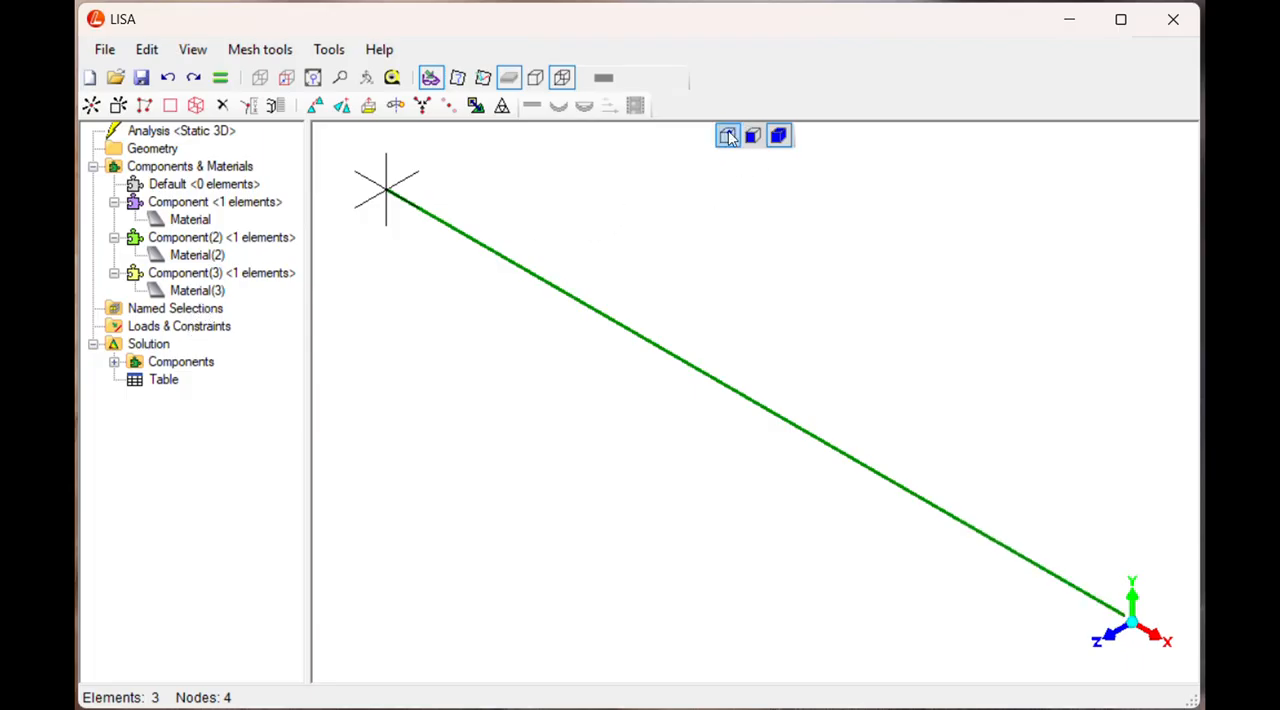
Step: Add a fixed support at the beam's upper-left end, then select the free lower-right end
left_click(728, 135)
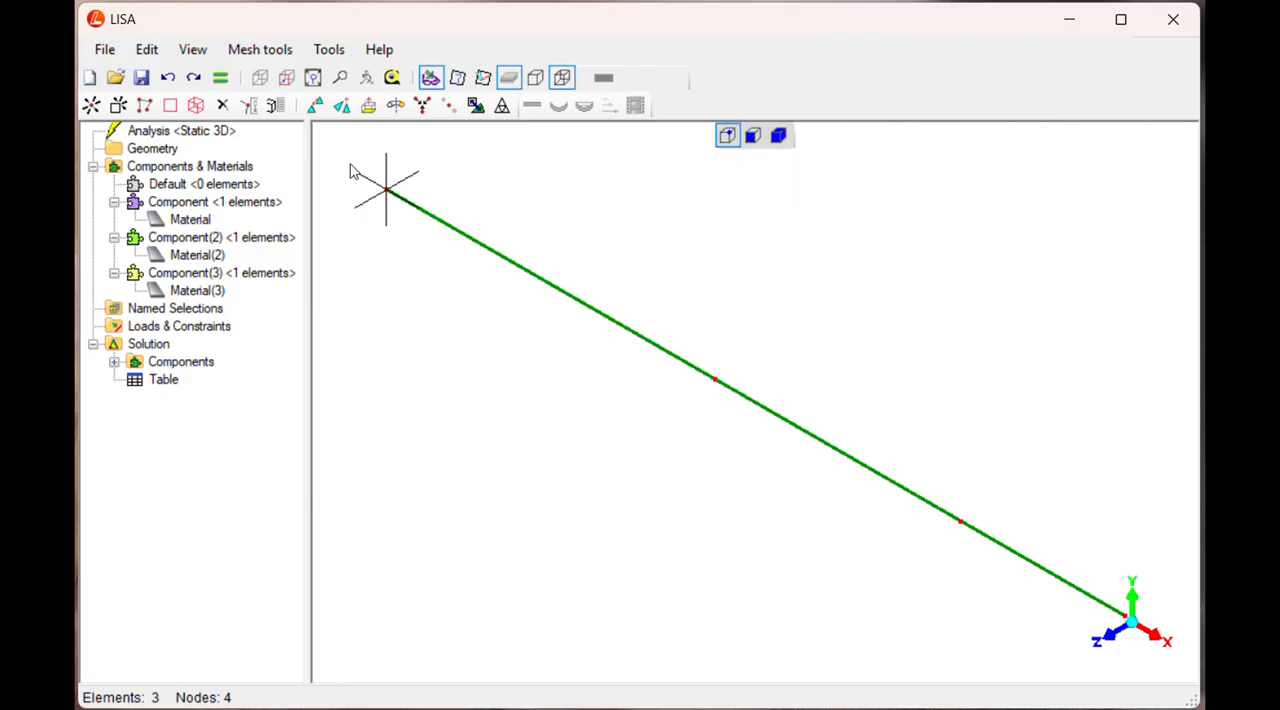
left_click(752, 135)
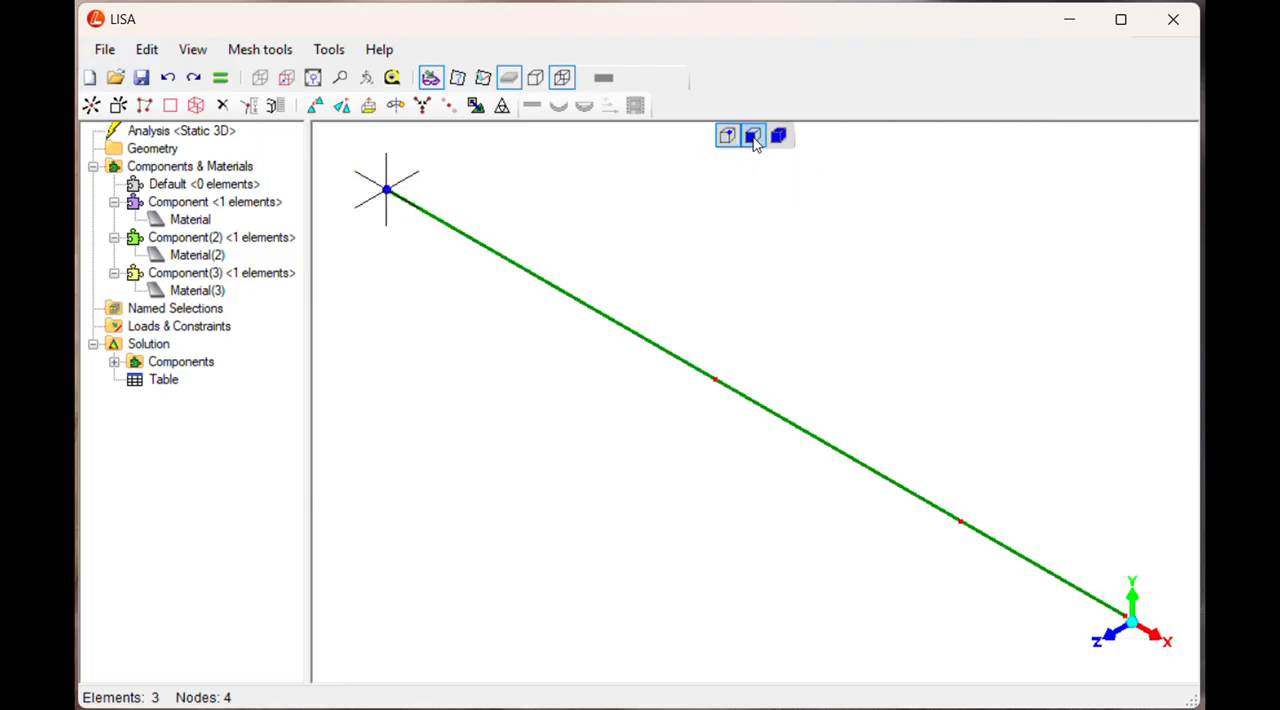
mouse_move(752, 135)
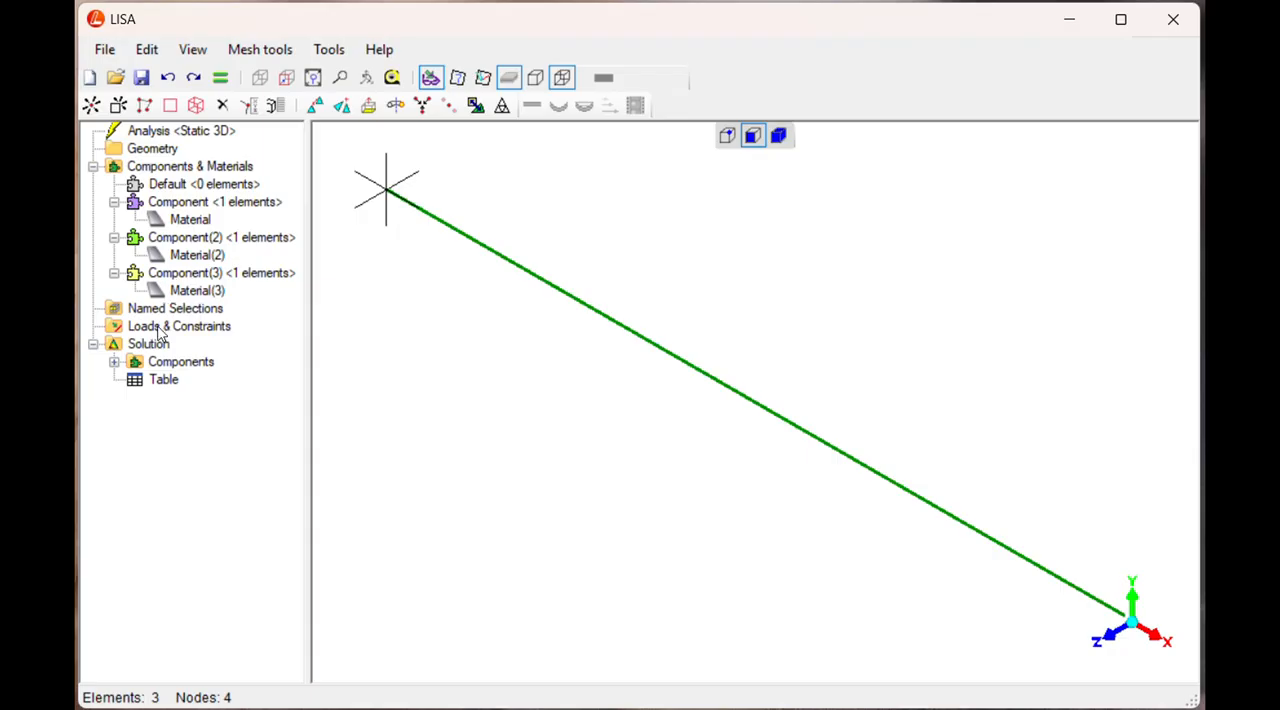
right_click(179, 326)
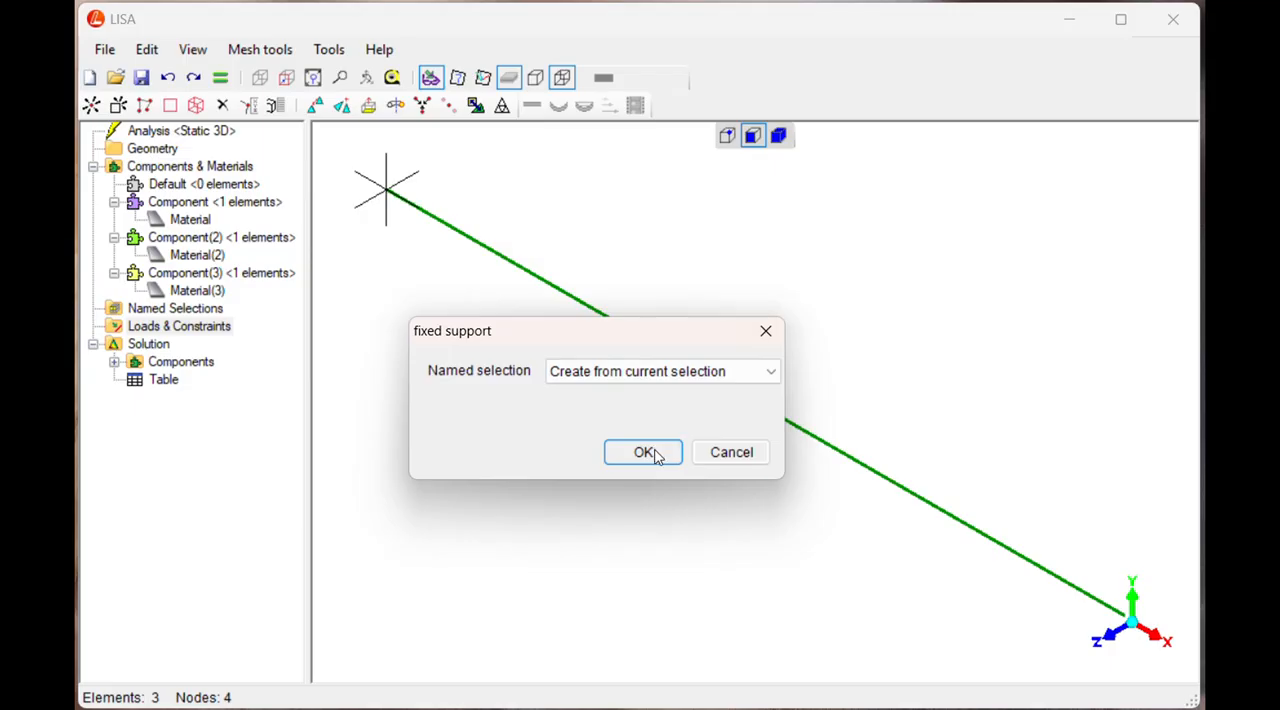
left_click(643, 452)
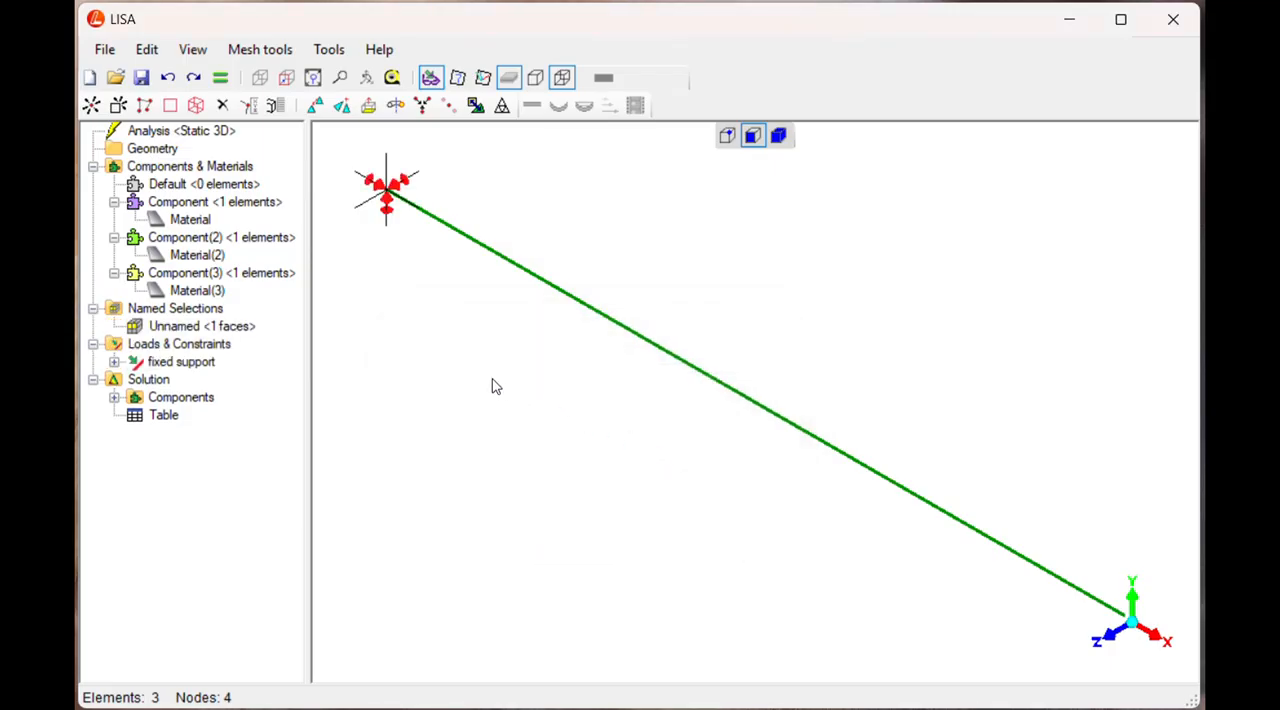
mouse_move(975, 525)
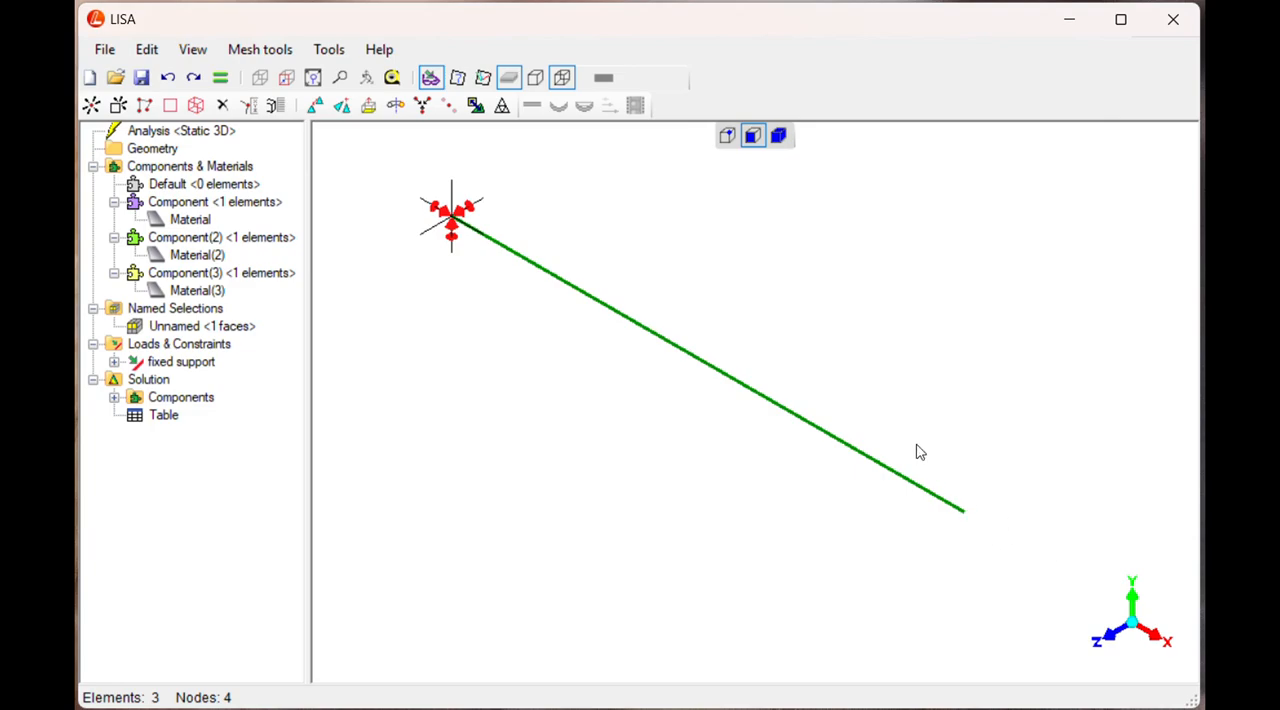
left_click(727, 135)
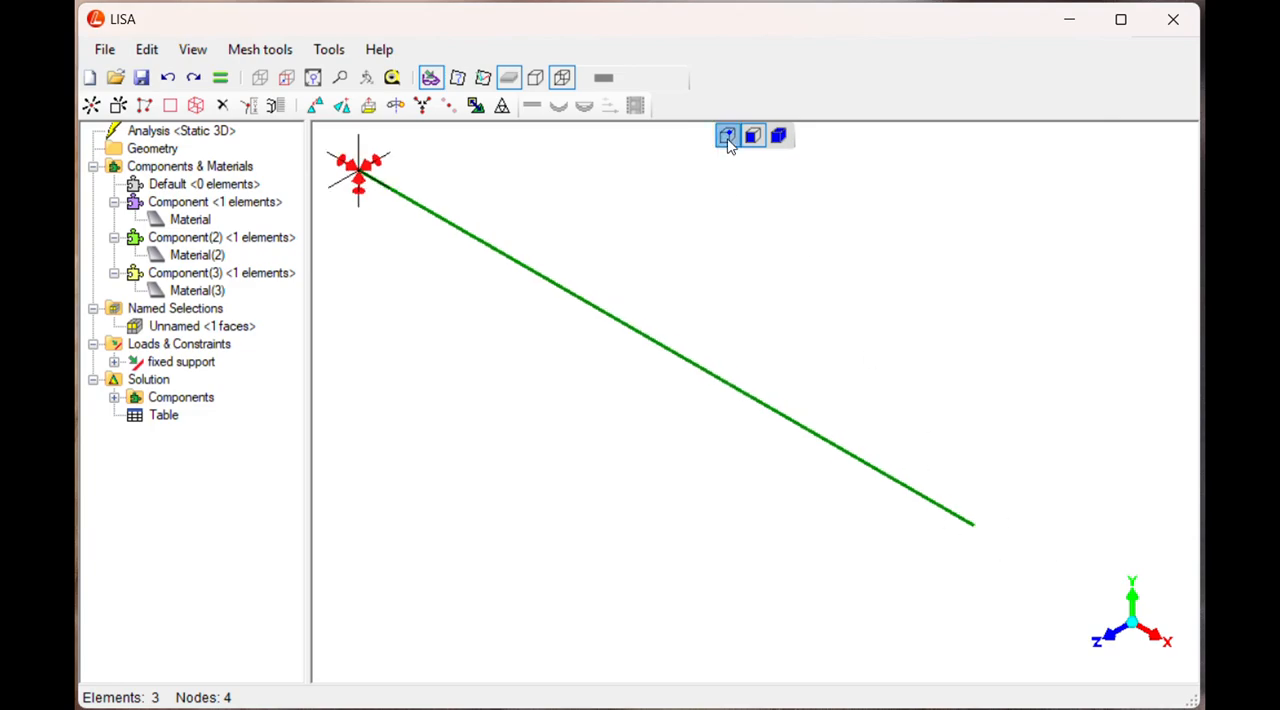
left_click(728, 135)
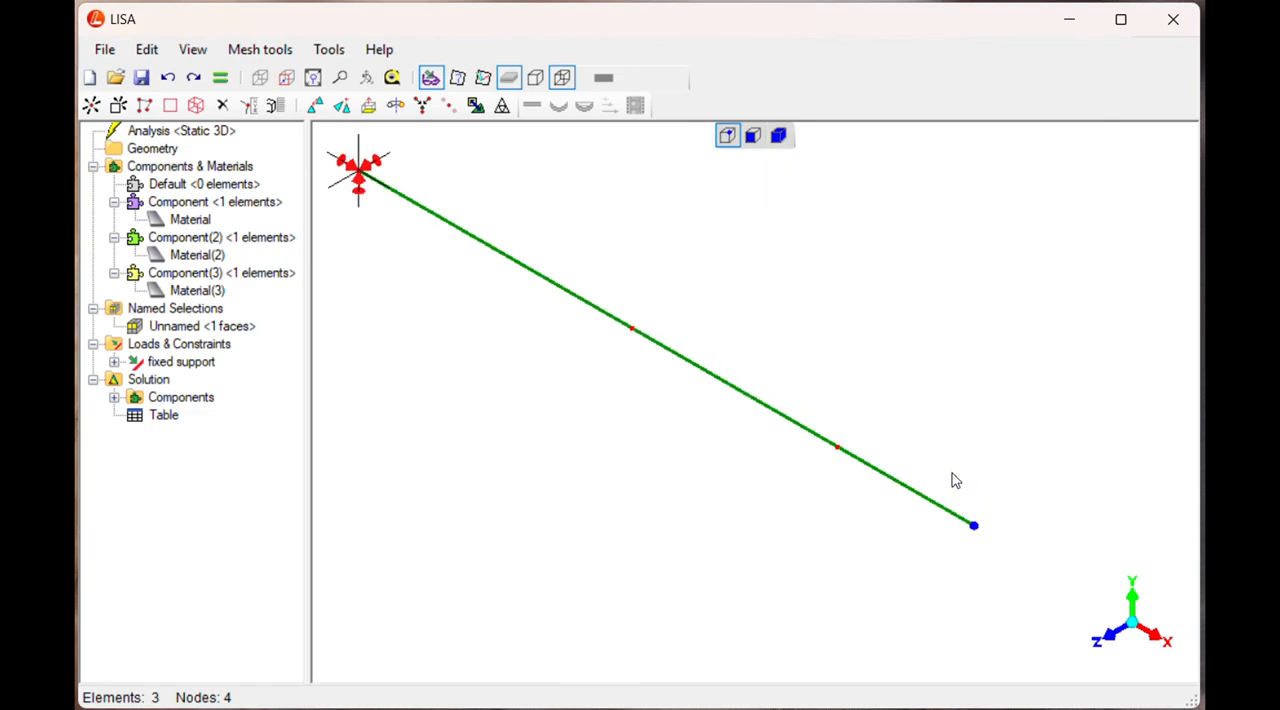
mouse_move(727, 135)
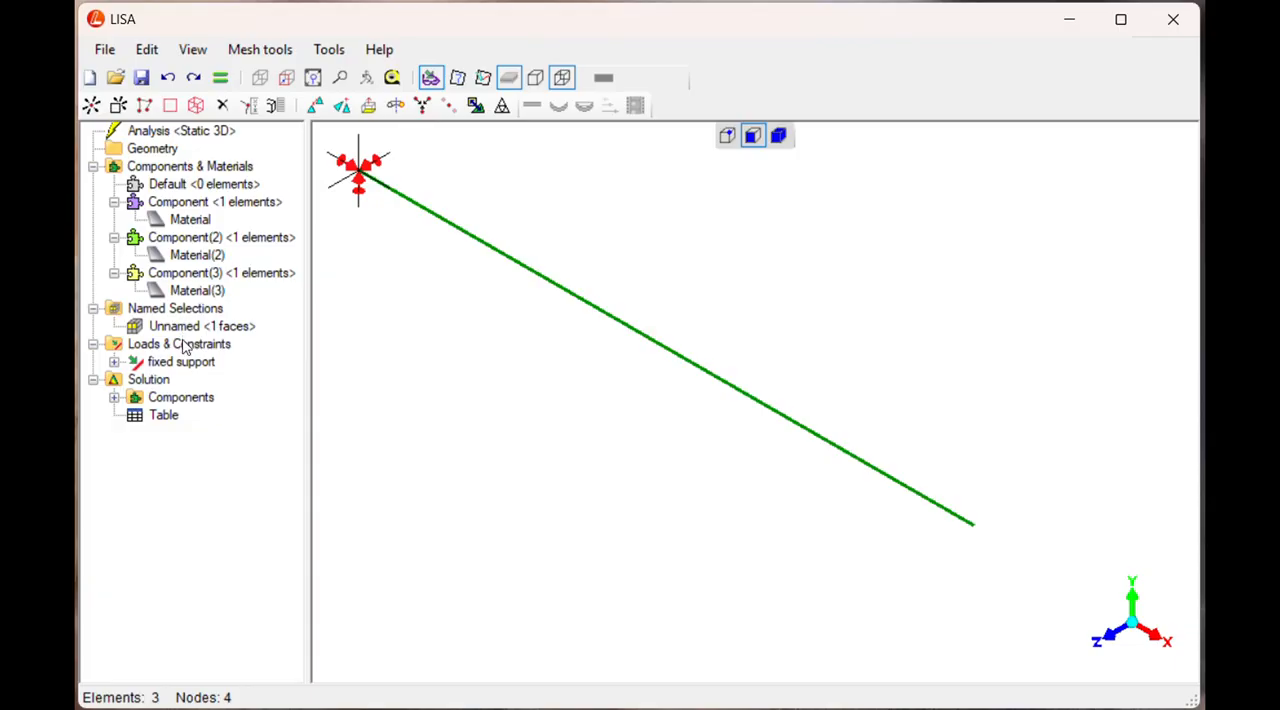
Step: Add a new force load of 15000 along X on the selected free end
right_click(178, 343)
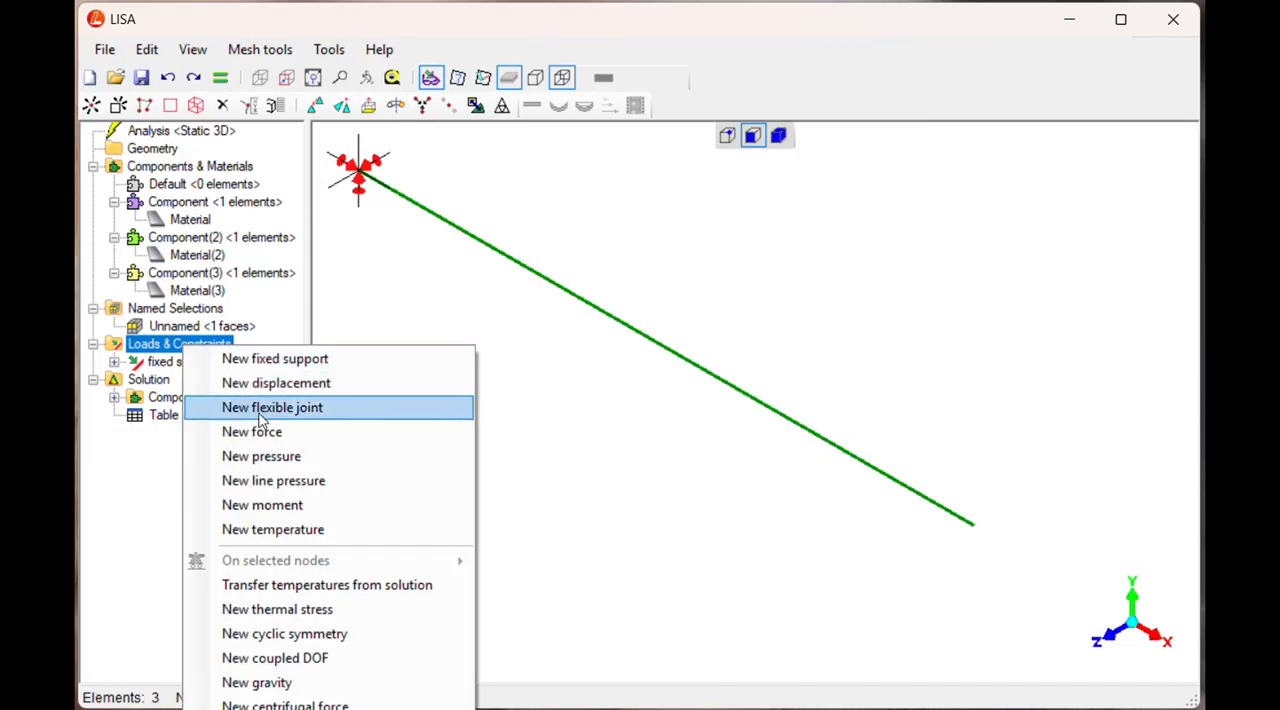
left_click(272, 407)
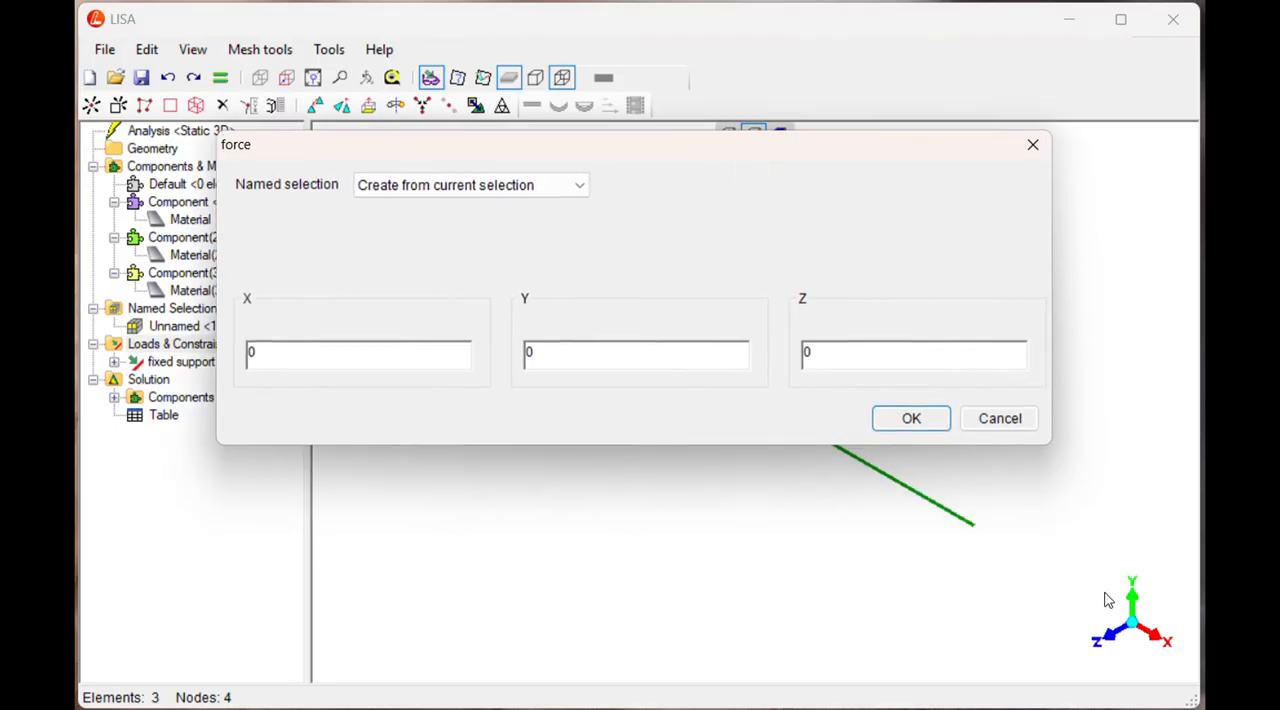
mouse_move(715, 476)
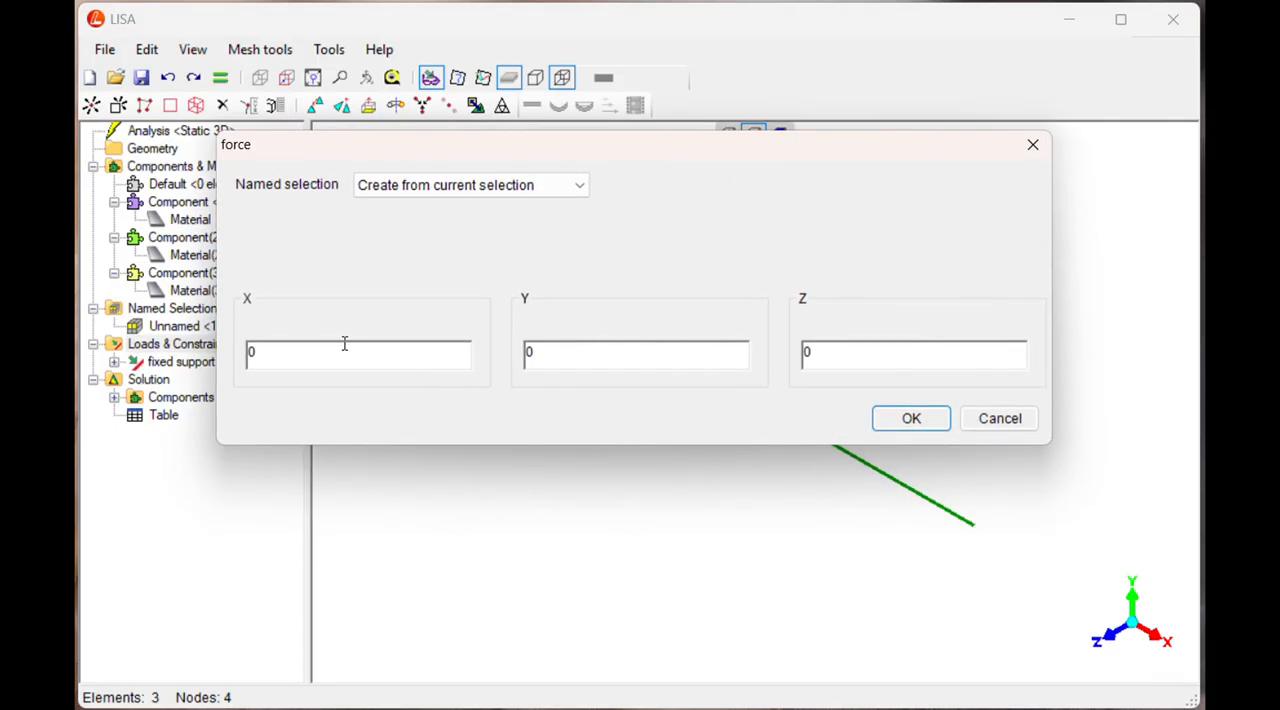
type("15000")
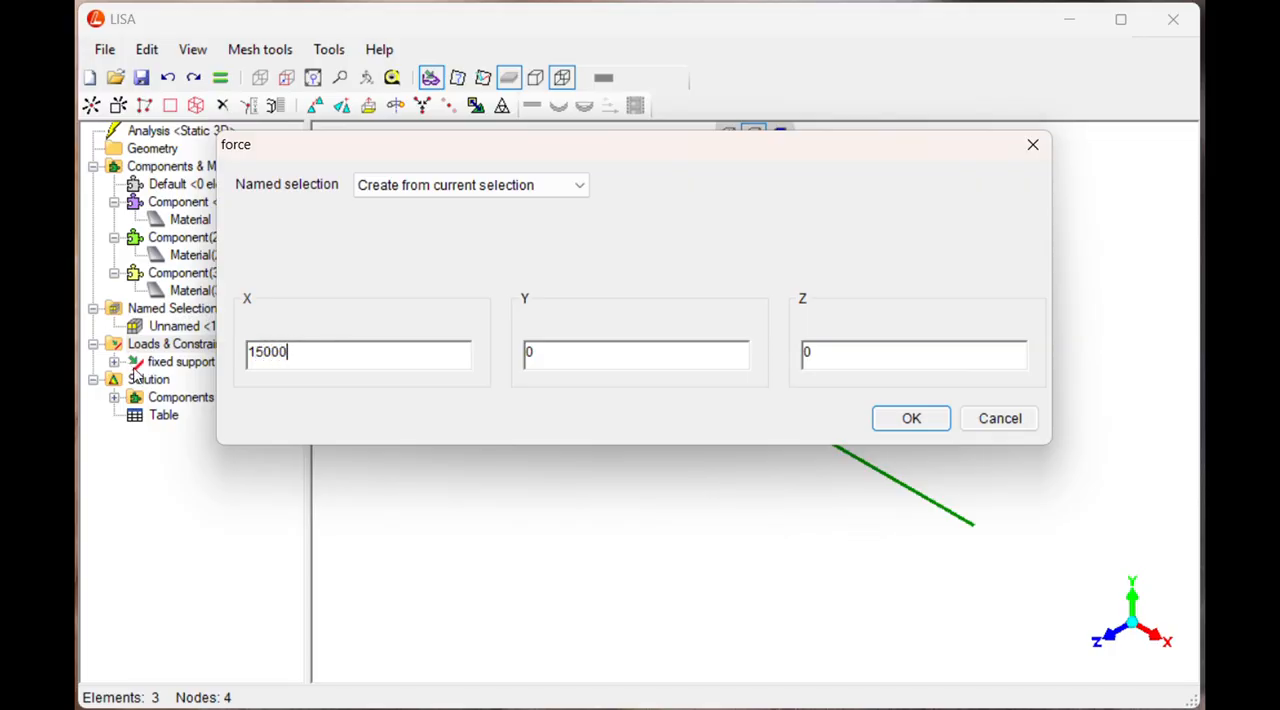
mouse_move(808, 393)
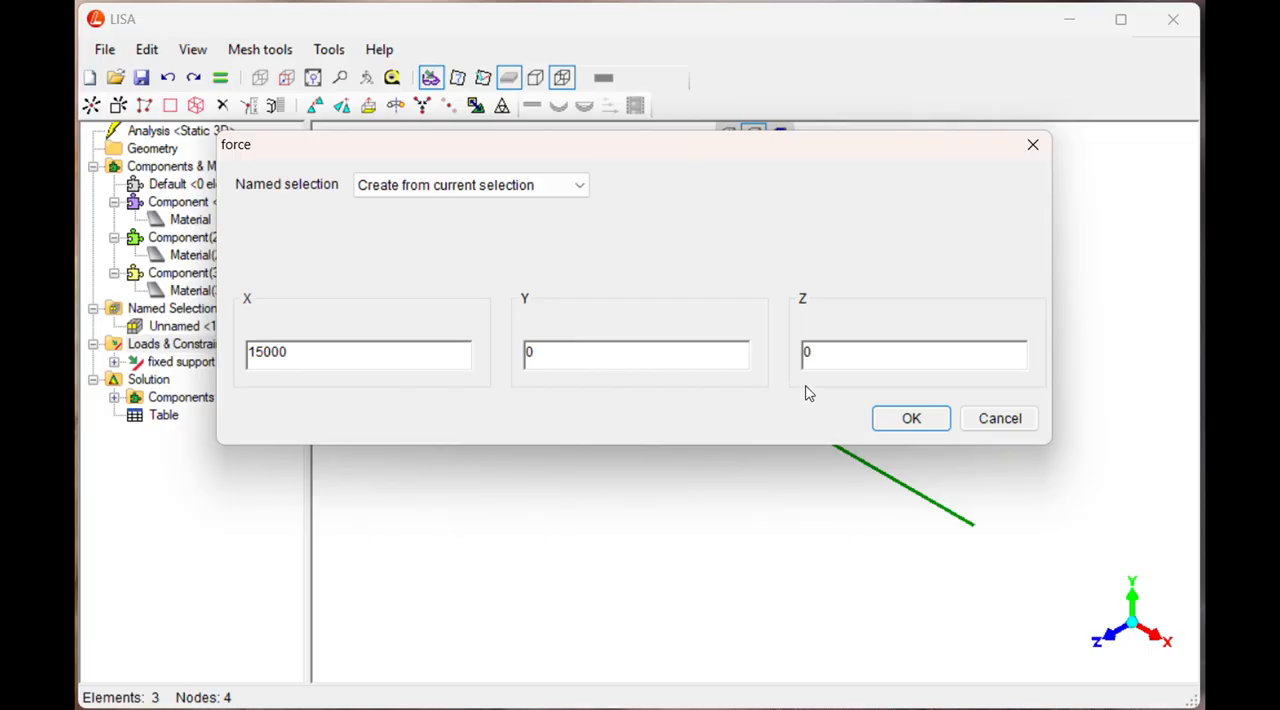
left_click(910, 418)
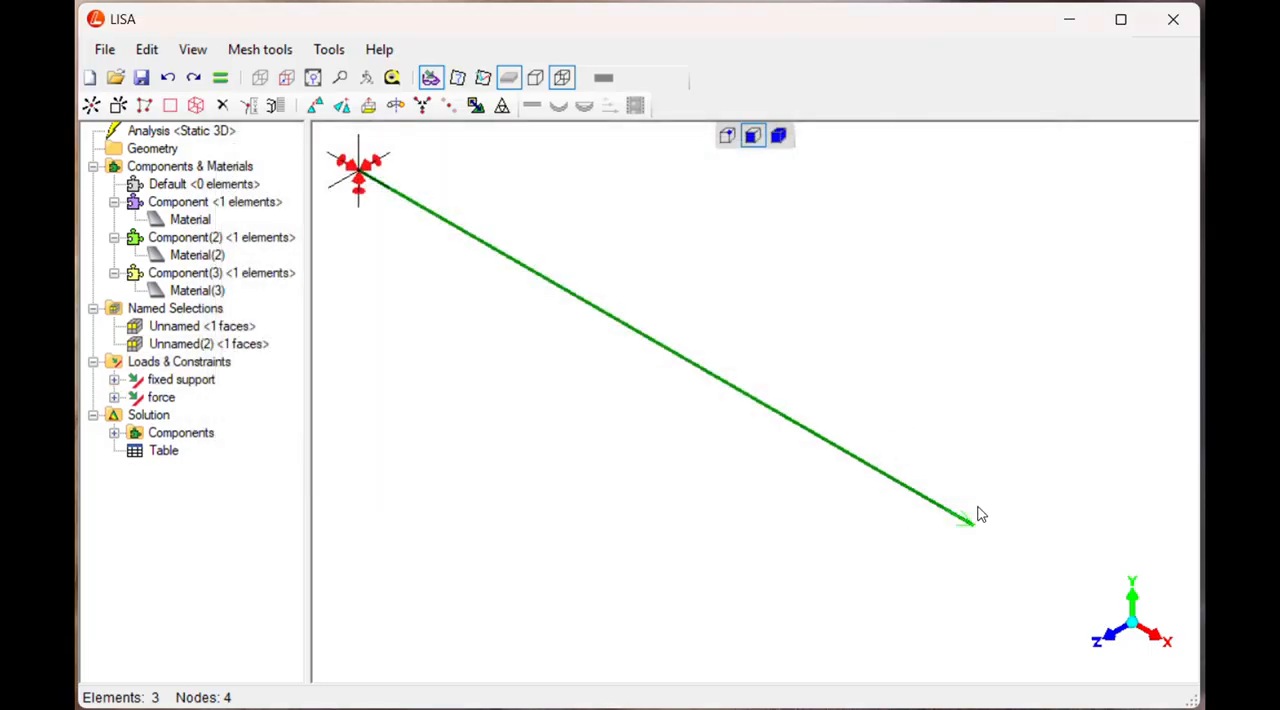
mouse_move(233, 436)
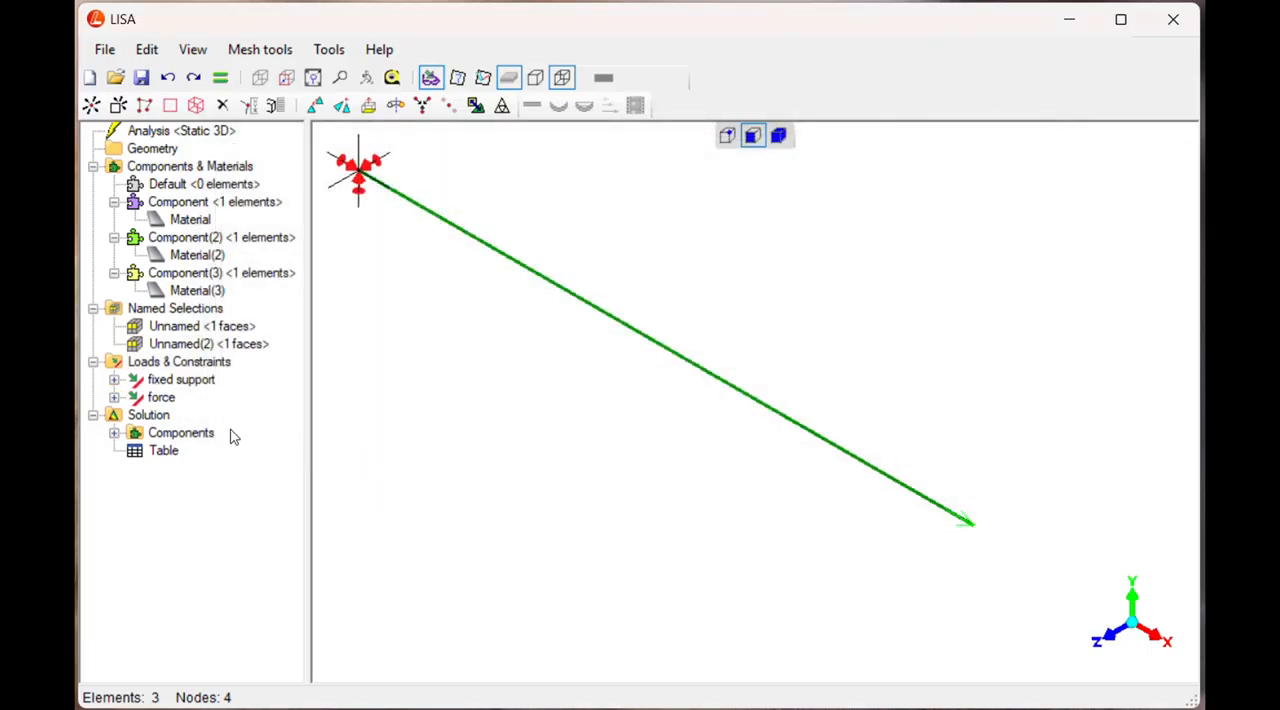
Step: Solve the beam model from the Solution menu and dismiss the progress window
left_click(148, 414)
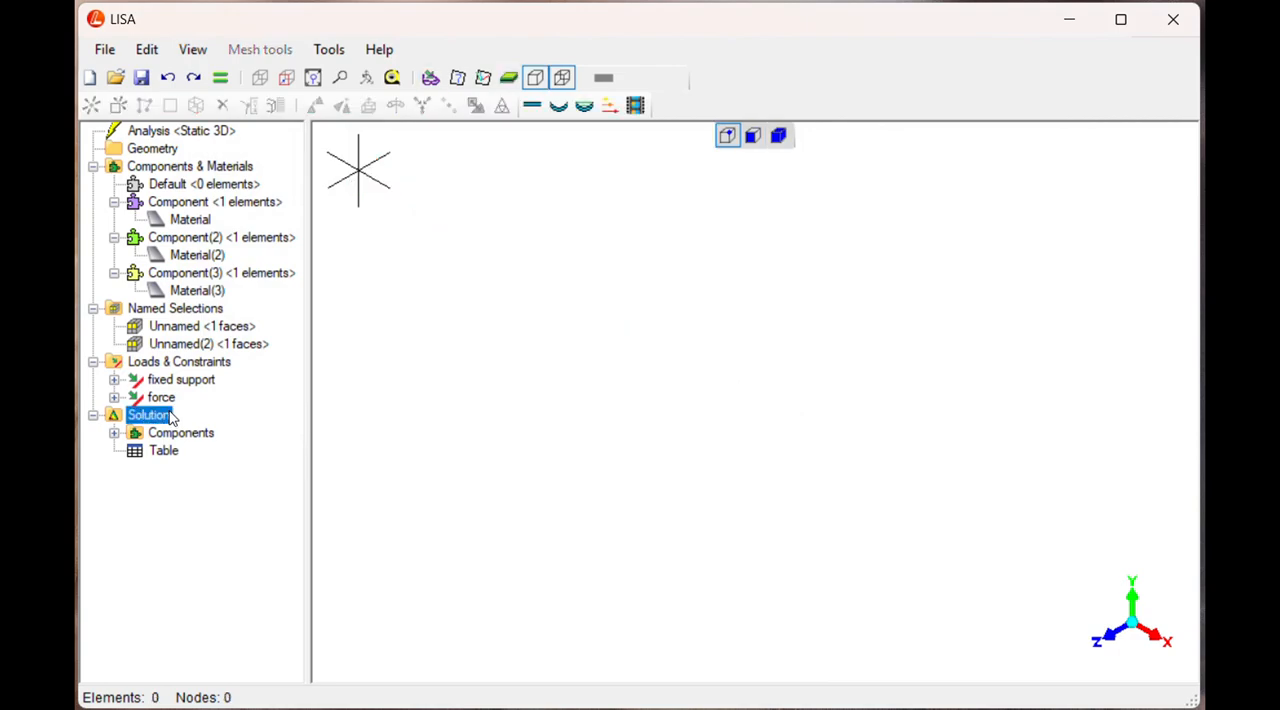
right_click(148, 414)
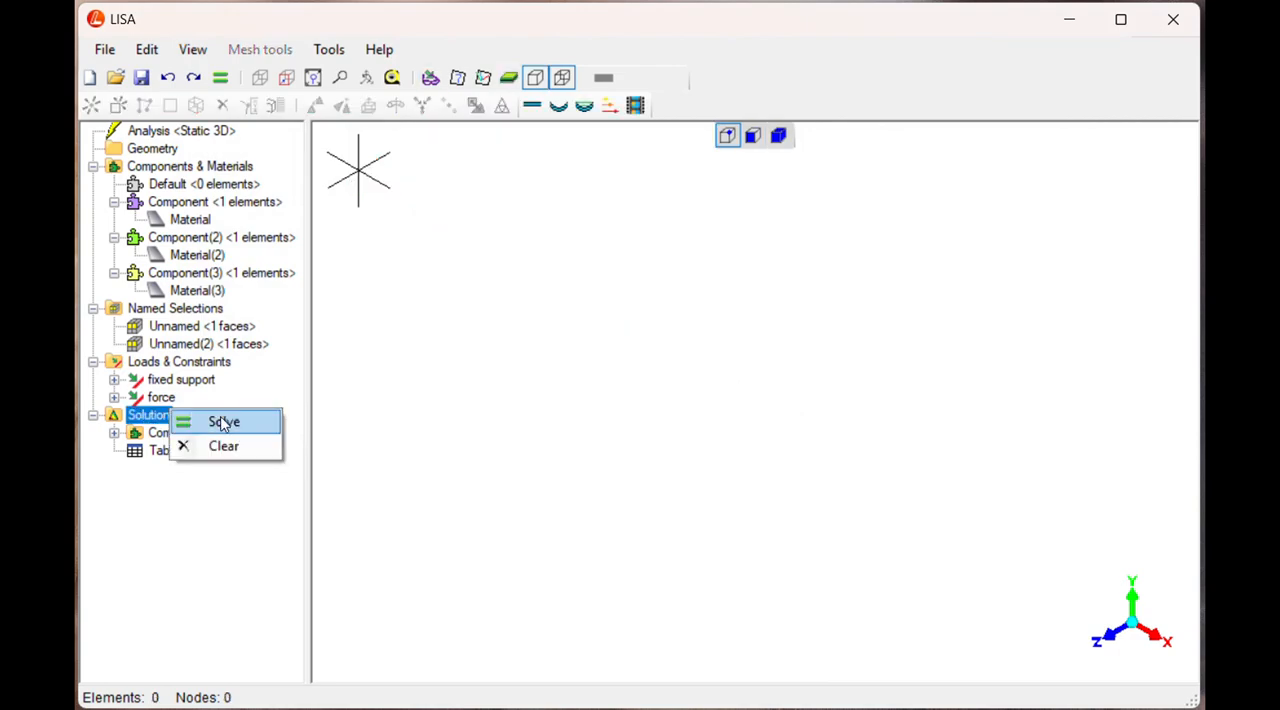
left_click(224, 421)
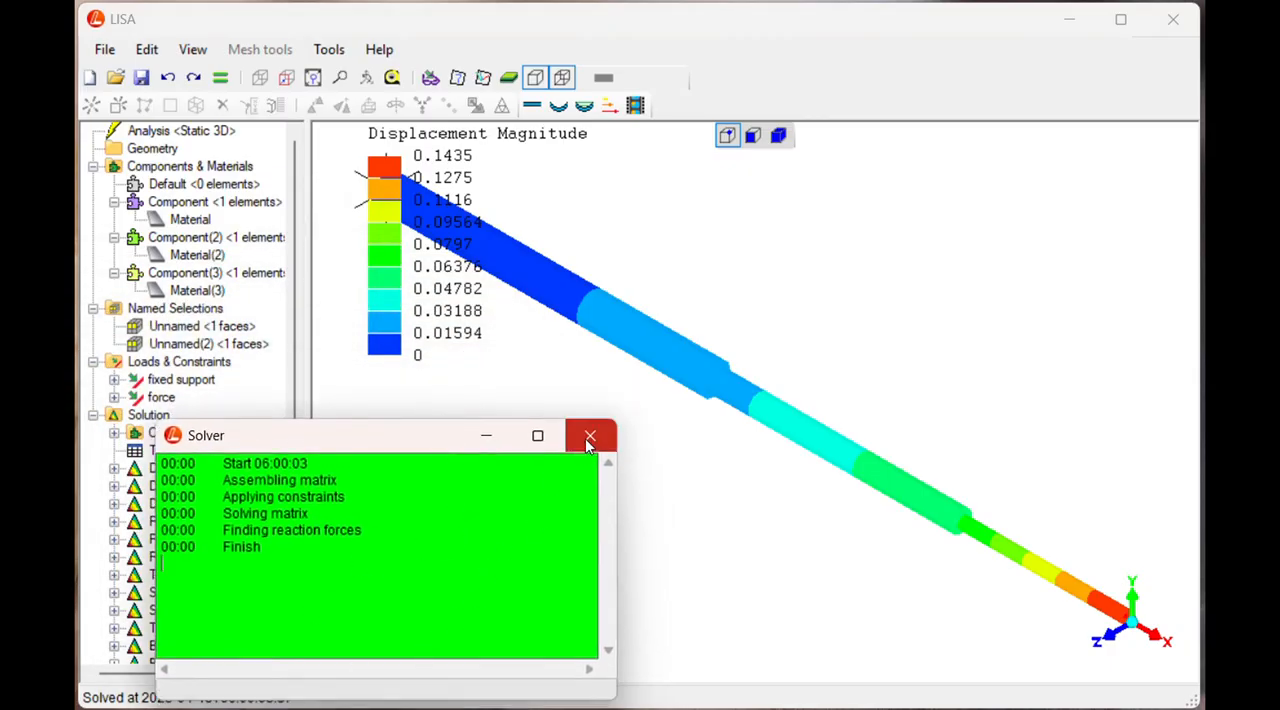
left_click(589, 436)
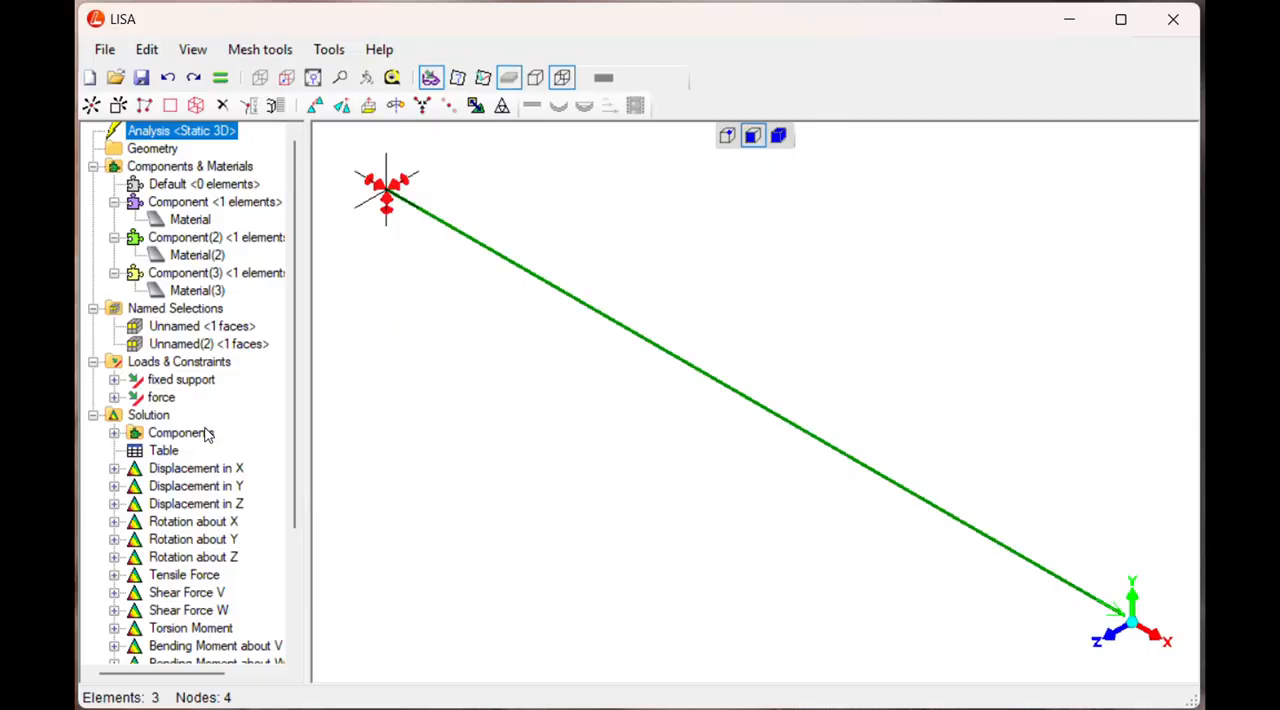
Step: View the X displacement contours, then the Z displacement contours, which read zero
left_click(196, 468)
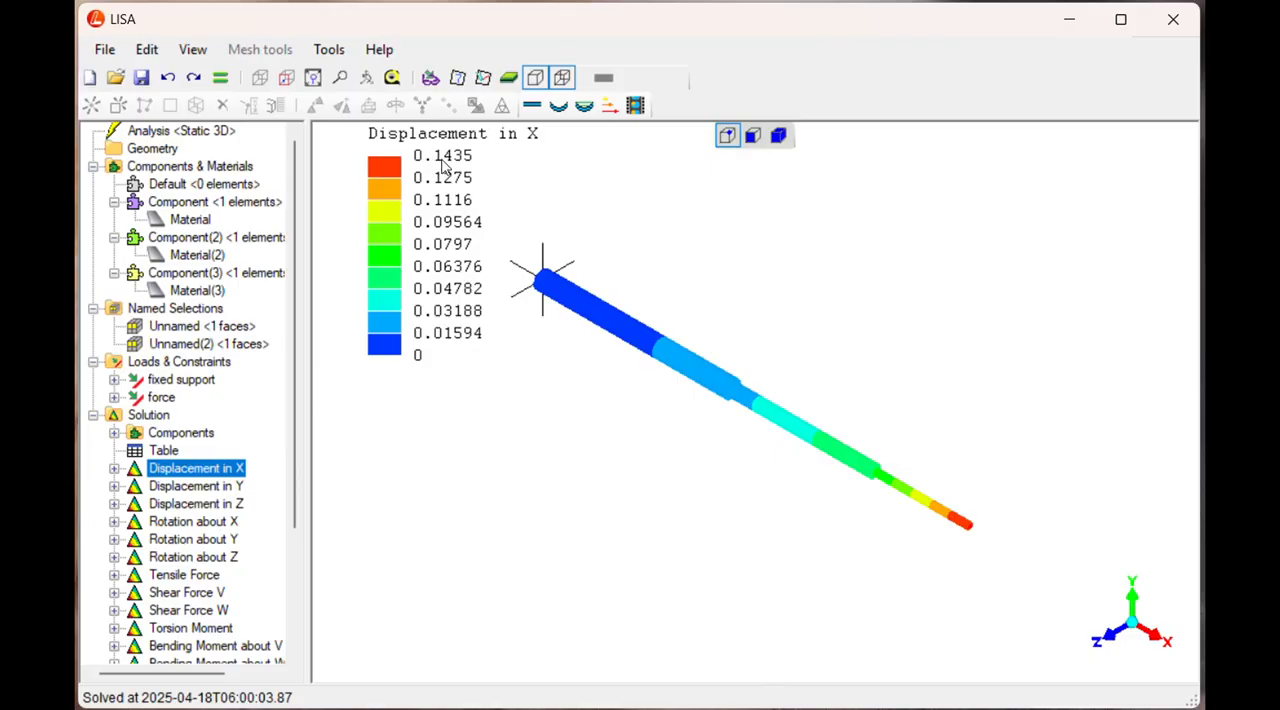
mouse_move(202, 619)
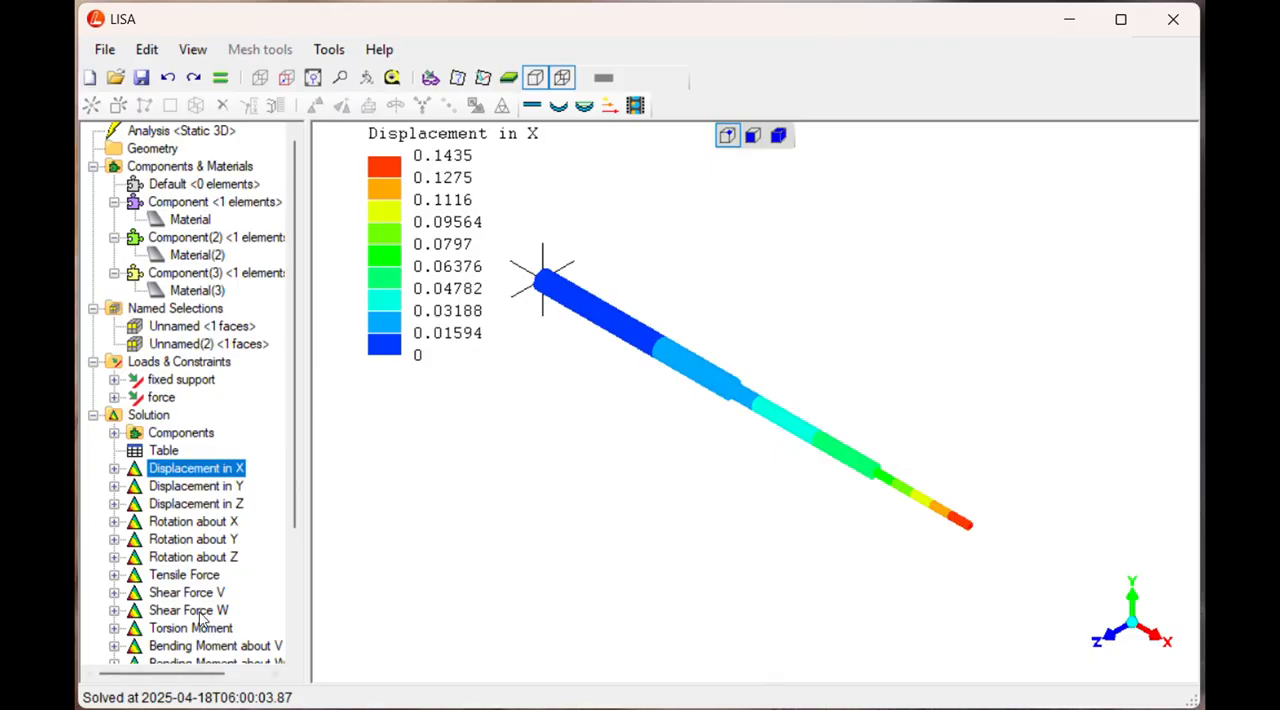
left_click(196, 503)
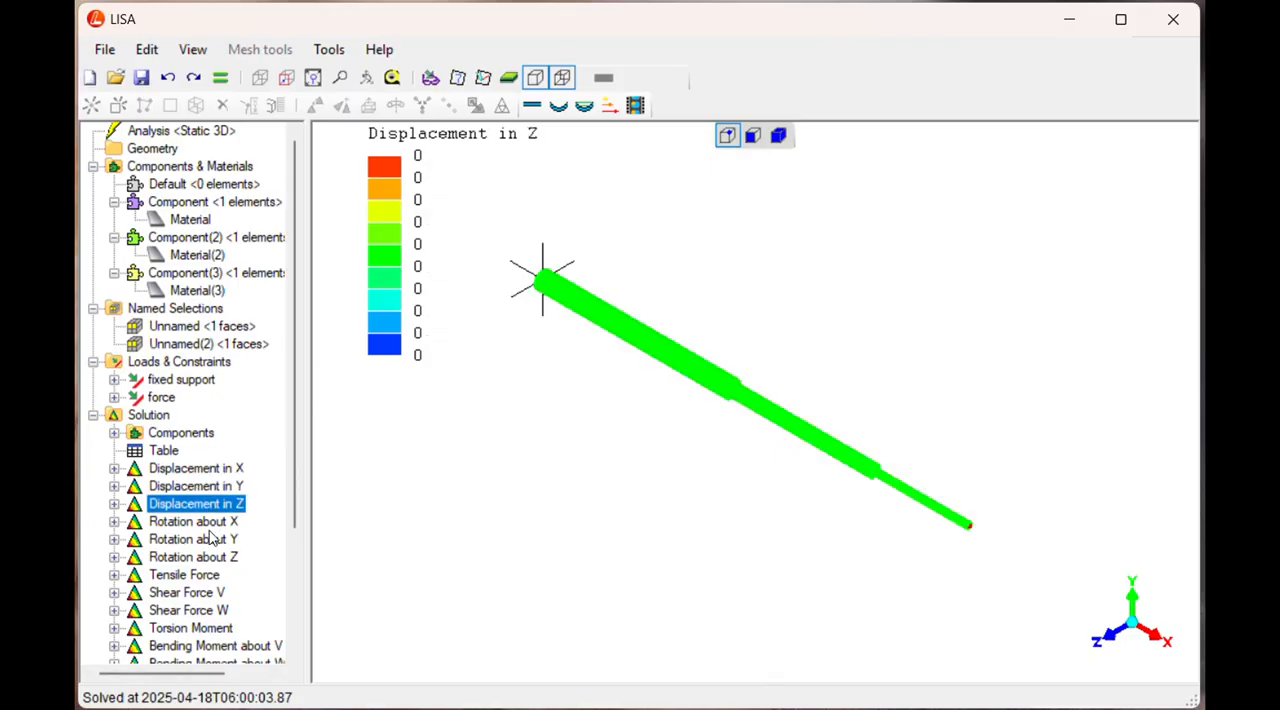
scroll("down", 3)
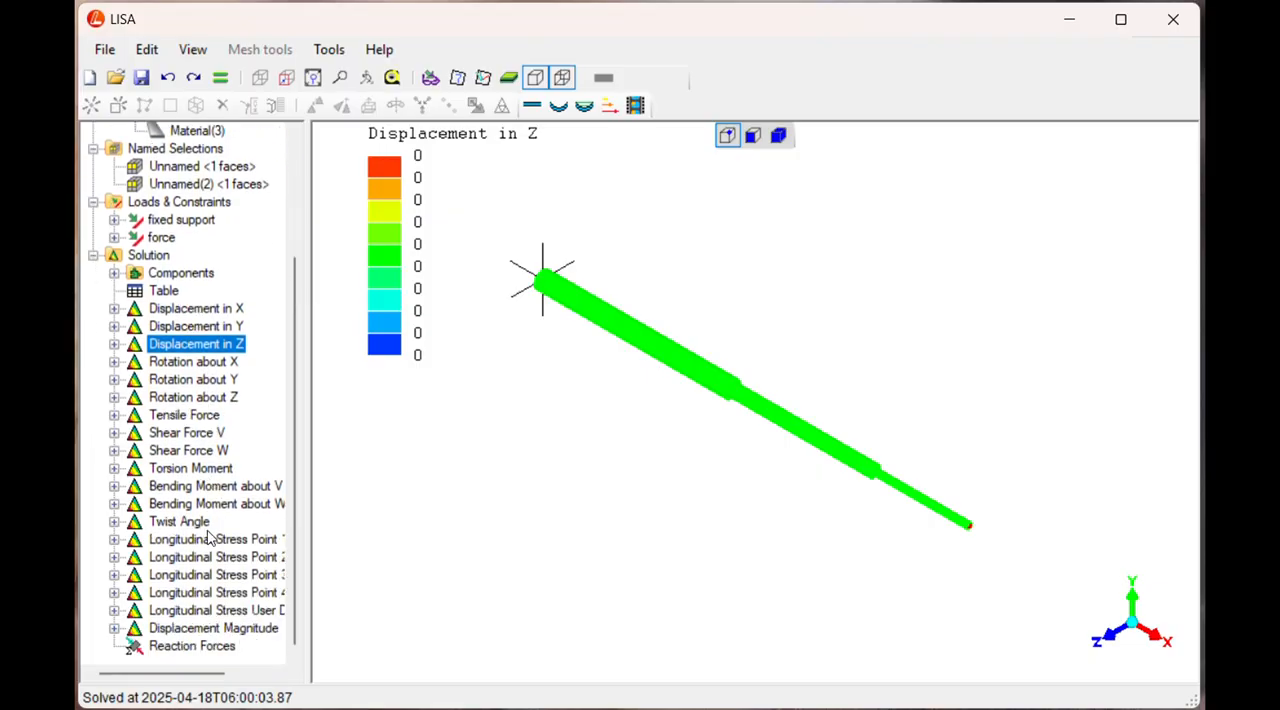
left_click(192, 645)
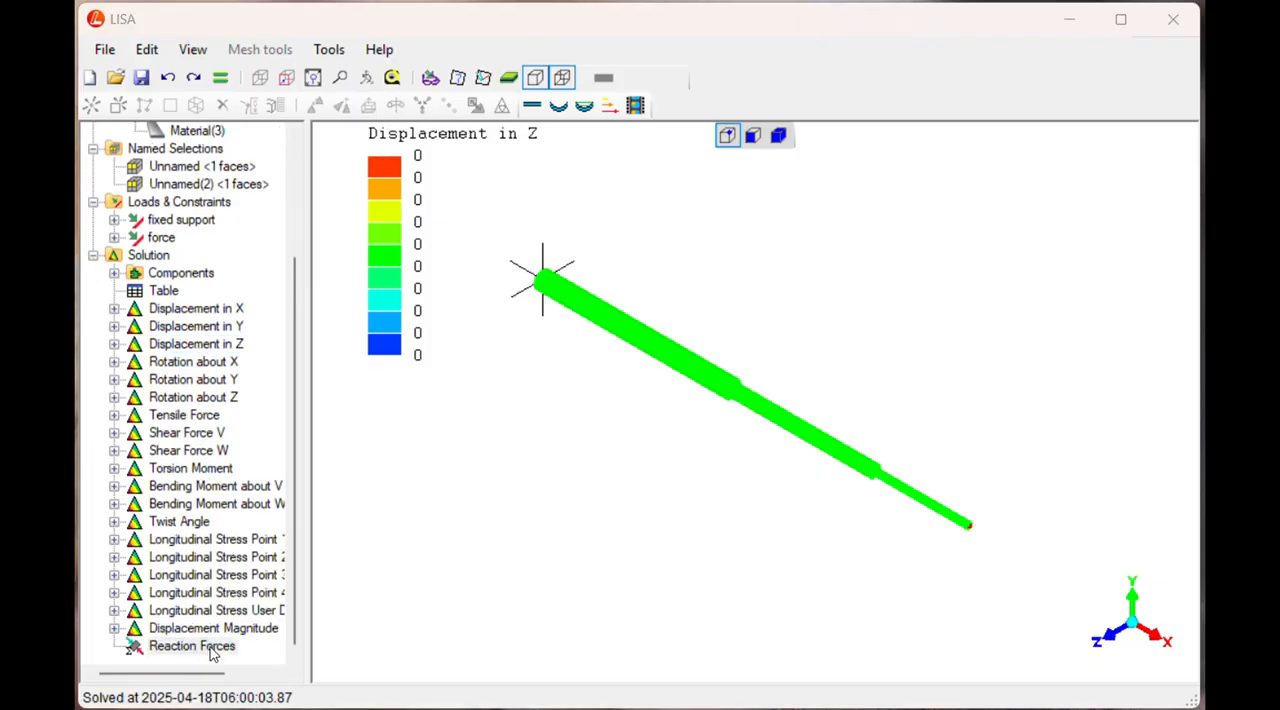
Step: Check the -15000 X reaction force at node 1 and close the results
left_click(191, 645)
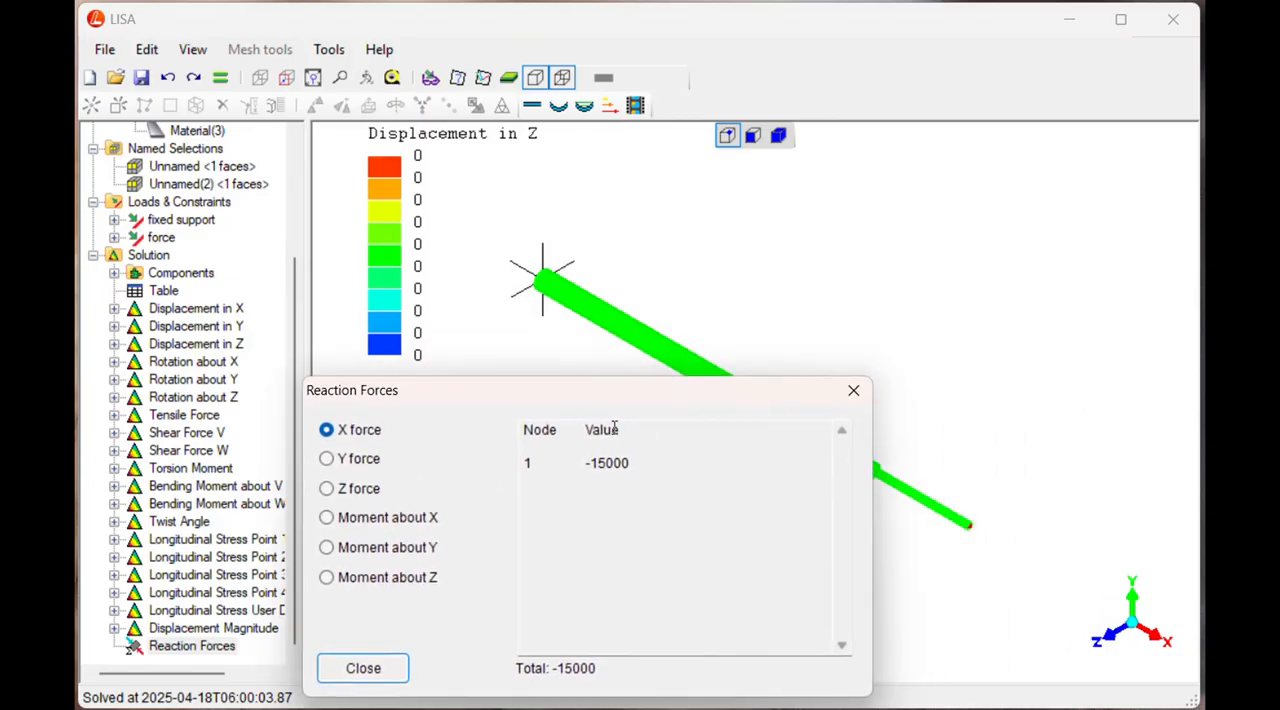
mouse_move(580, 310)
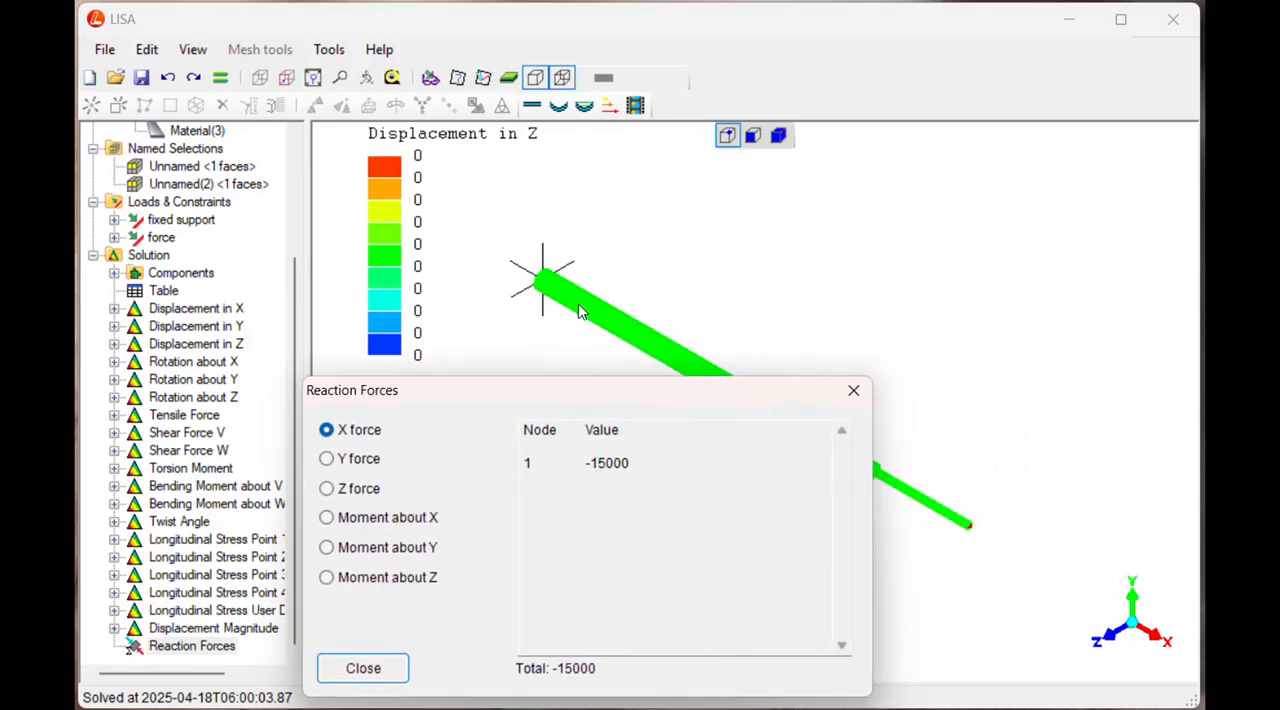
mouse_move(438, 688)
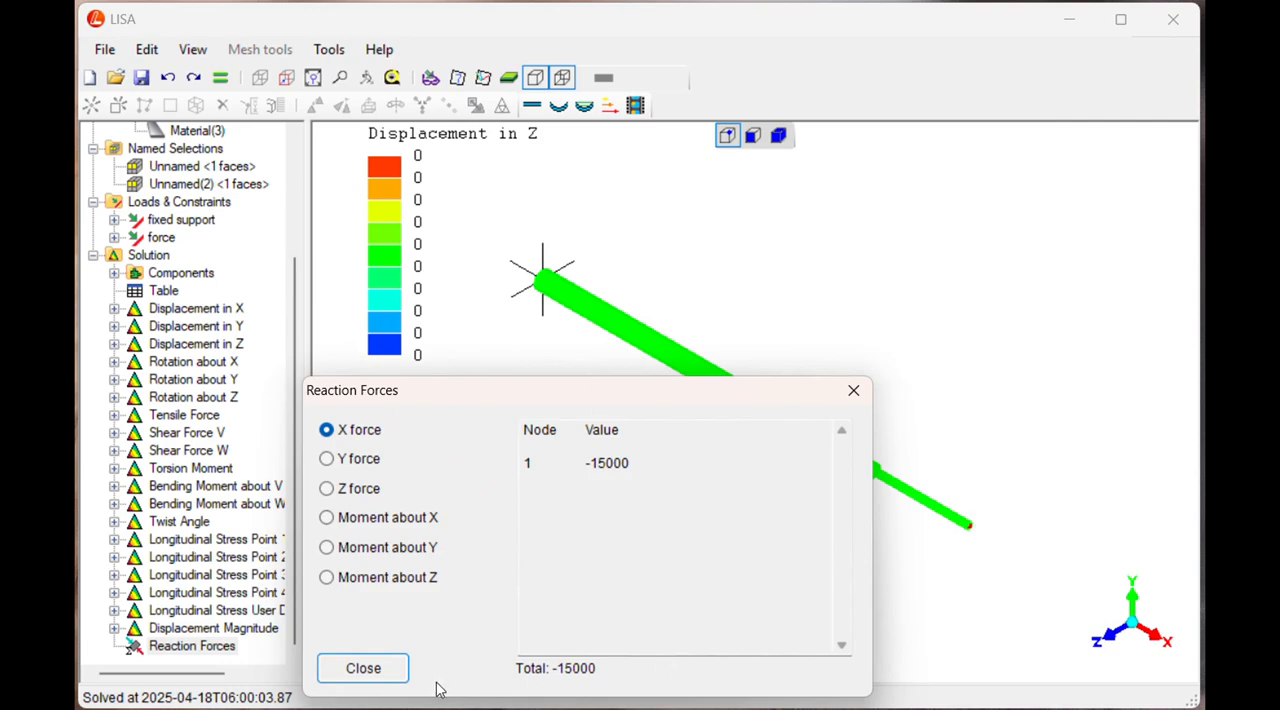
left_click(363, 668)
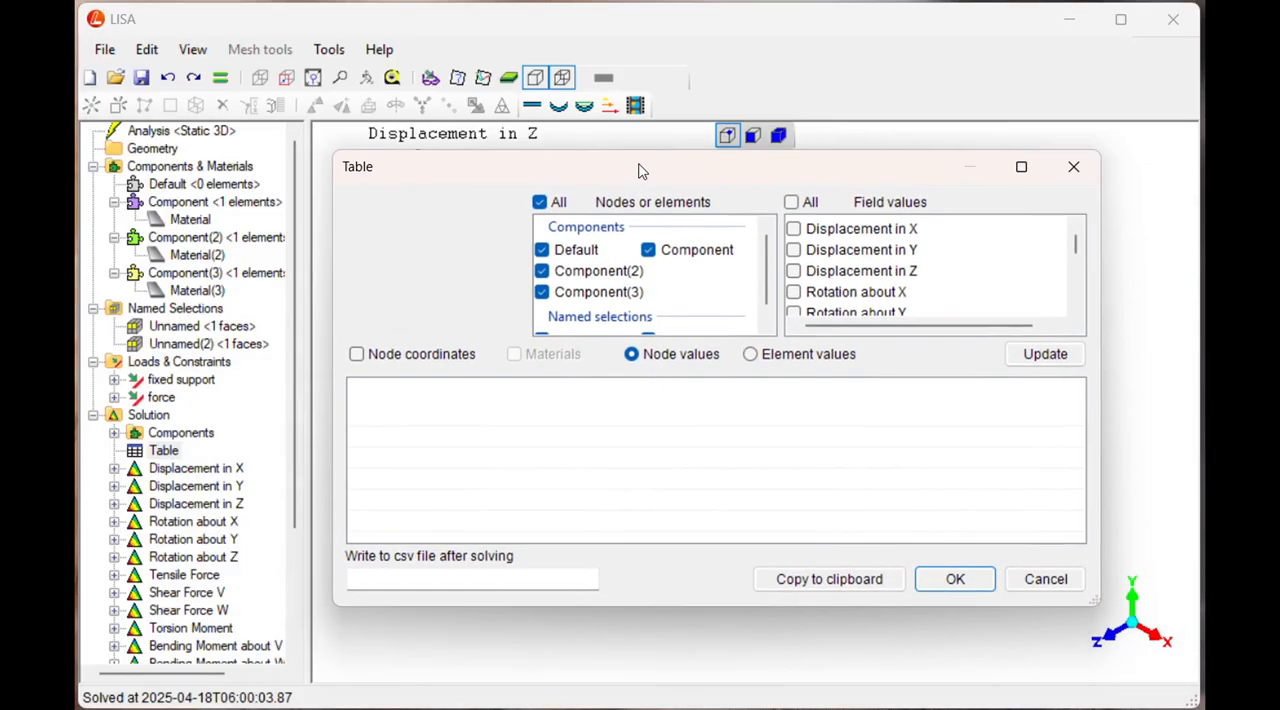
Step: Fill the results table with each node's Displacement in X
left_click(793, 228)
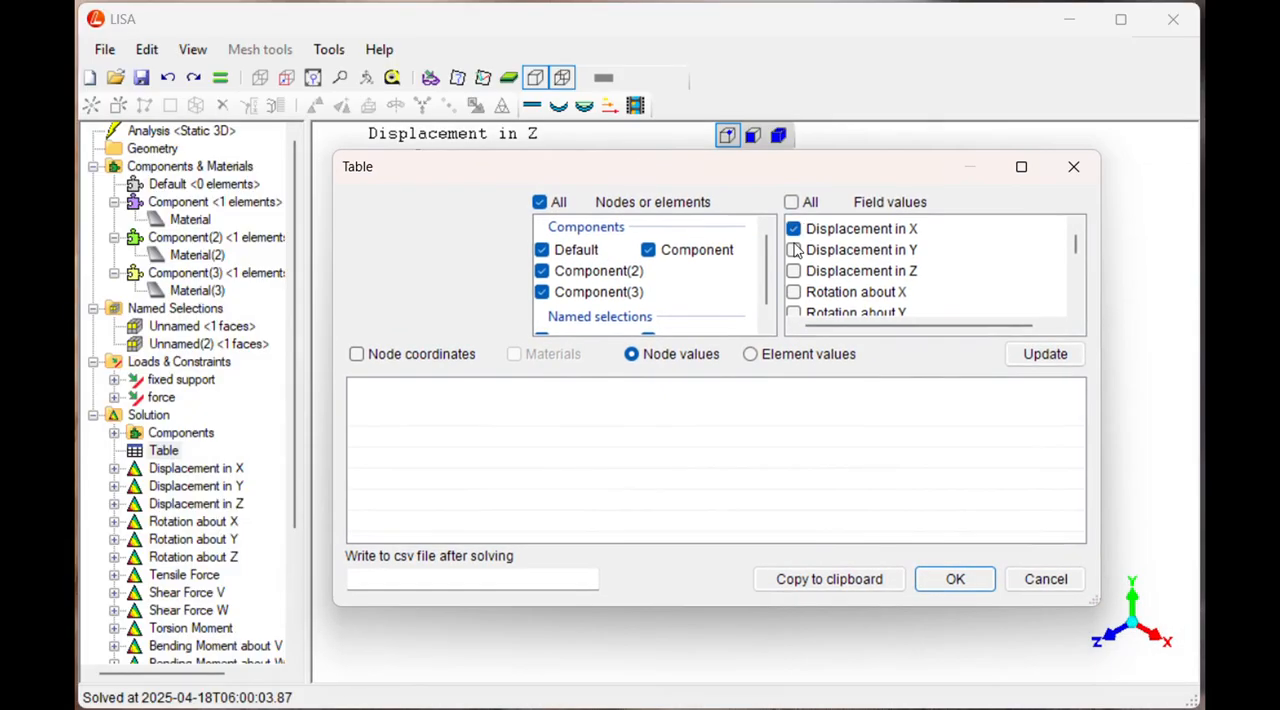
left_click(792, 249)
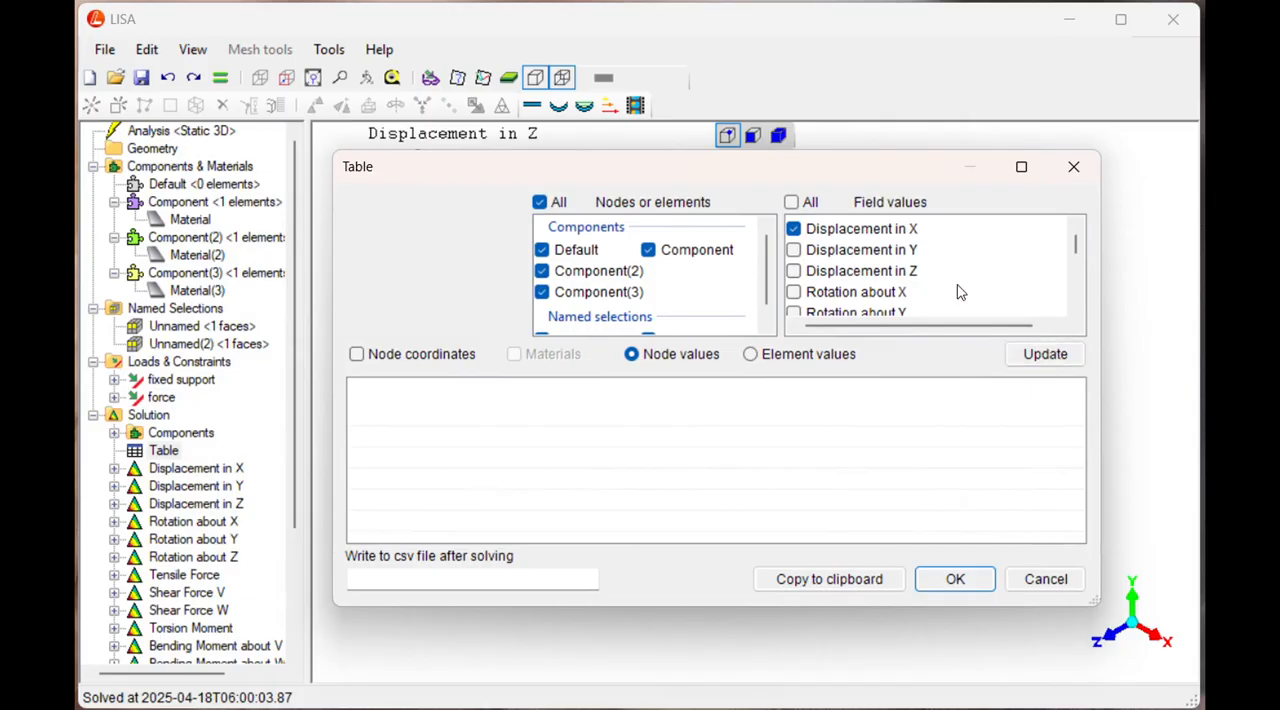
left_click(1044, 353)
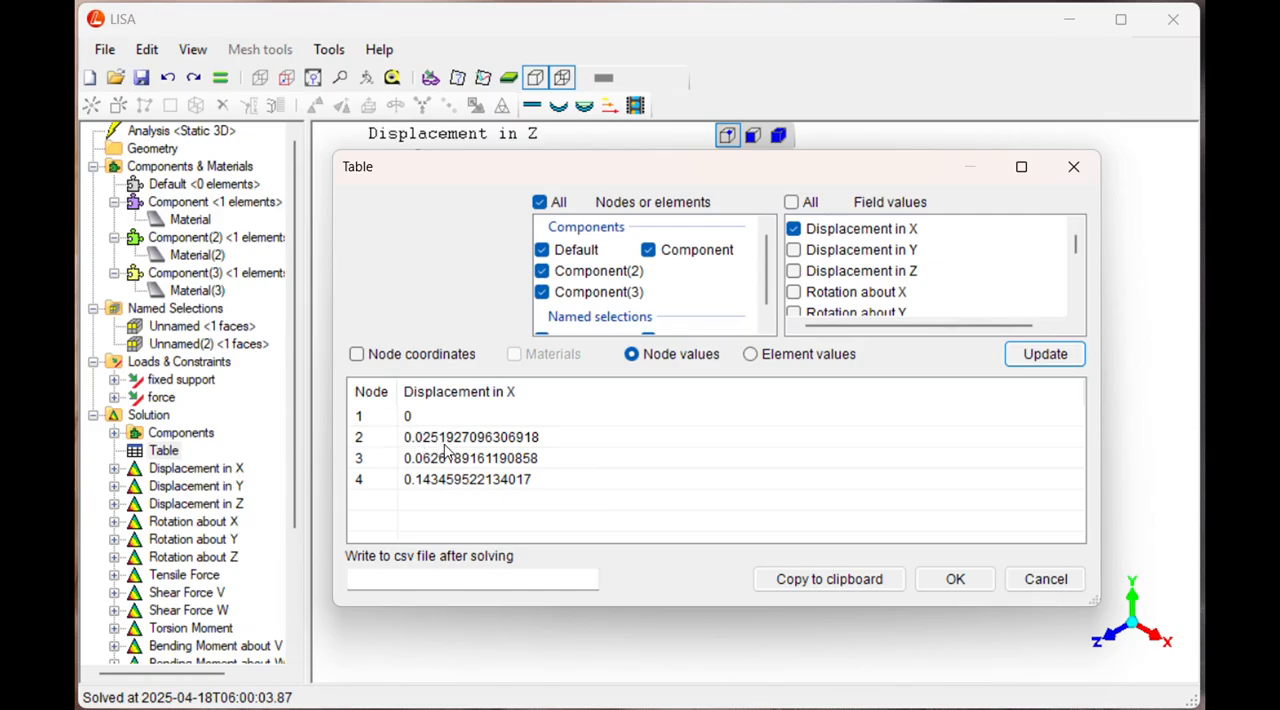
mouse_move(447, 498)
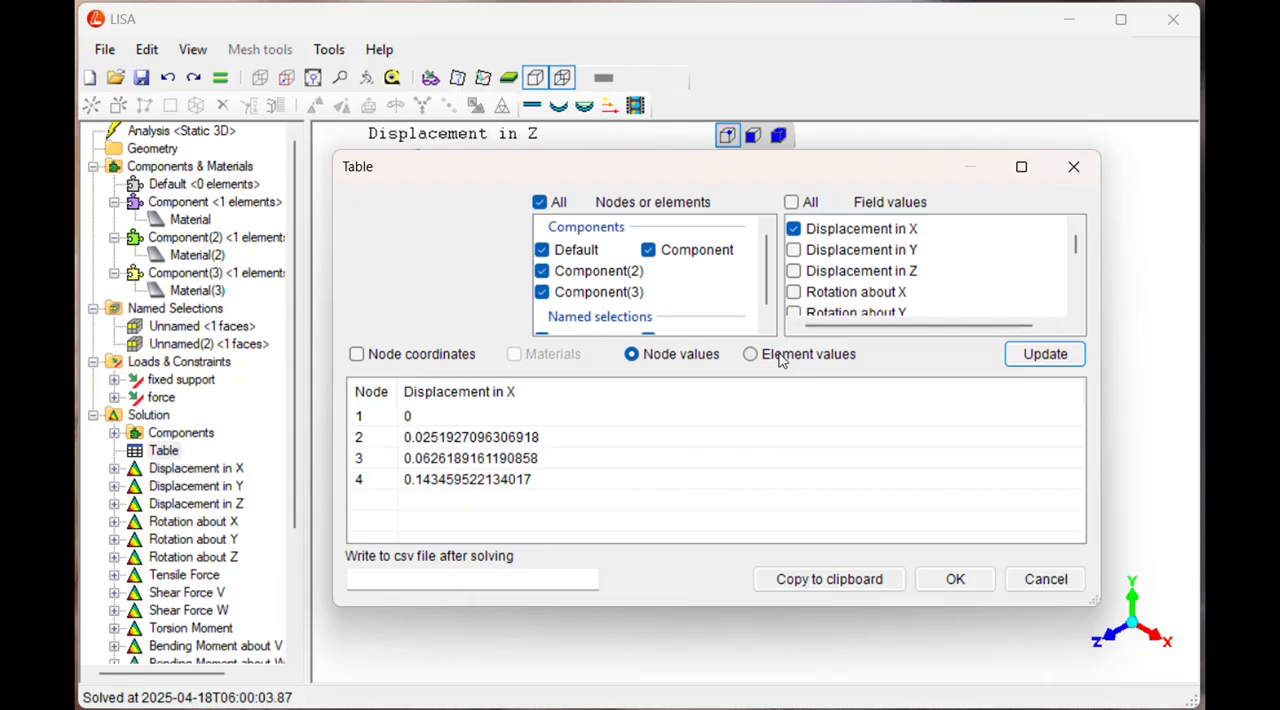
Step: Add the user-defined-point longitudinal stress column (13.2 to 84.9), then close the table
left_click(750, 354)
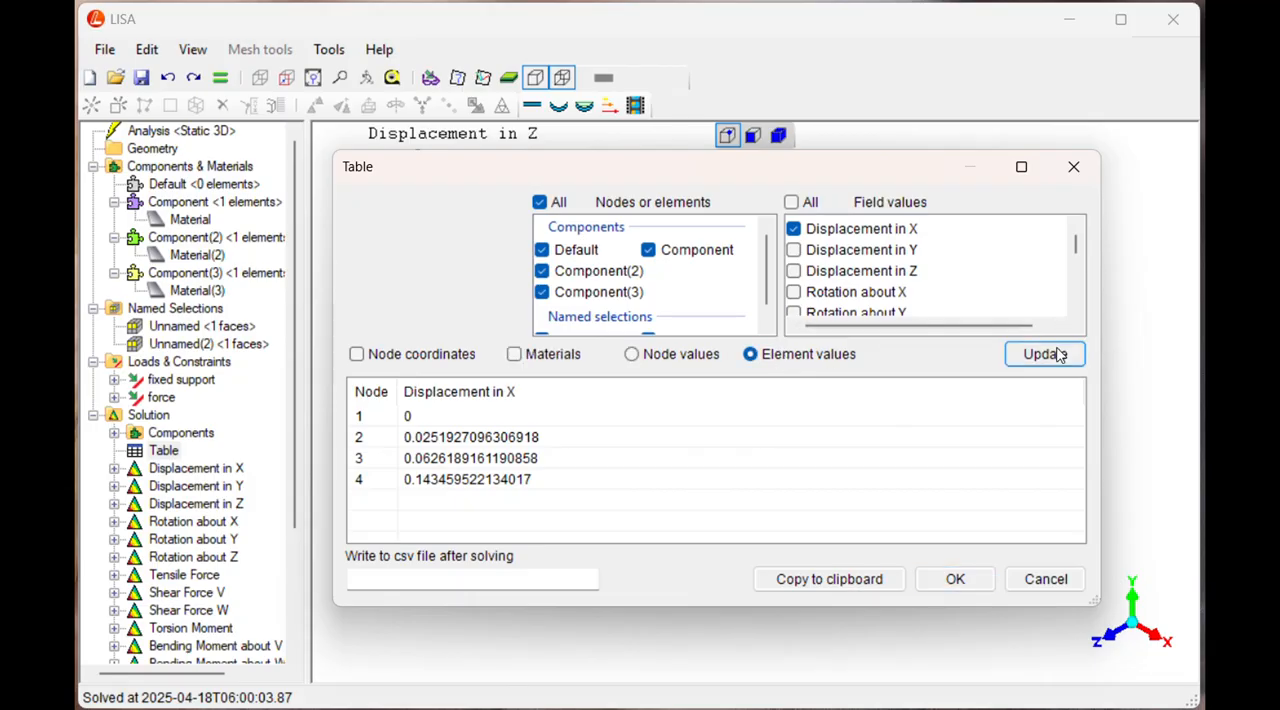
left_click(631, 354)
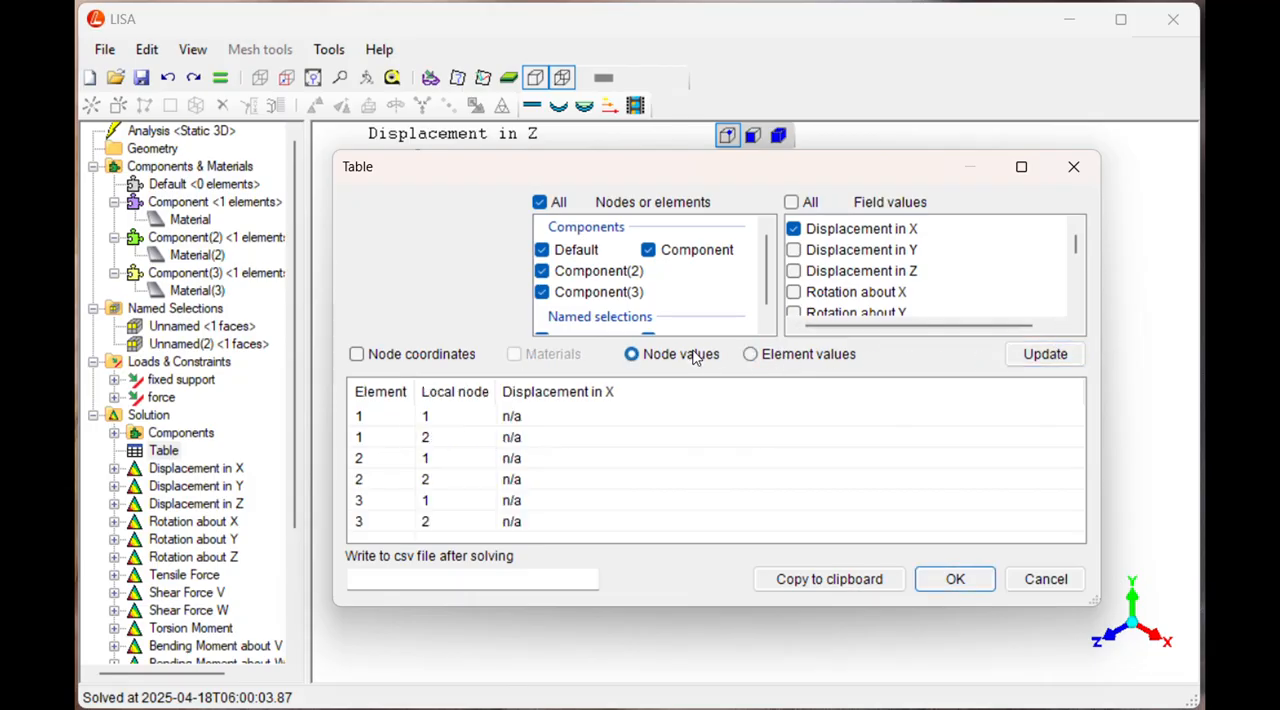
left_click(1044, 353)
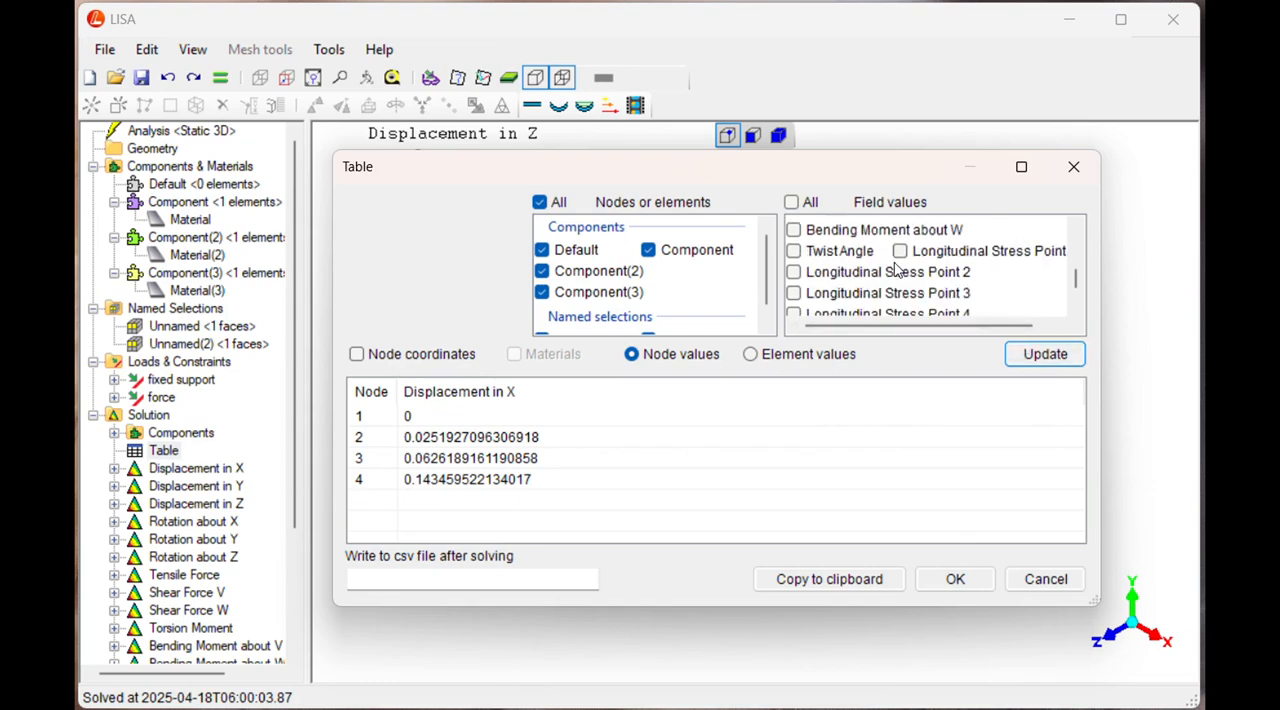
scroll("down", 3)
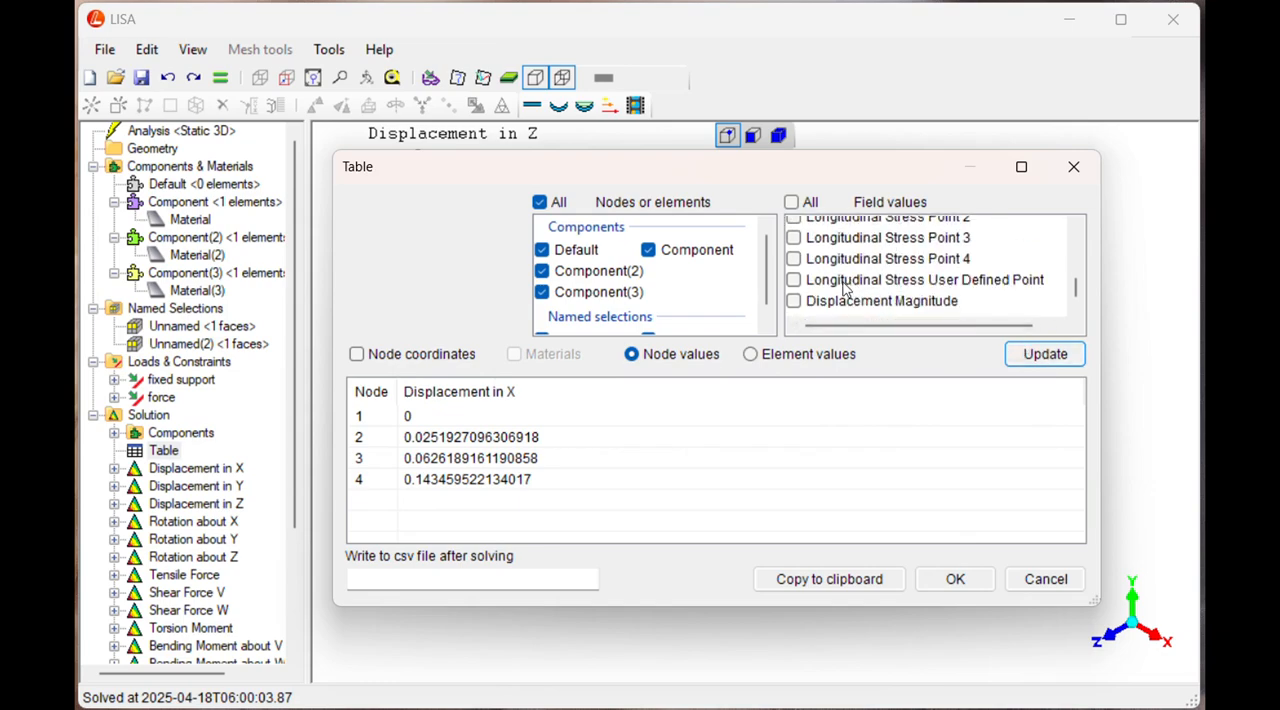
left_click(924, 279)
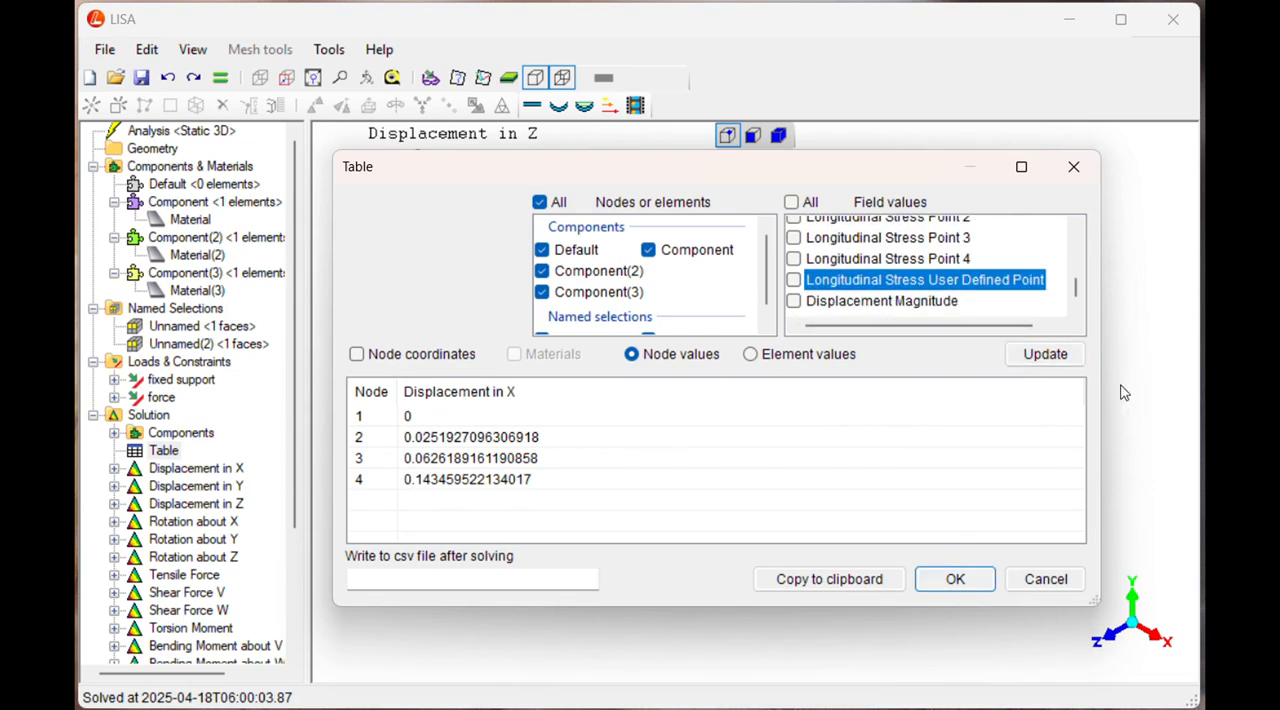
left_click(793, 280)
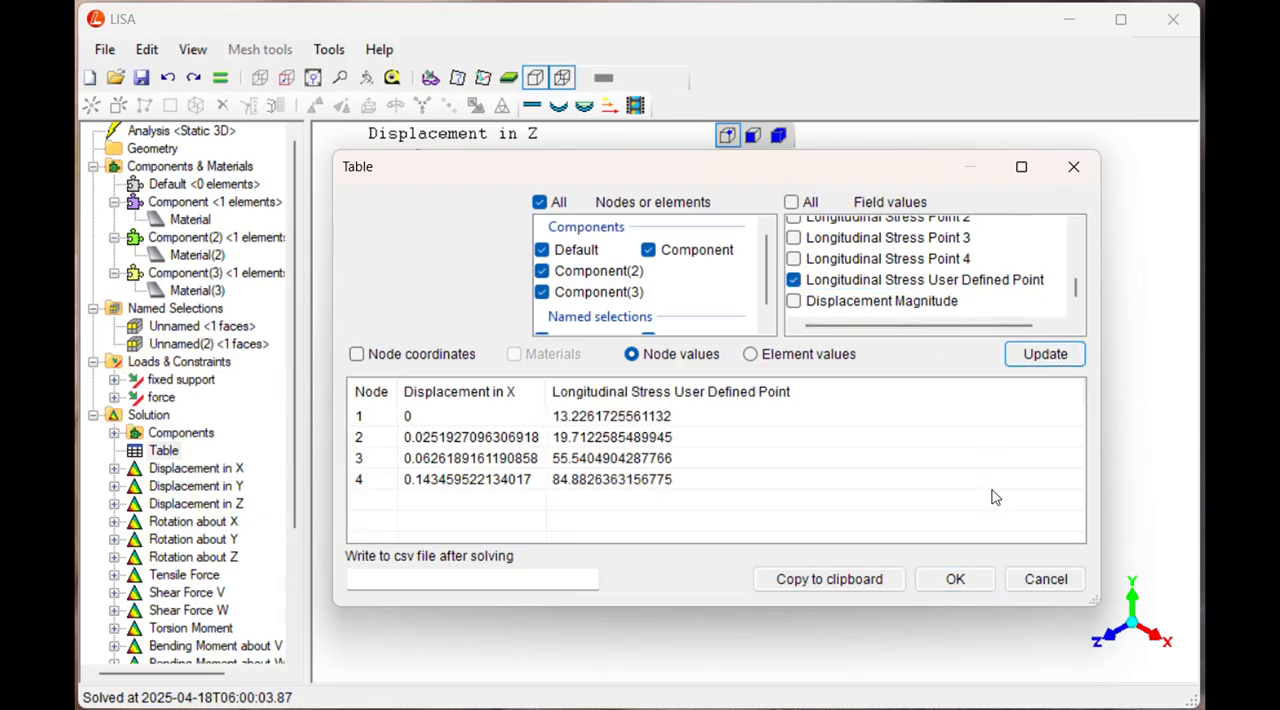
mouse_move(876, 438)
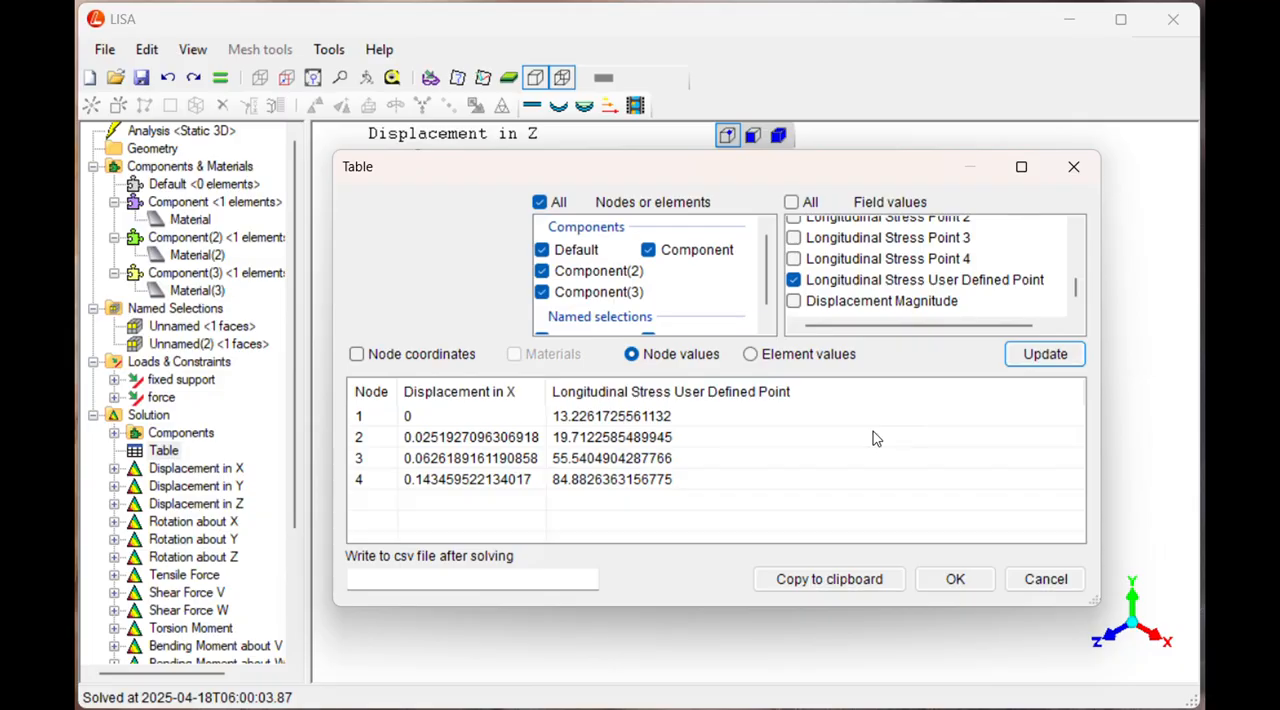
mouse_move(875, 438)
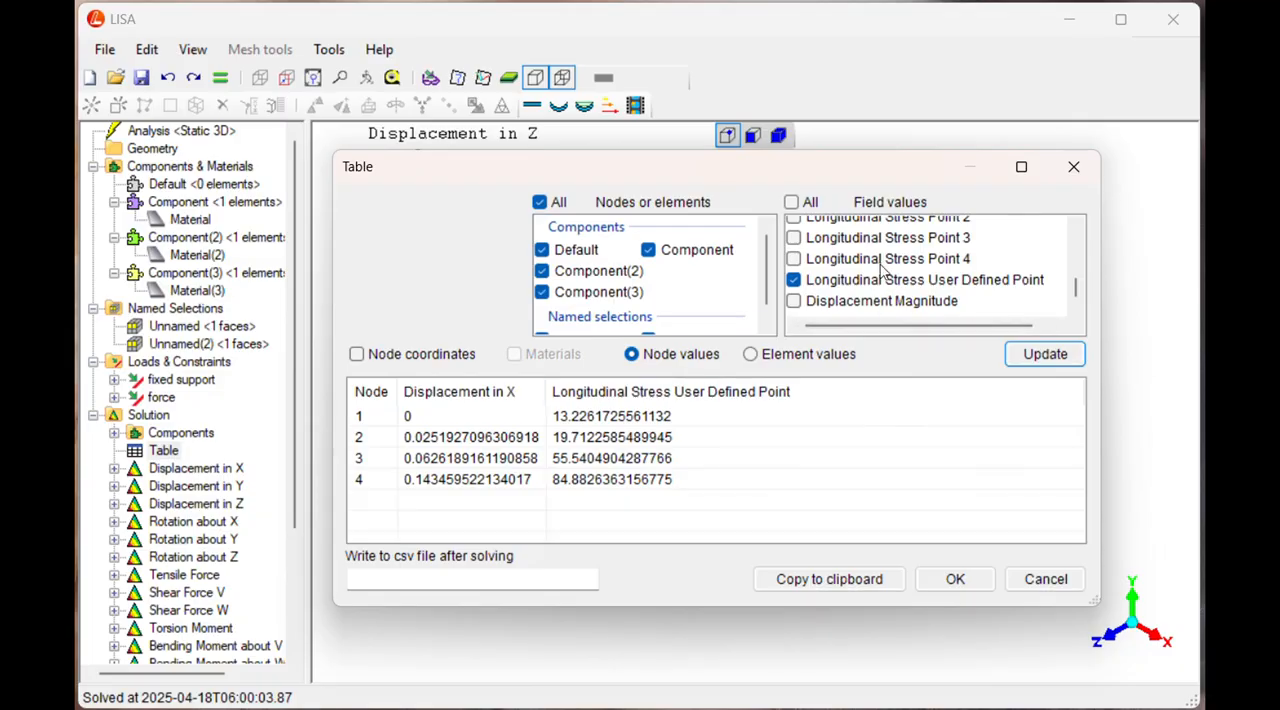
scroll("down", 3)
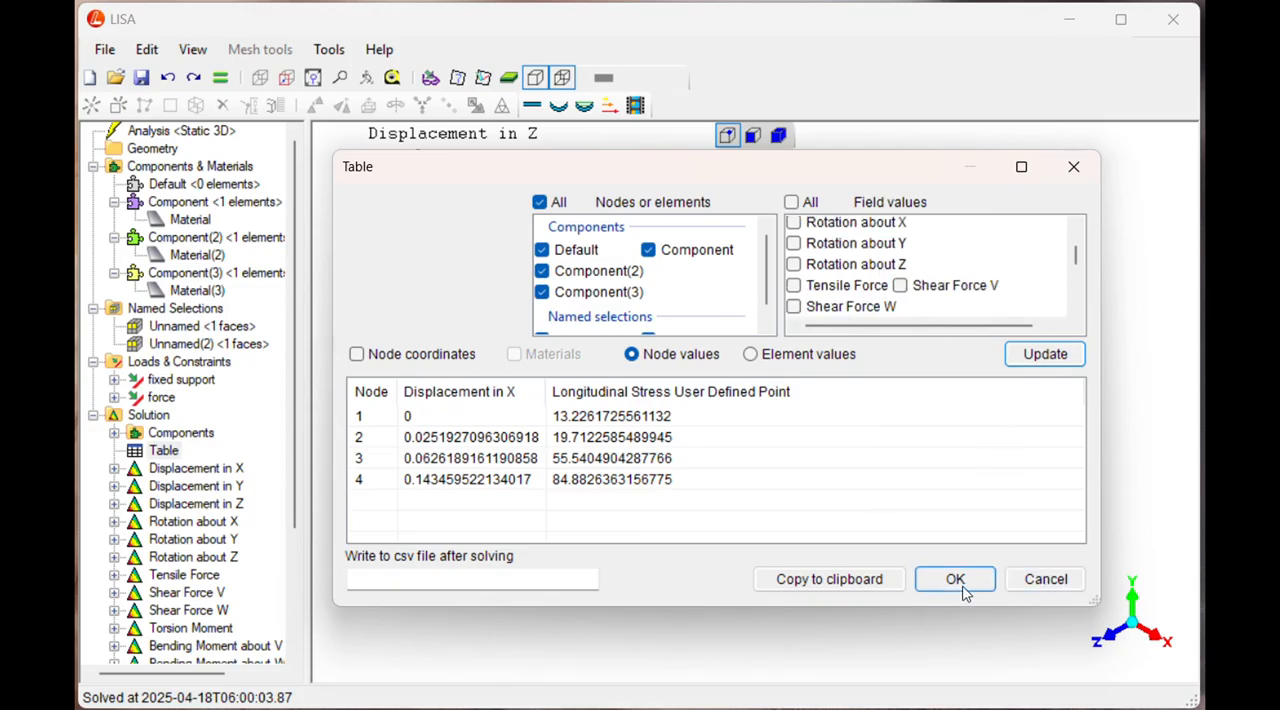
mouse_move(829, 579)
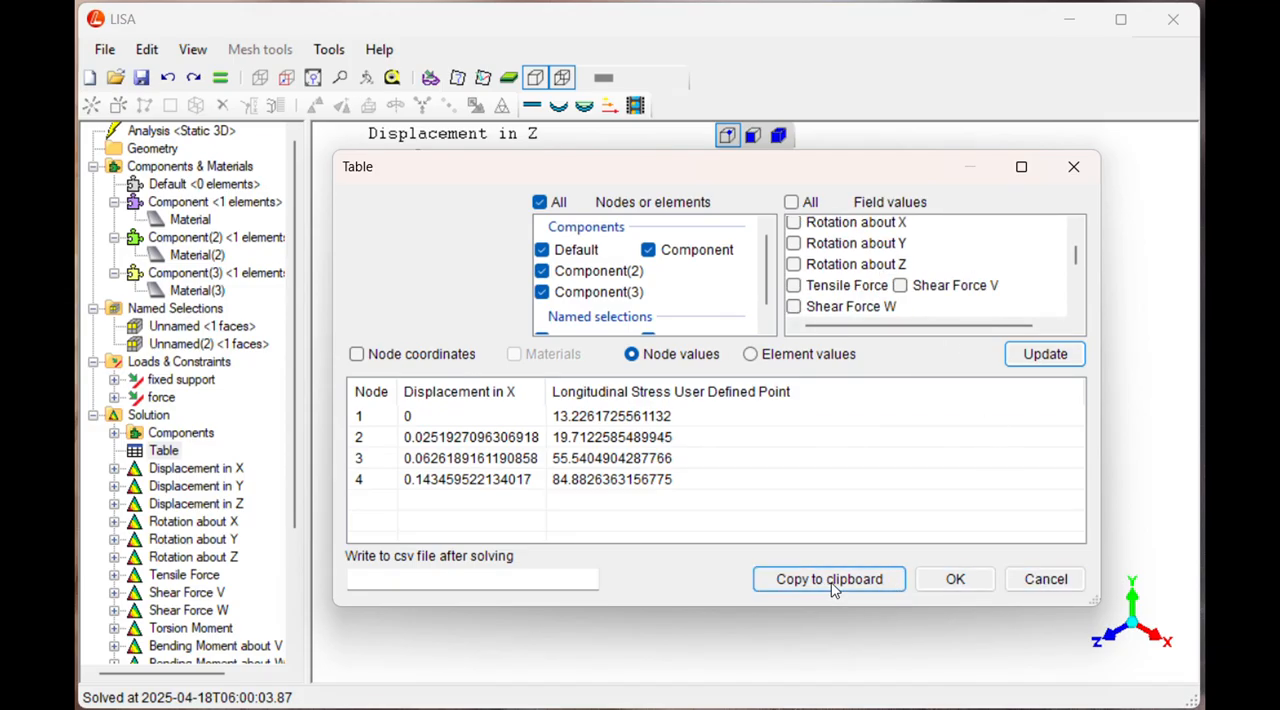
mouse_move(954, 579)
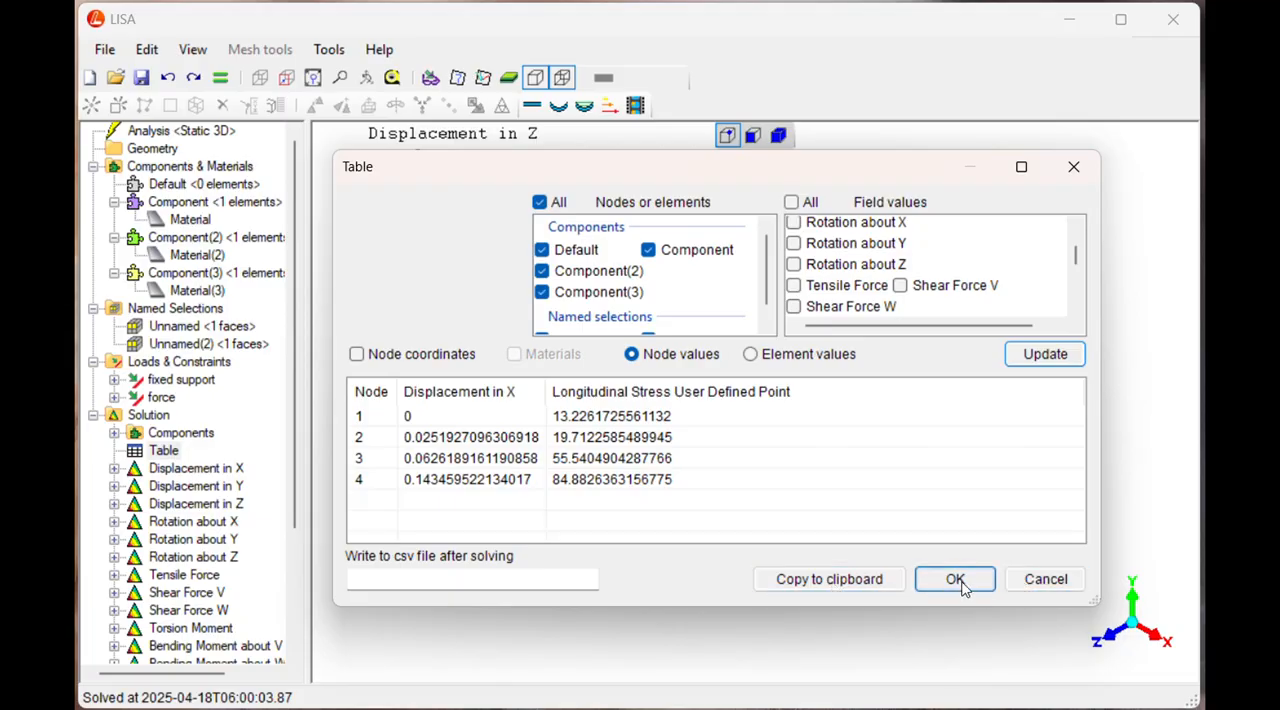
left_click(955, 579)
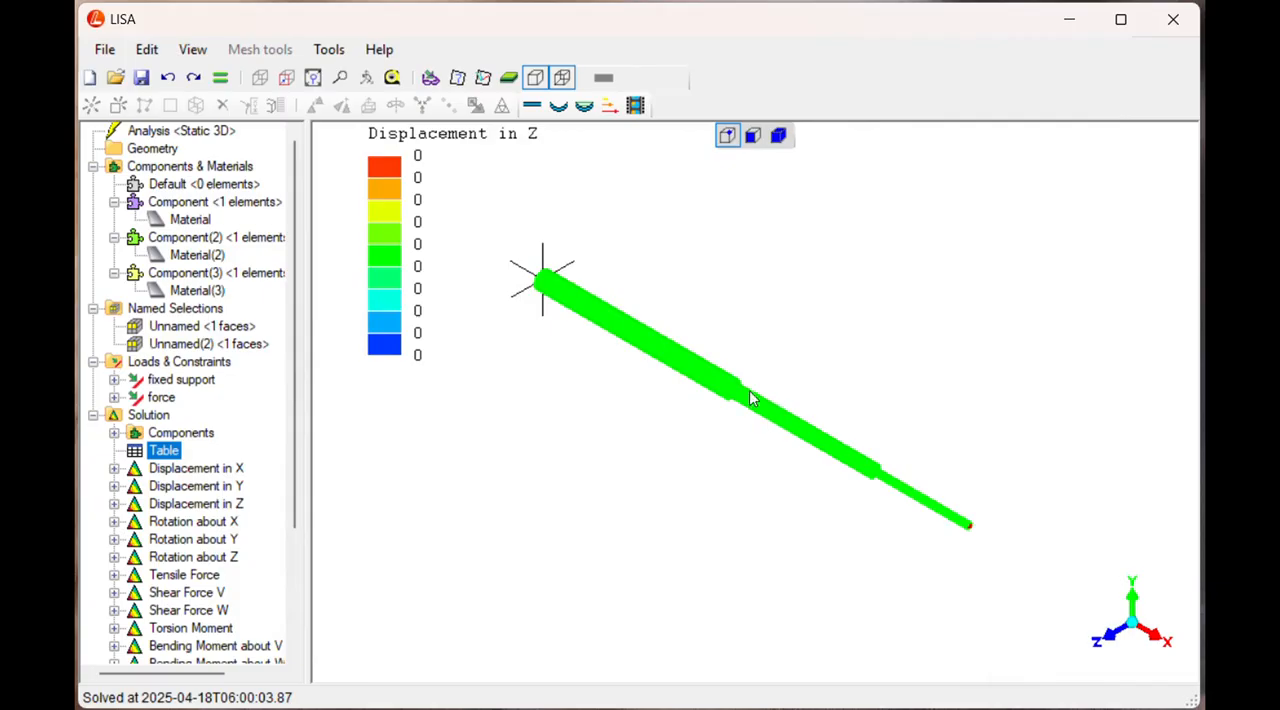
mouse_move(477, 451)
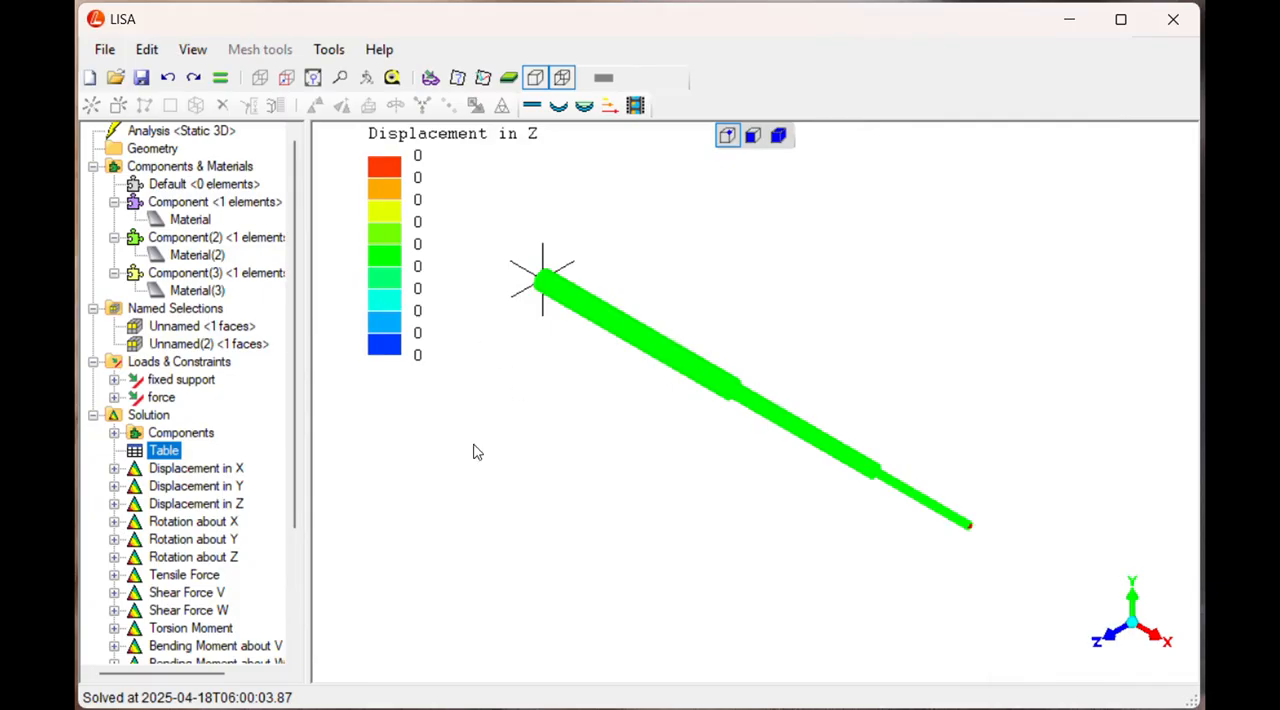
Step: Show the Displacement in X contours and play the deformation animation, then stop it
left_click(196, 468)
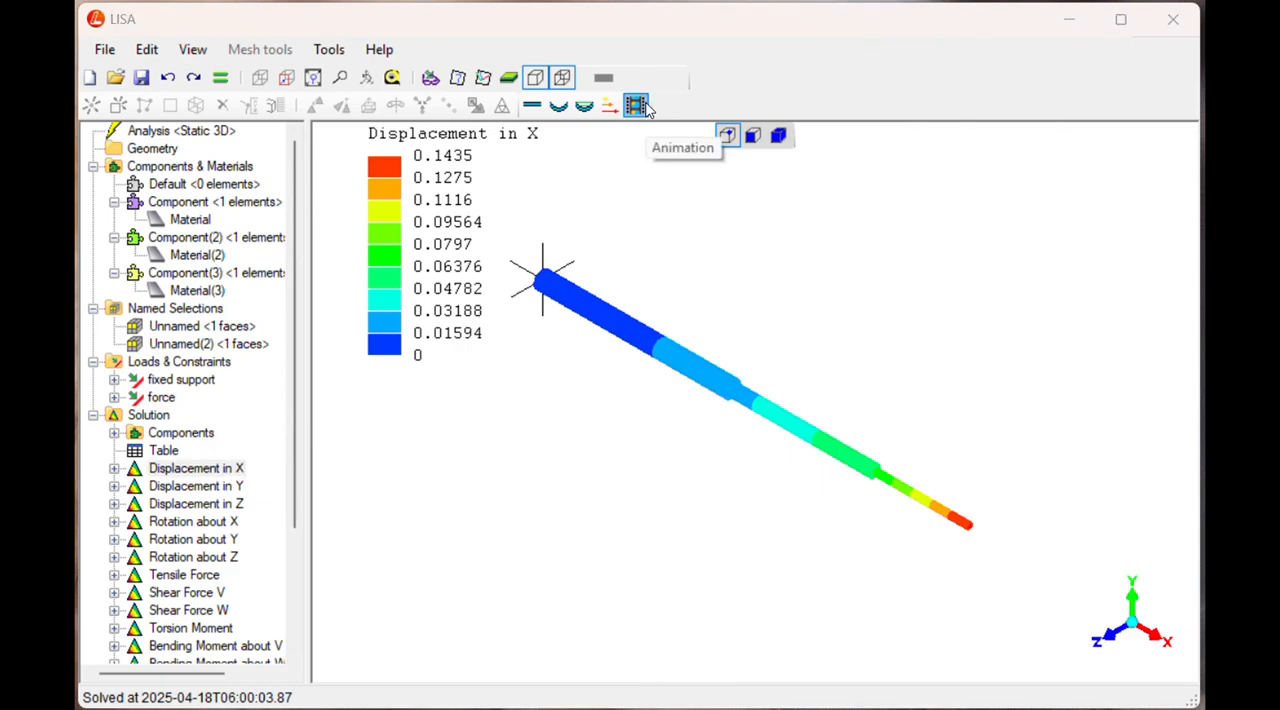
left_click(636, 106)
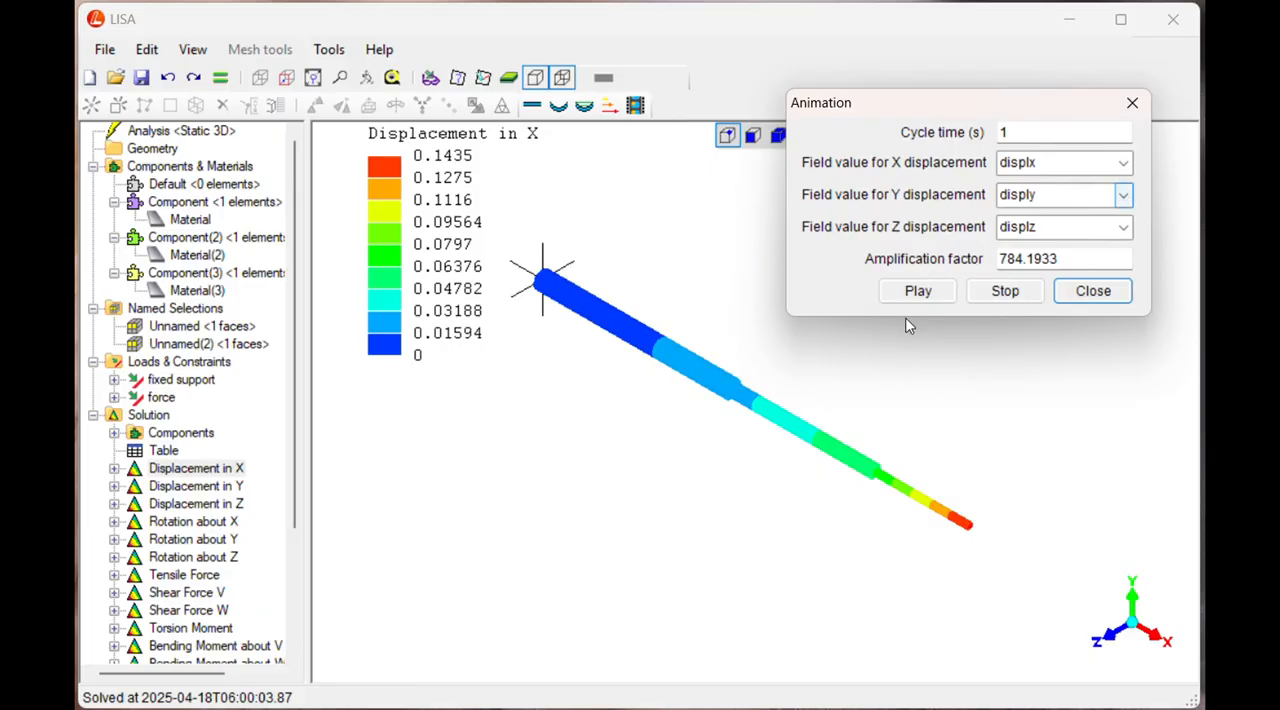
left_click(916, 290)
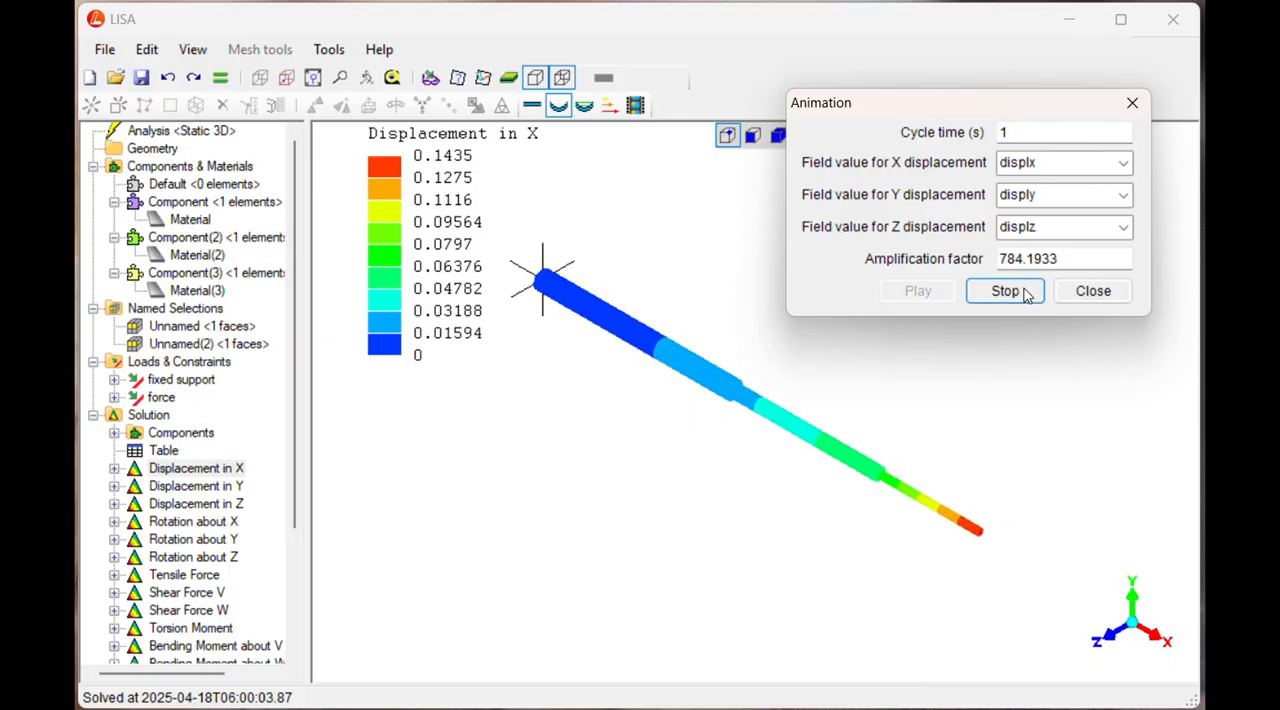
left_click(1004, 290)
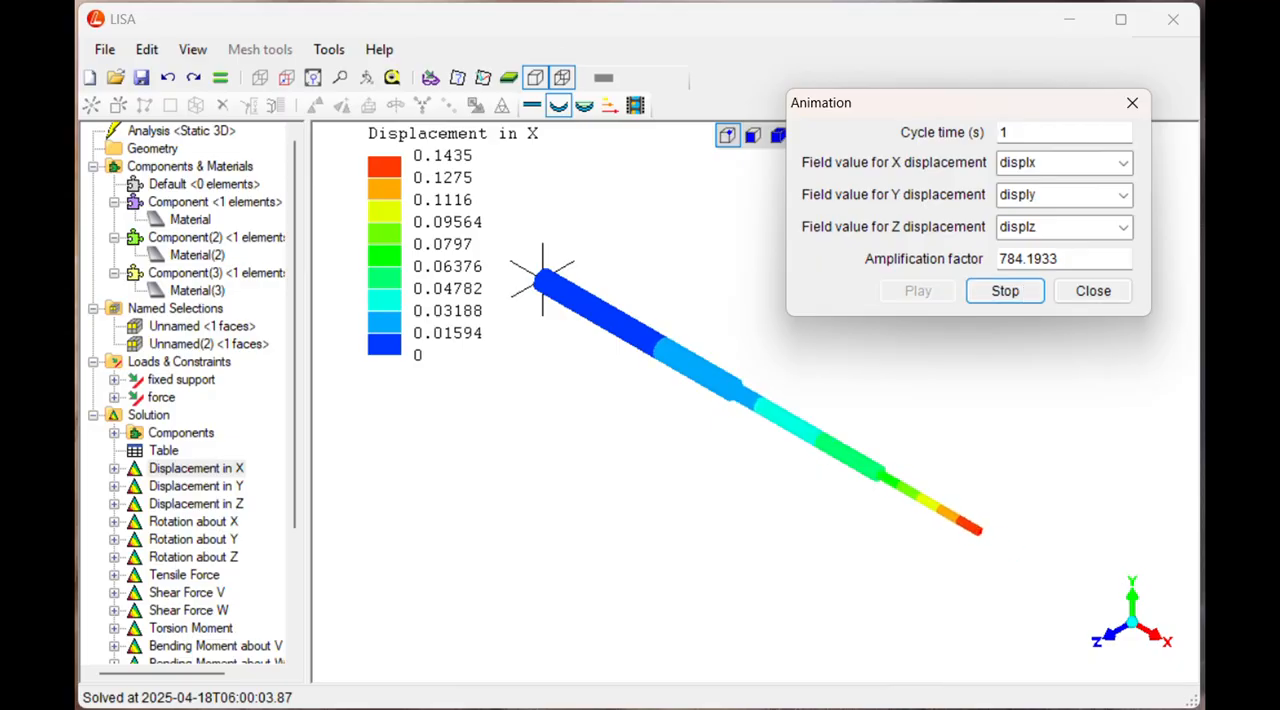